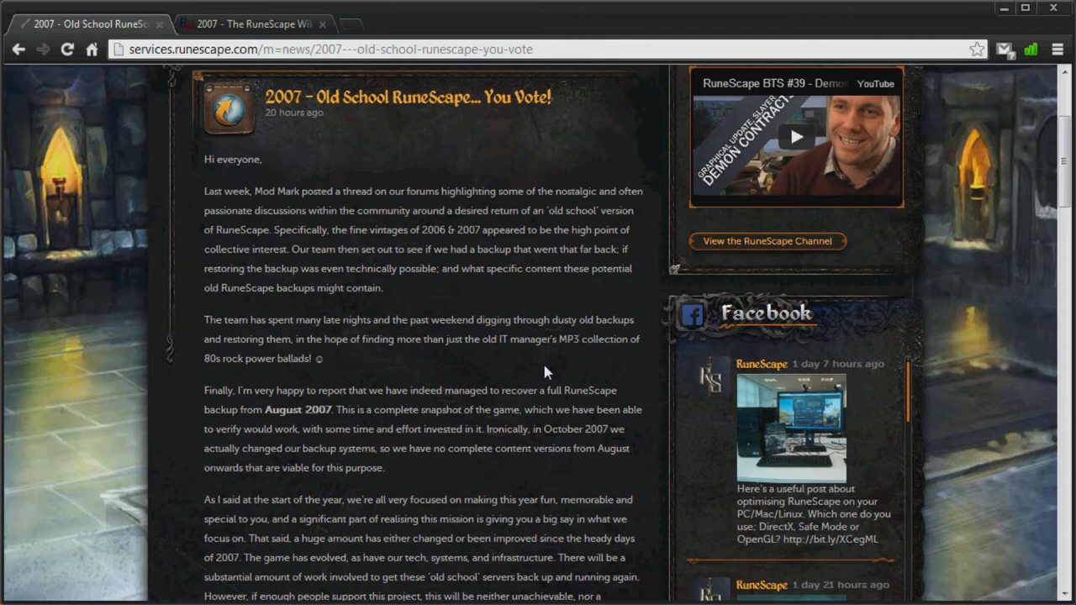
mouse_move(472, 244)
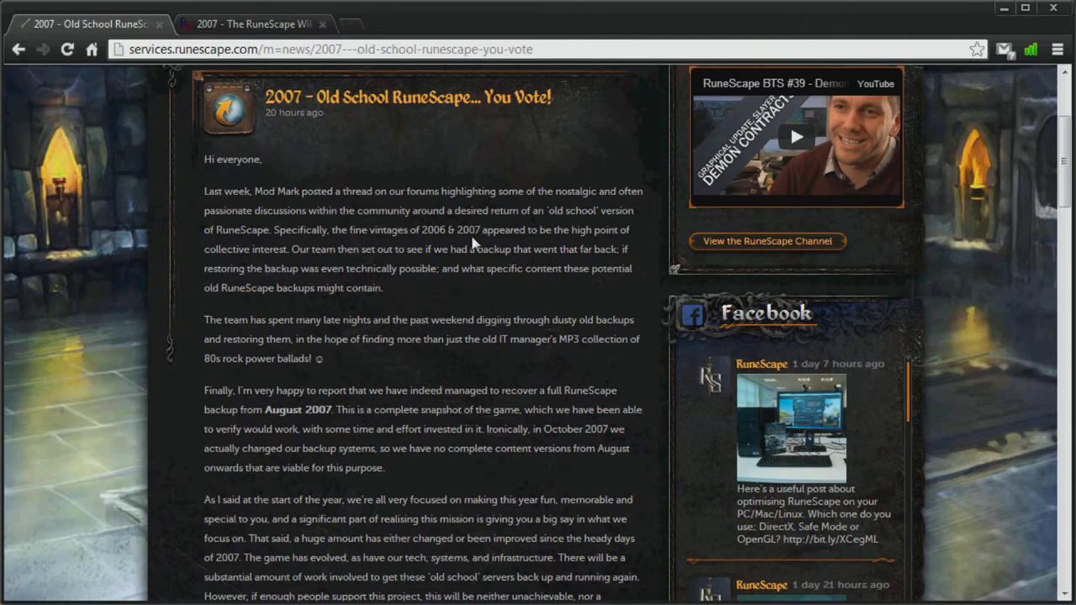
Step: Emphasise the lines about recovering the August 2007 backup and the October 2007 backup changes
scroll("down", 3)
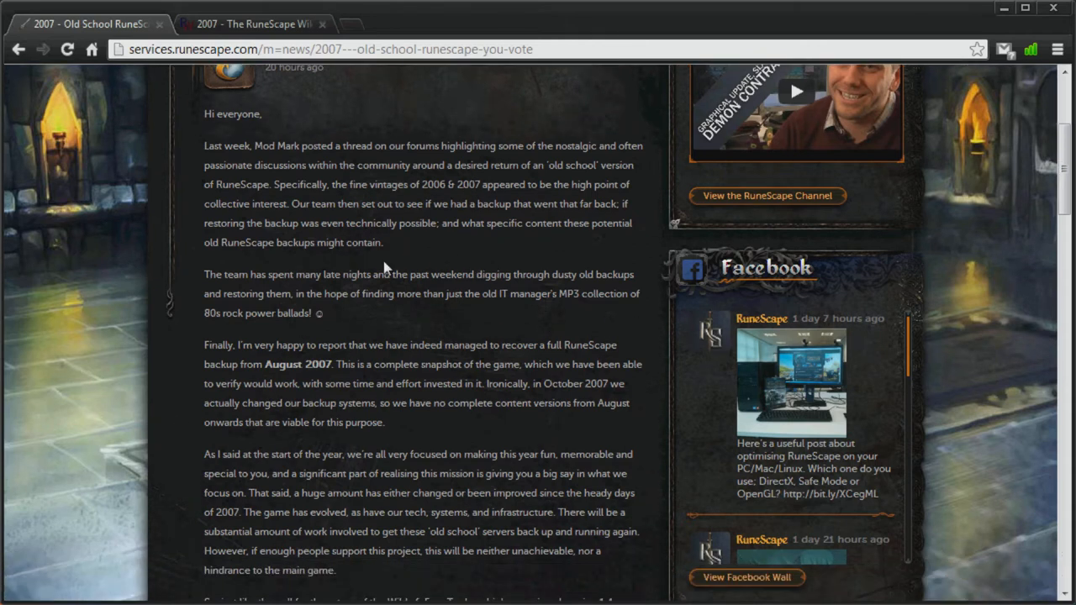
mouse_move(501, 343)
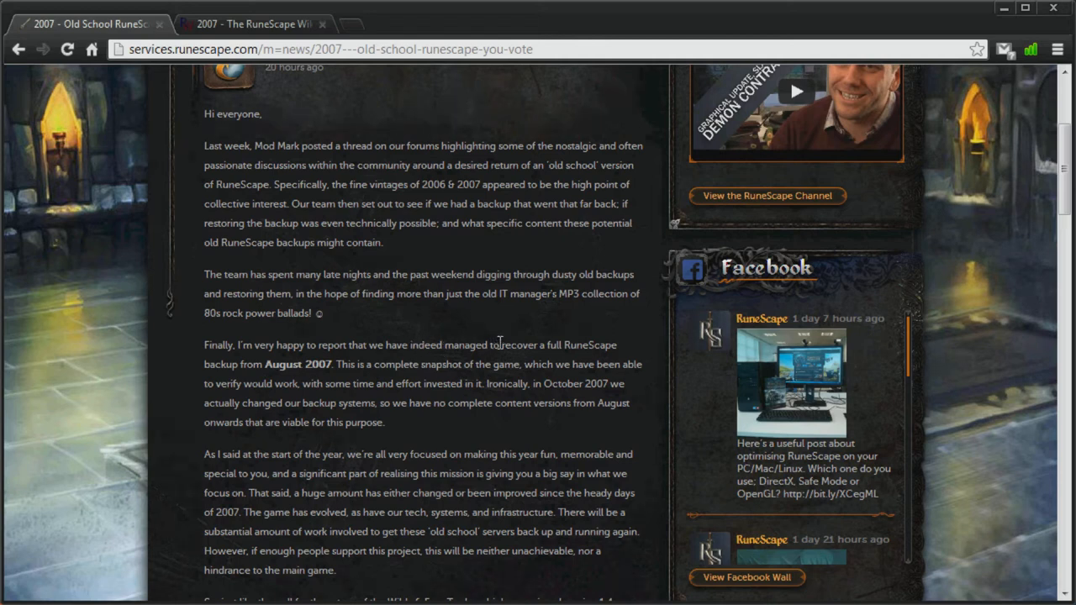
left_click_drag(501, 345, 333, 363)
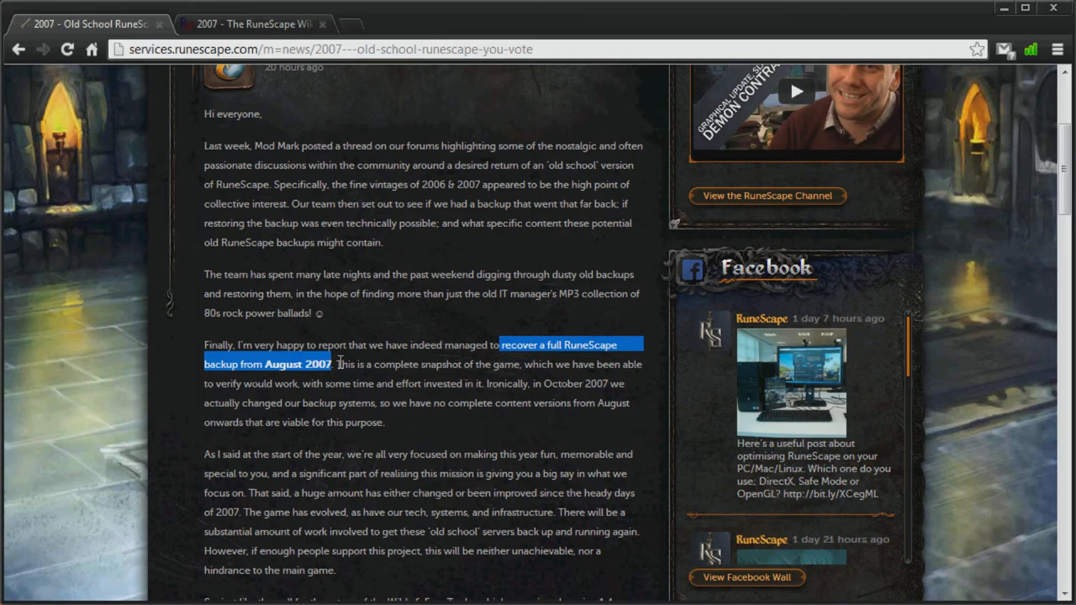
mouse_move(528, 378)
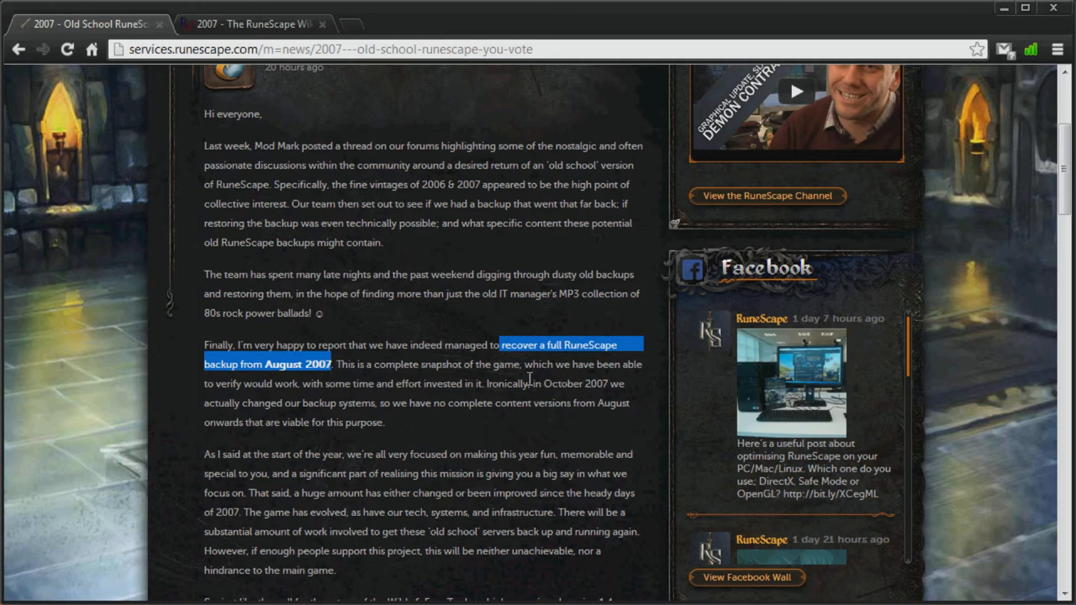
left_click(542, 384)
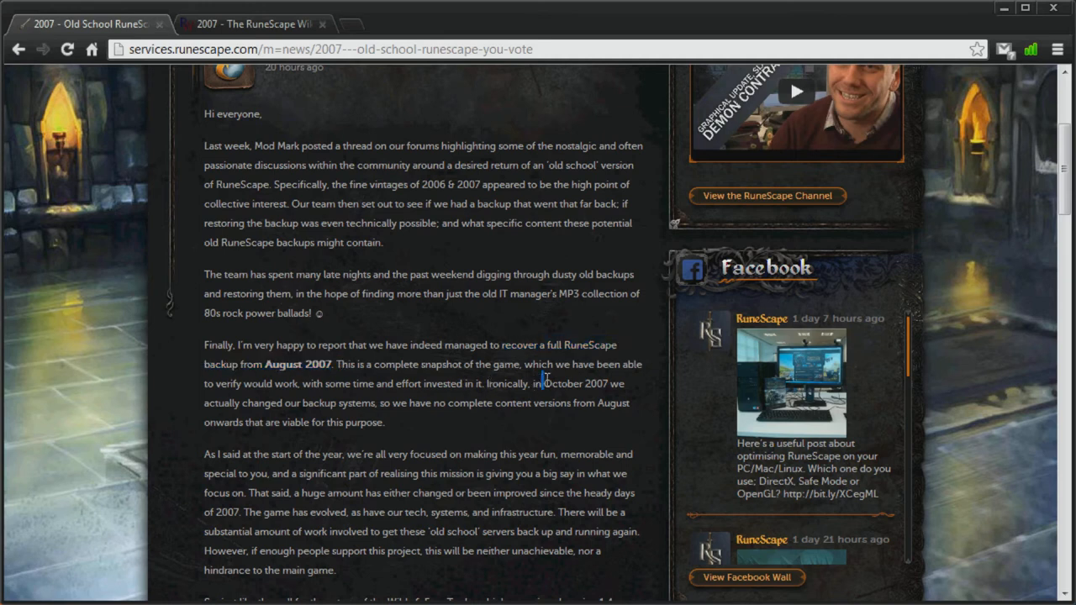
left_click_drag(534, 384, 427, 404)
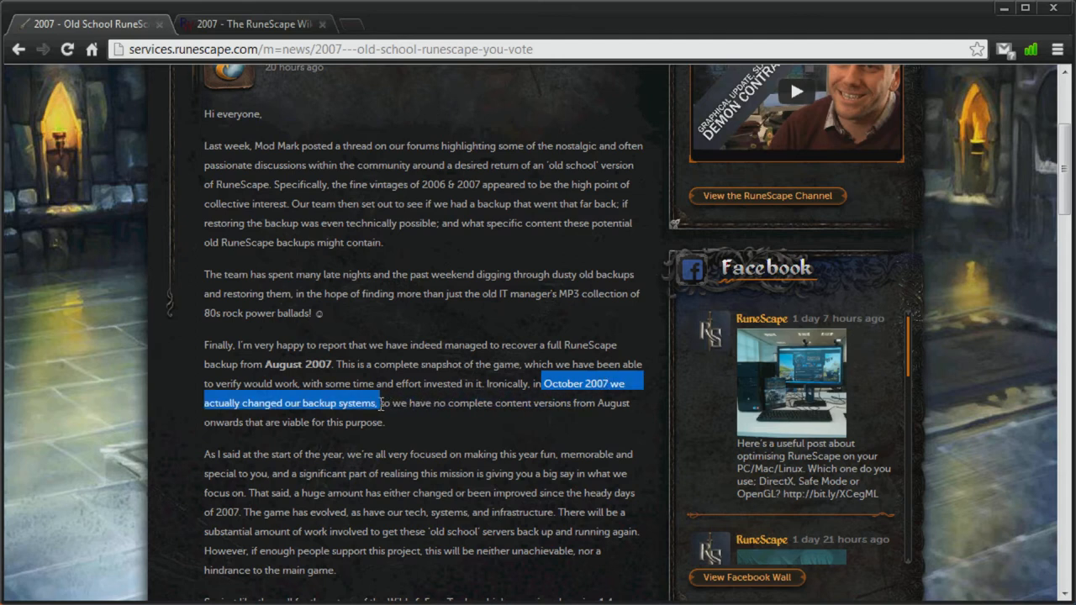
left_click(378, 412)
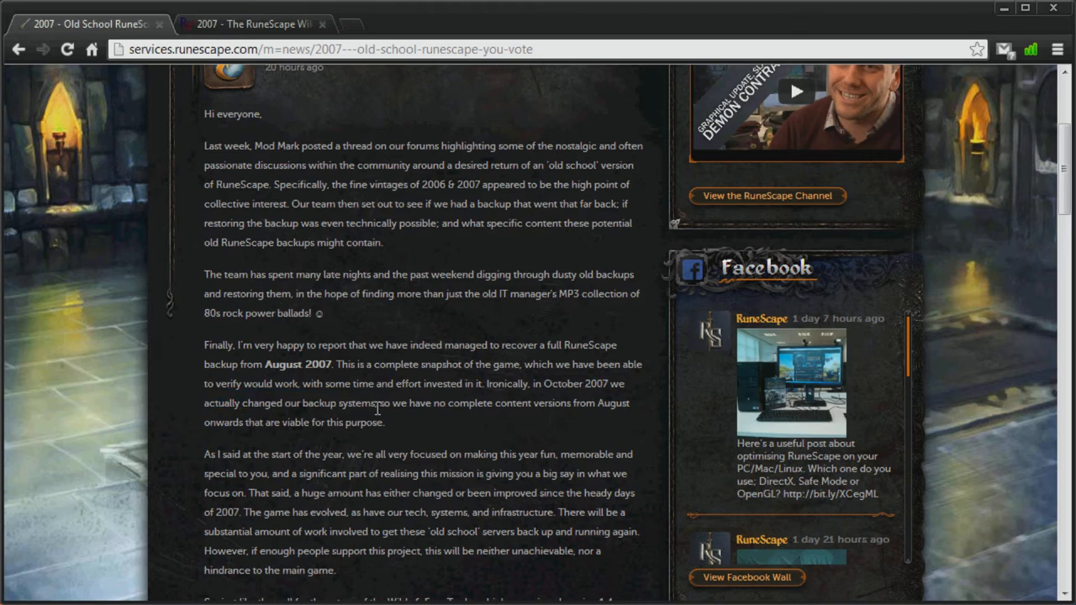
mouse_move(388, 423)
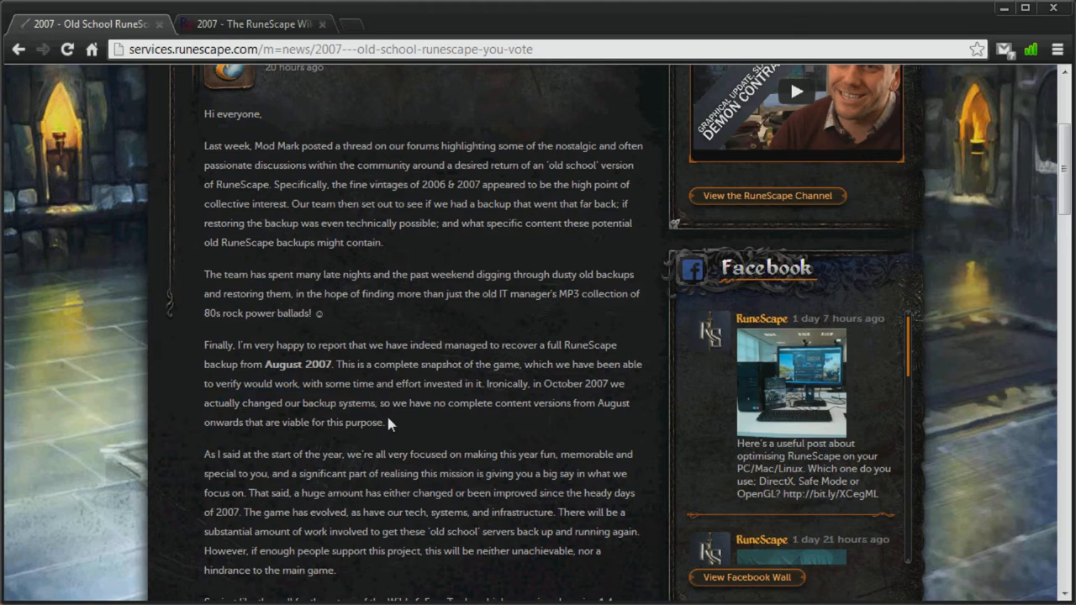
Step: Move down to the backup levels and emphasise the Level 1 separate-game, $15 fee terms
scroll("down", 3)
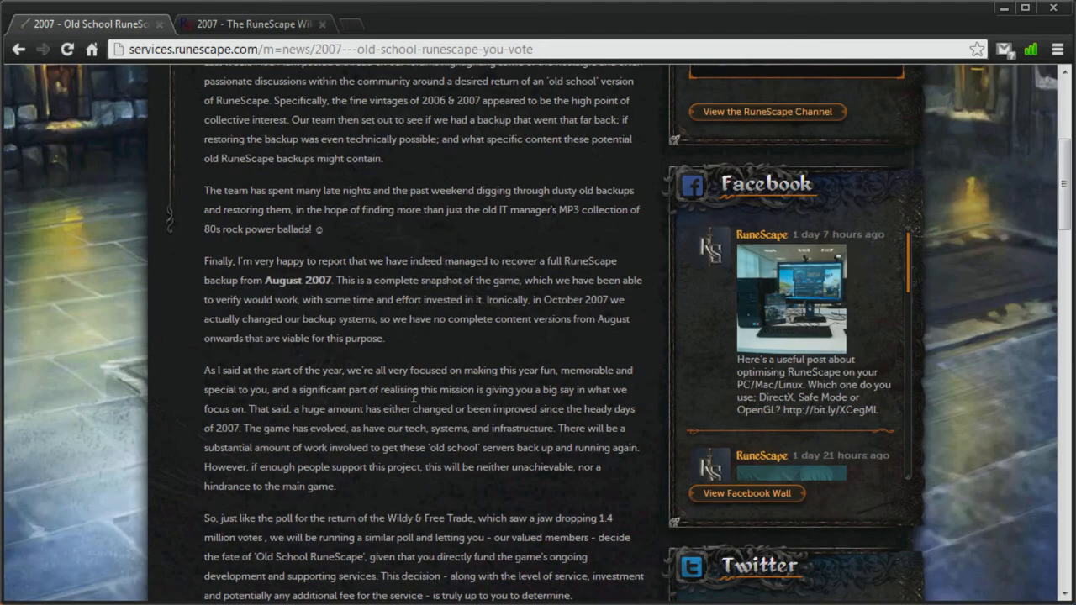
scroll("down", 3)
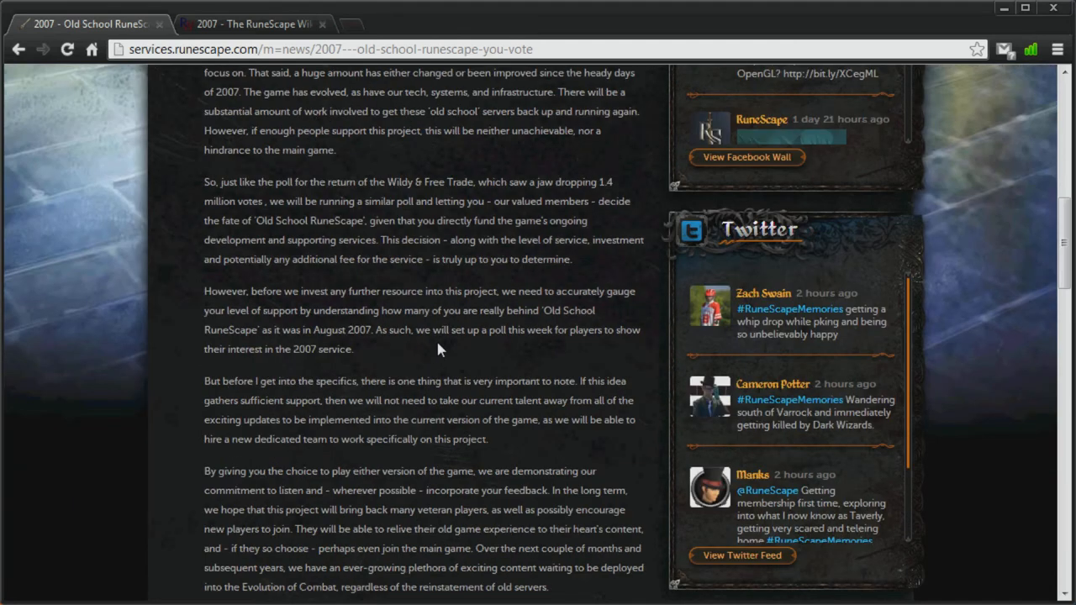
mouse_move(434, 311)
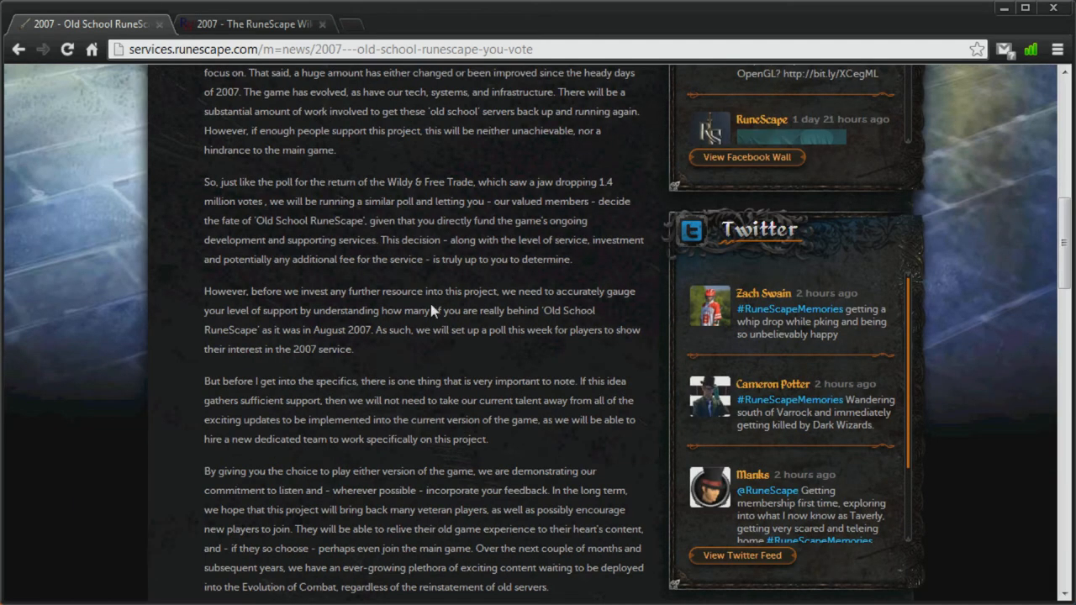
mouse_move(378, 333)
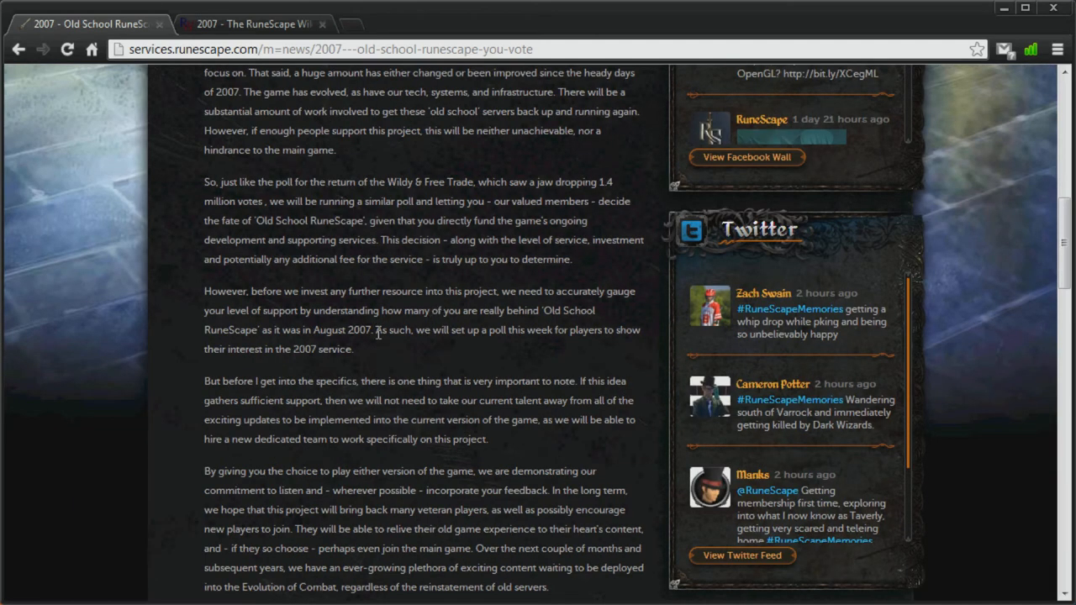
mouse_move(395, 377)
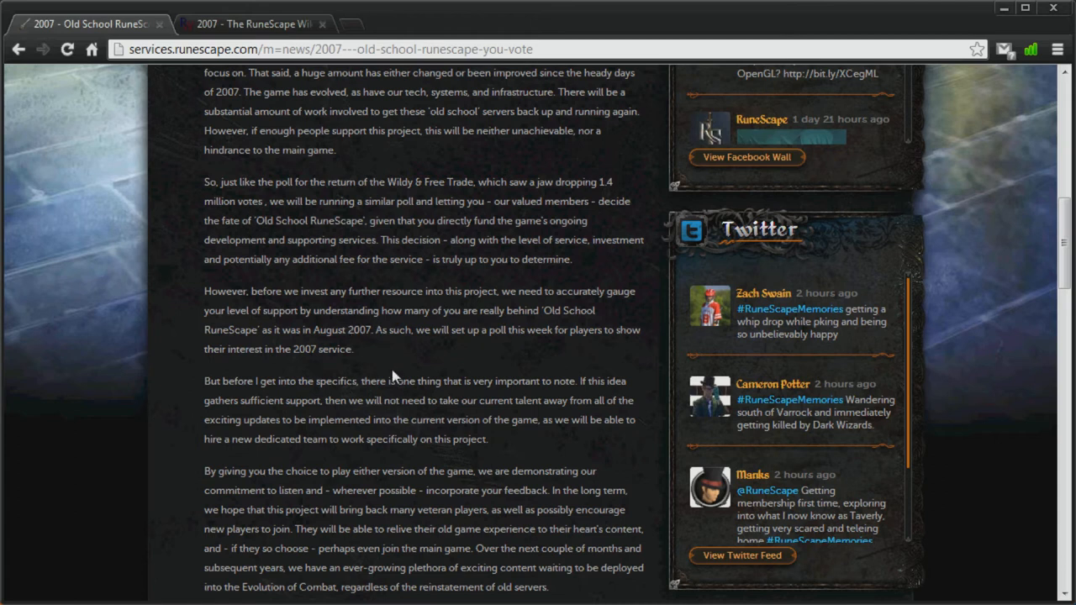
scroll("down", 3)
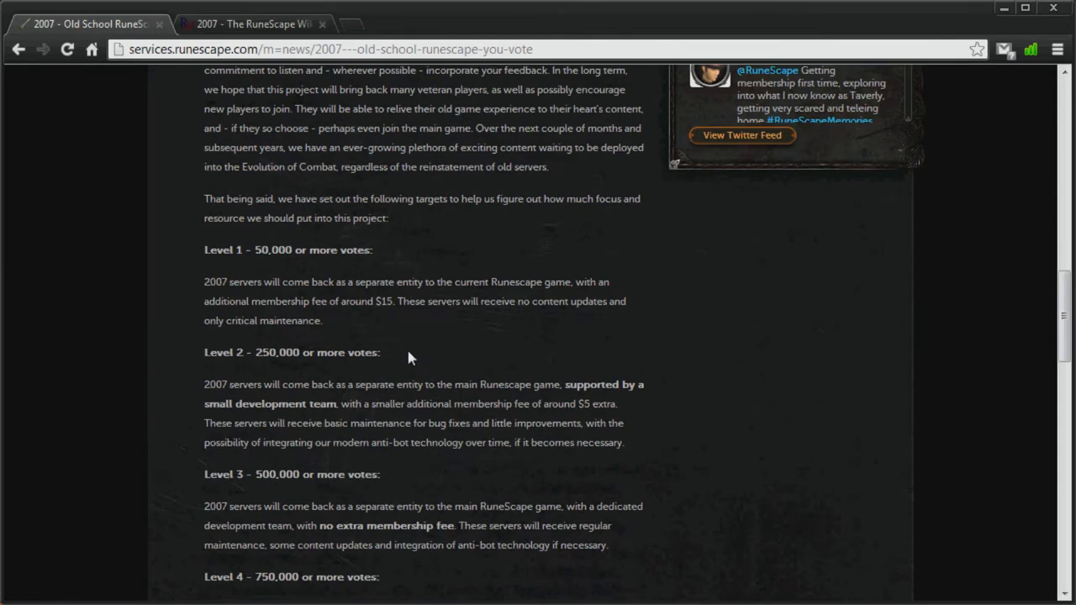
mouse_move(444, 363)
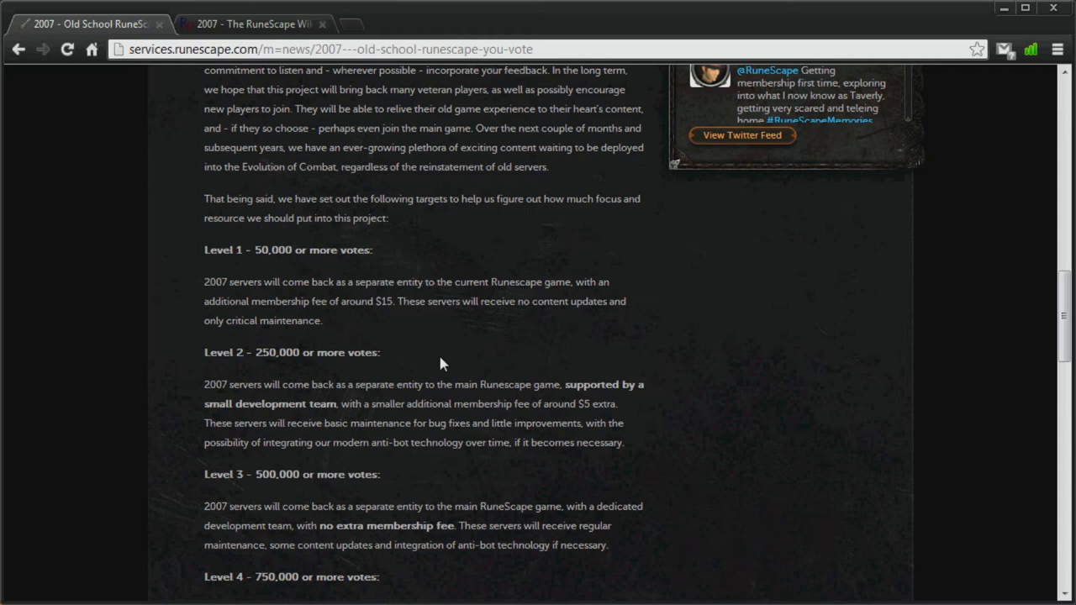
scroll("down", 3)
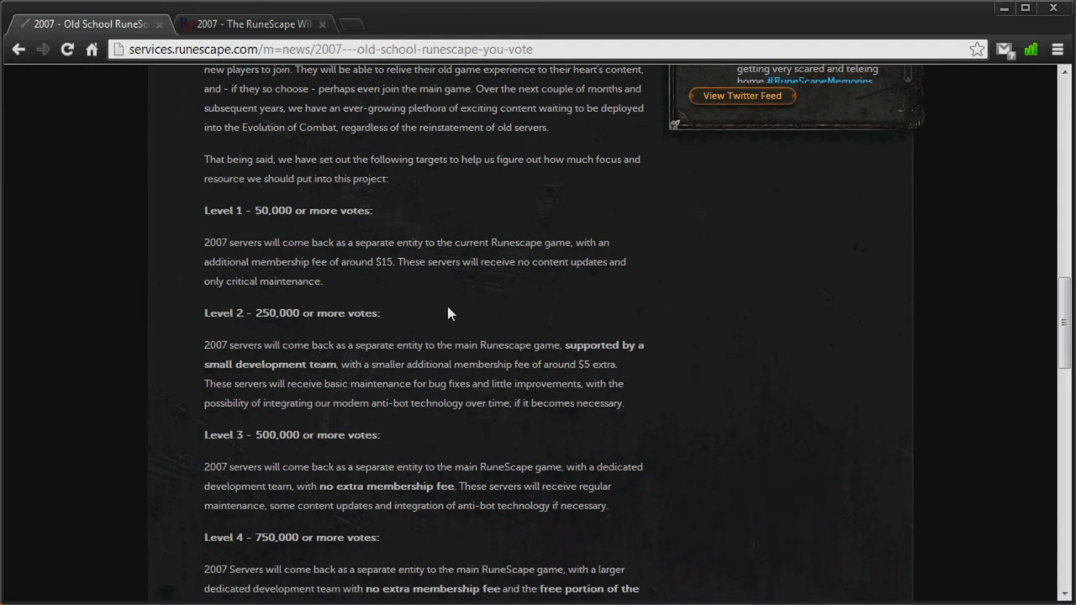
mouse_move(467, 286)
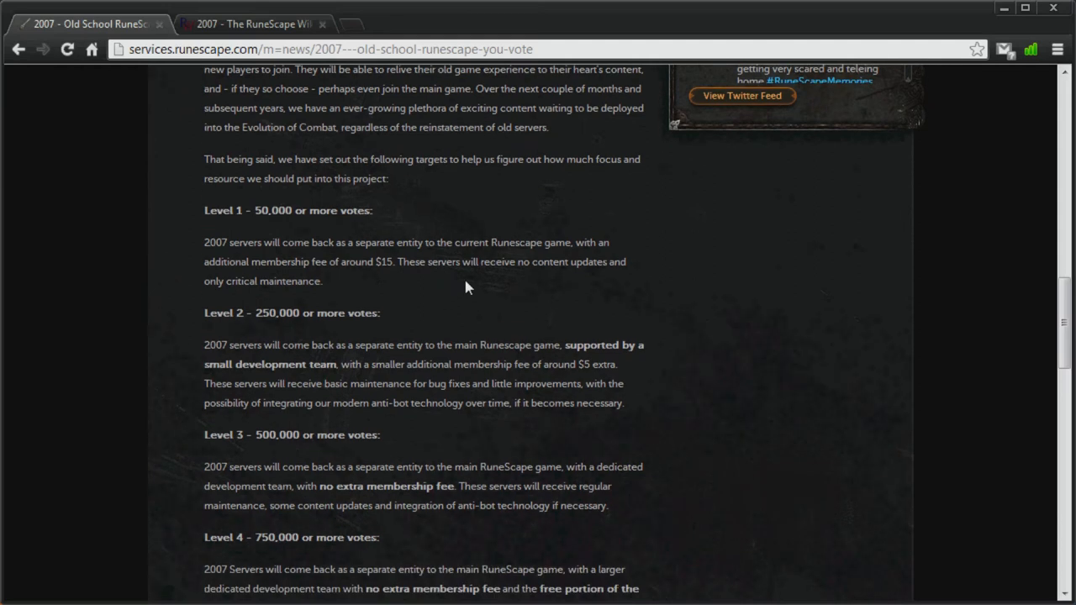
mouse_move(411, 259)
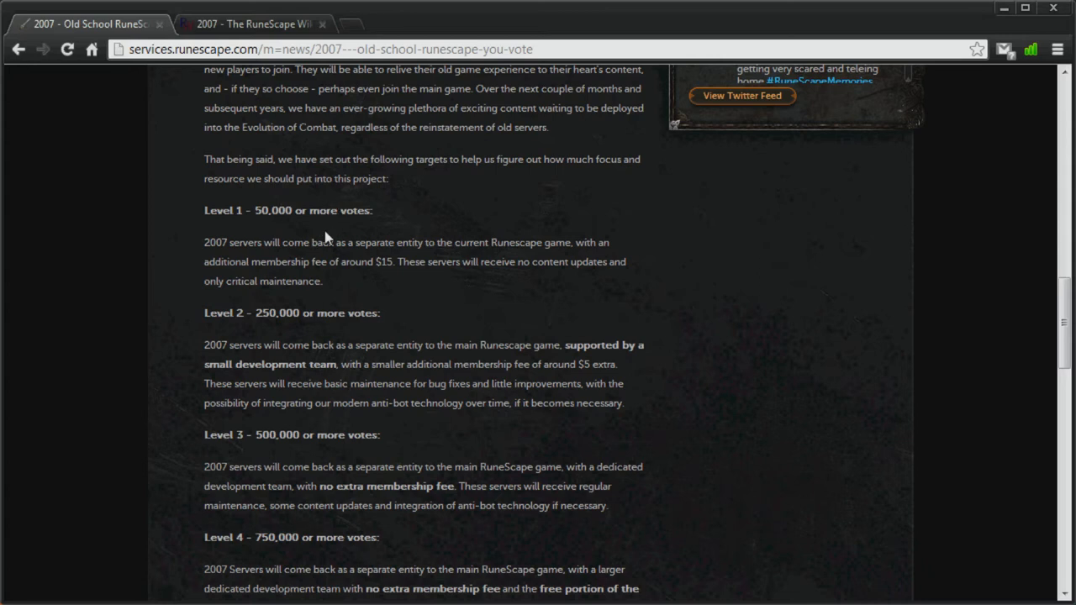
mouse_move(335, 215)
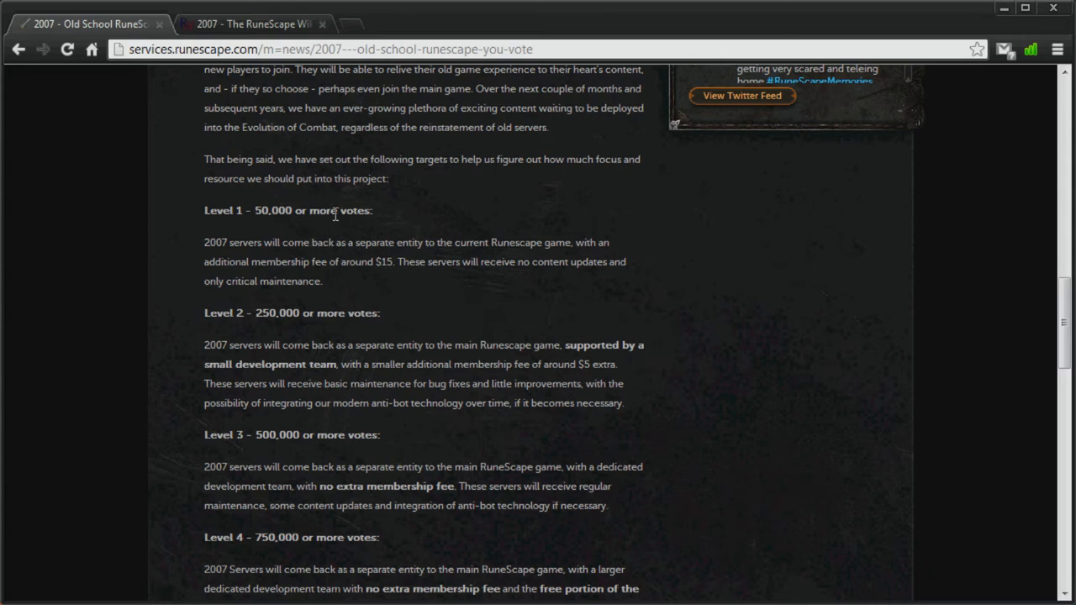
mouse_move(318, 196)
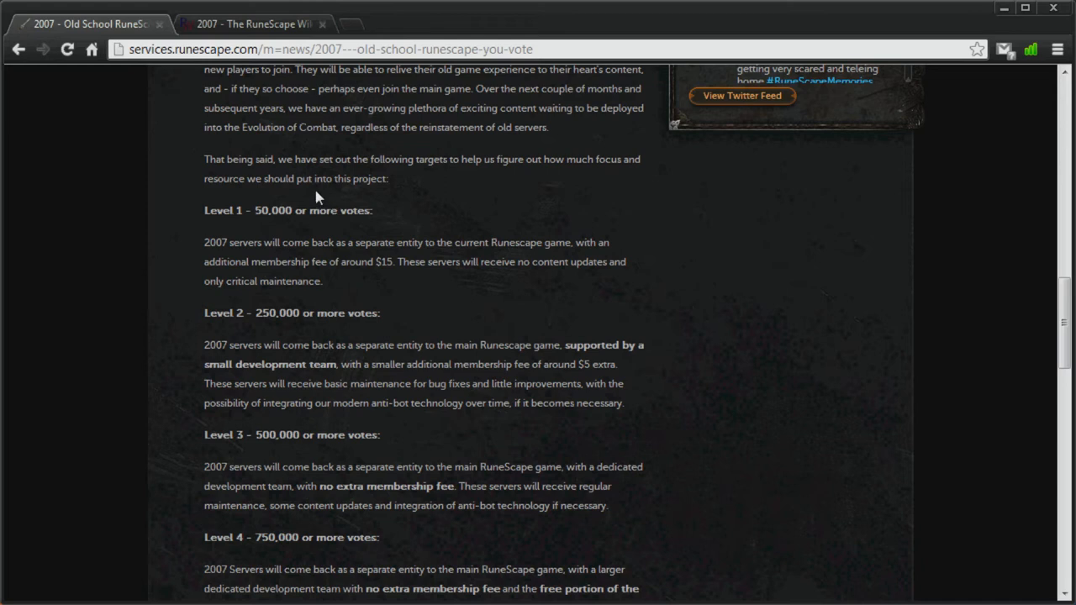
scroll("down", 3)
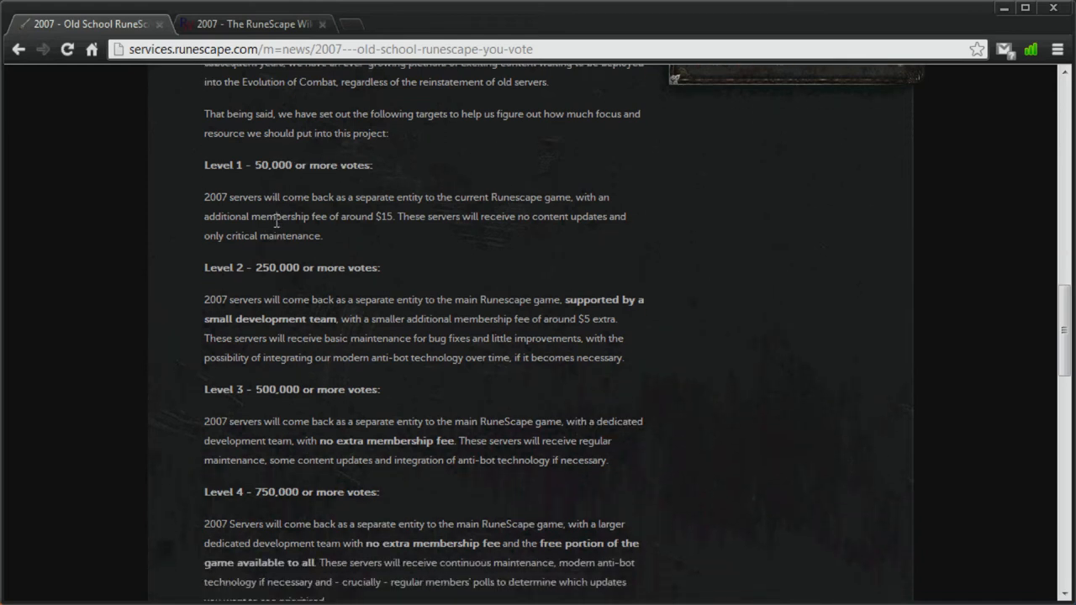
mouse_move(274, 192)
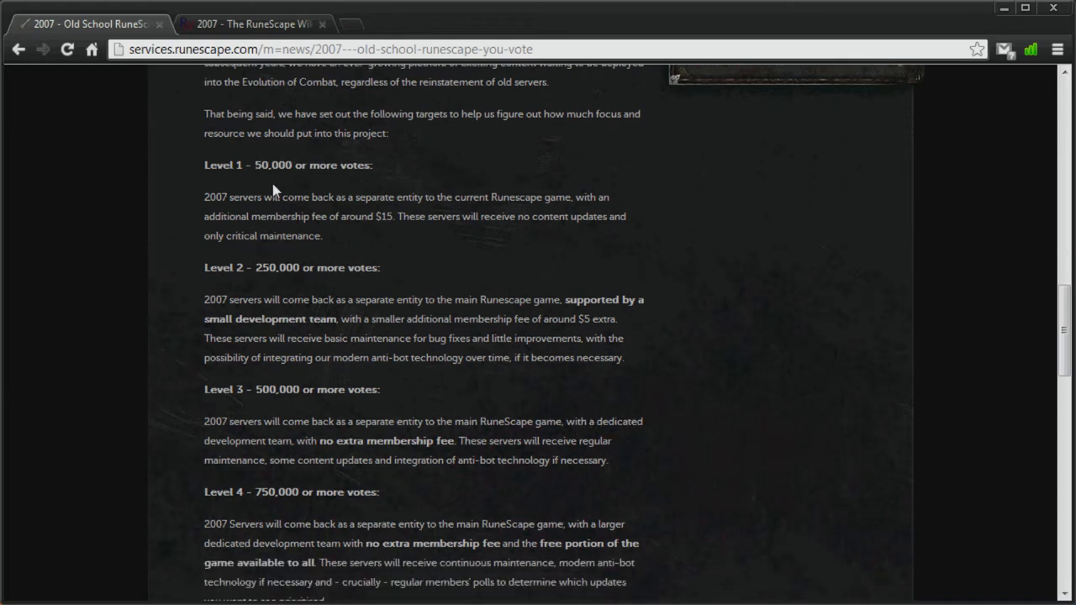
mouse_move(310, 188)
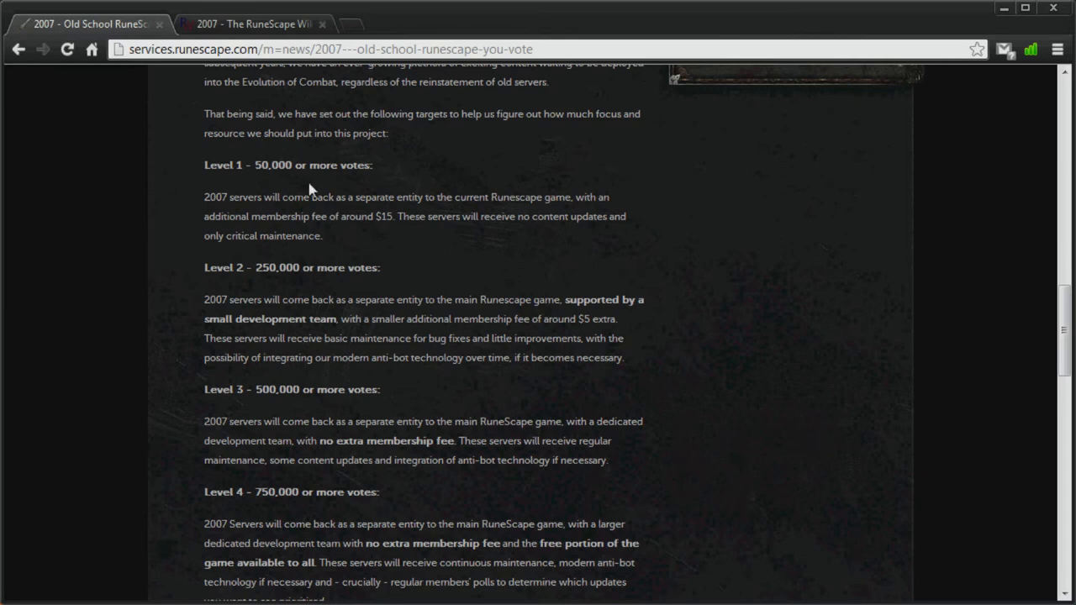
mouse_move(407, 199)
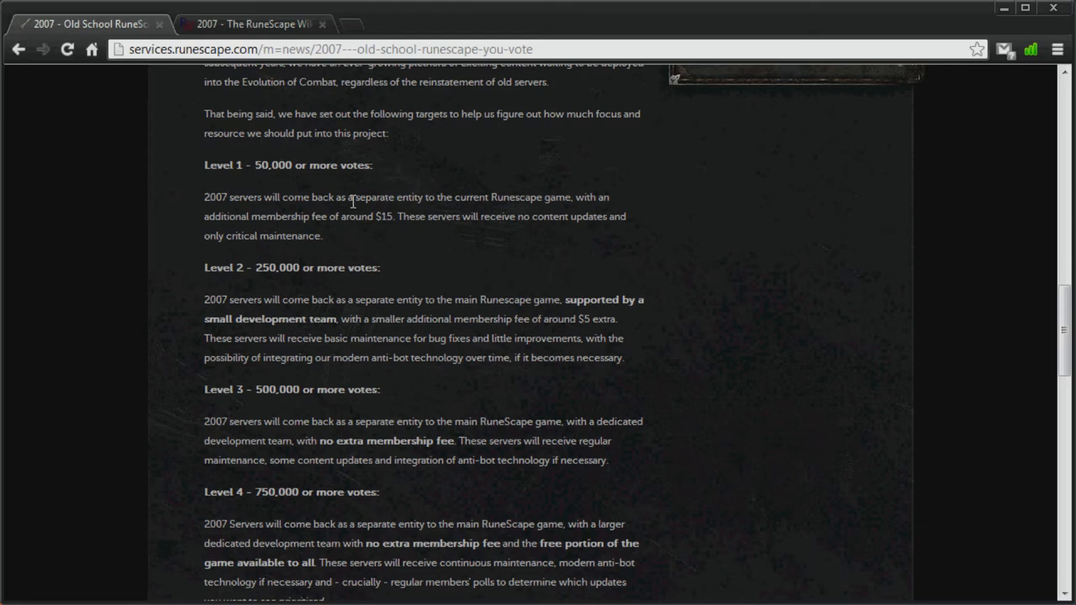
left_click_drag(355, 196, 393, 216)
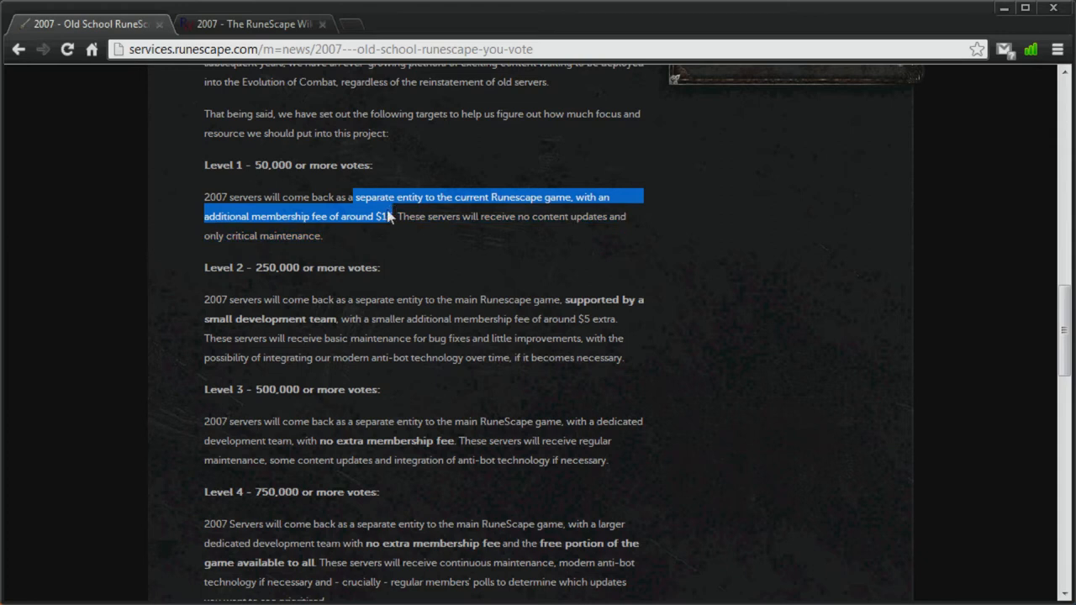
left_click(323, 221)
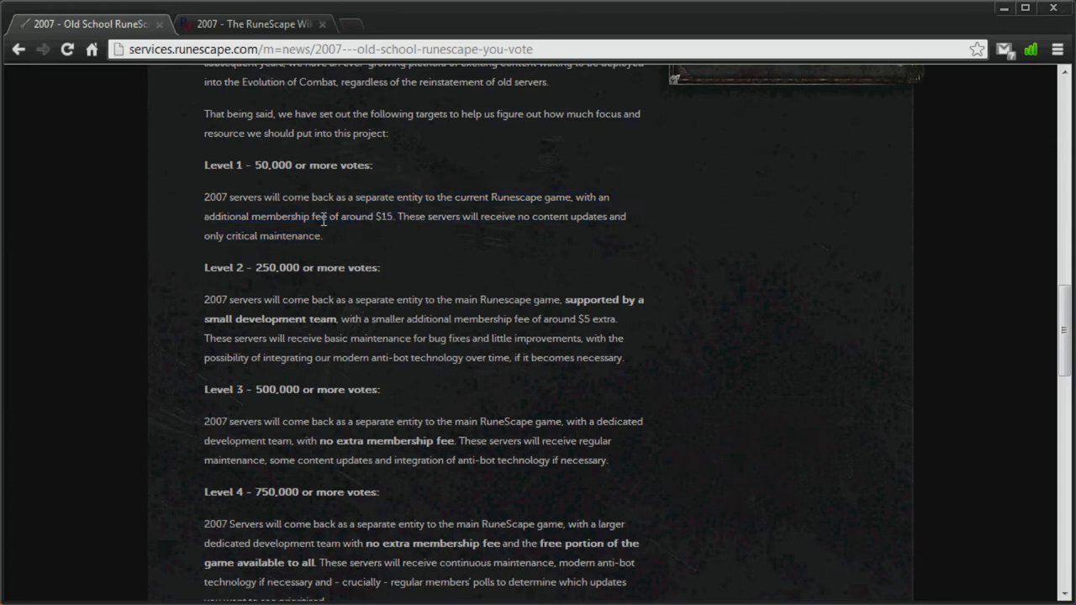
Step: Mark 'maintenance' in level 2, the dedicated development team in level 3 and no extra fee in level 4
scroll("down", 3)
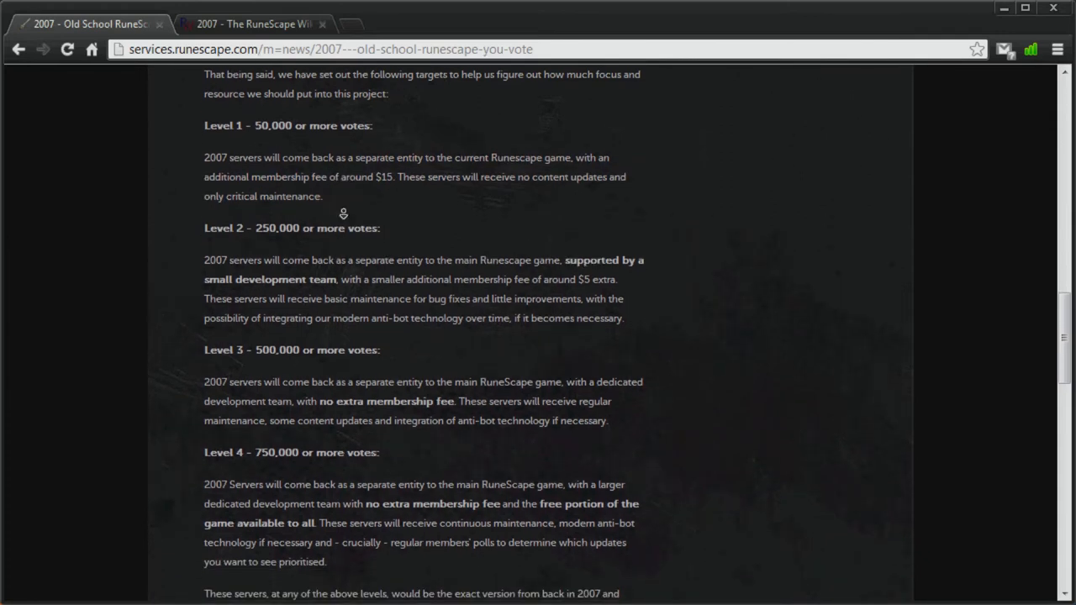
scroll("down", 3)
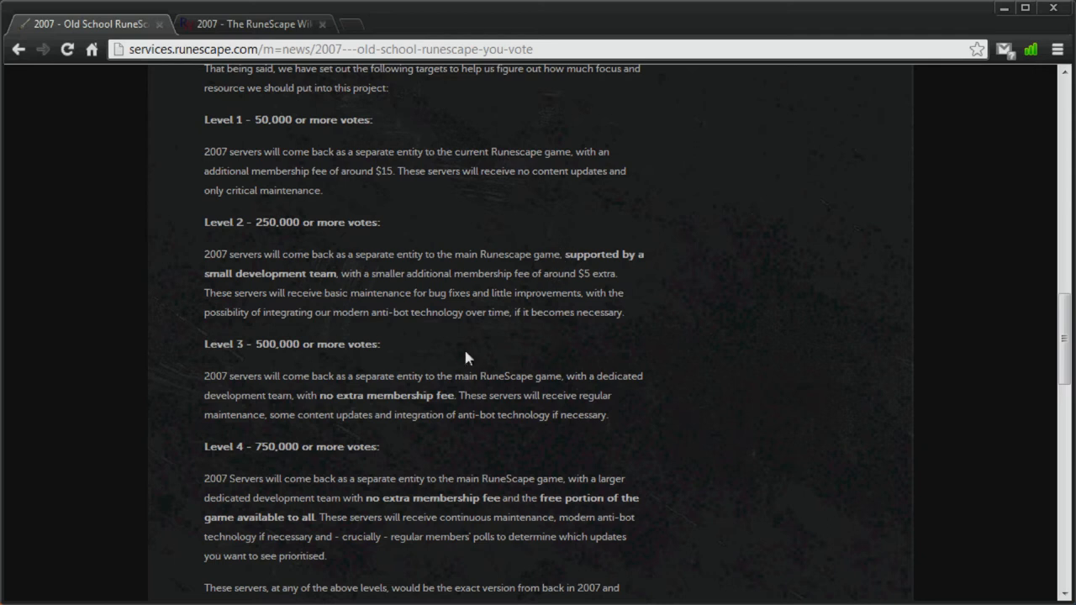
mouse_move(351, 292)
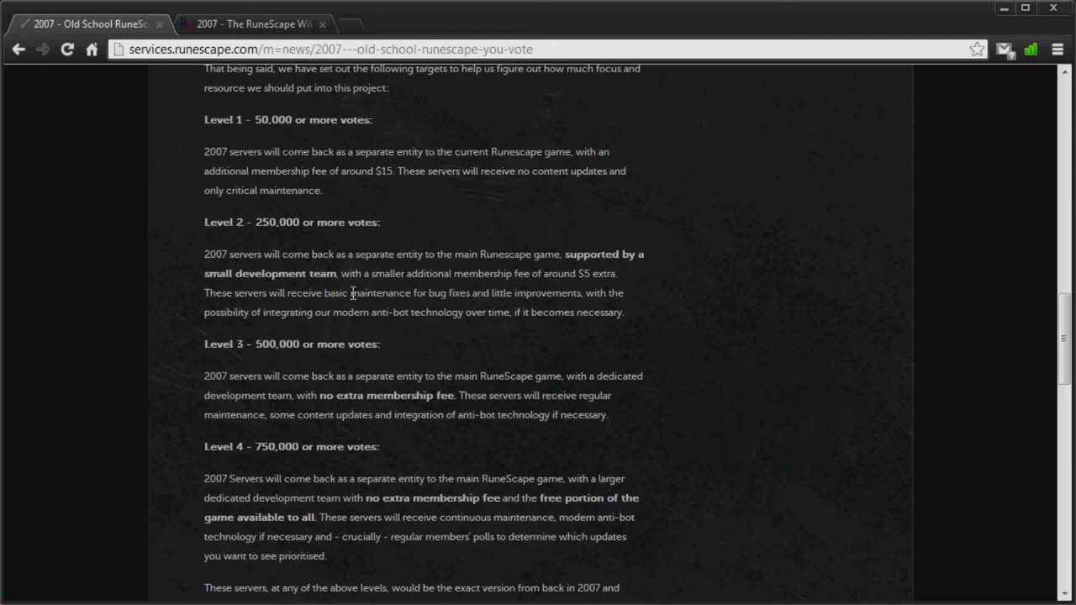
double_click(380, 292)
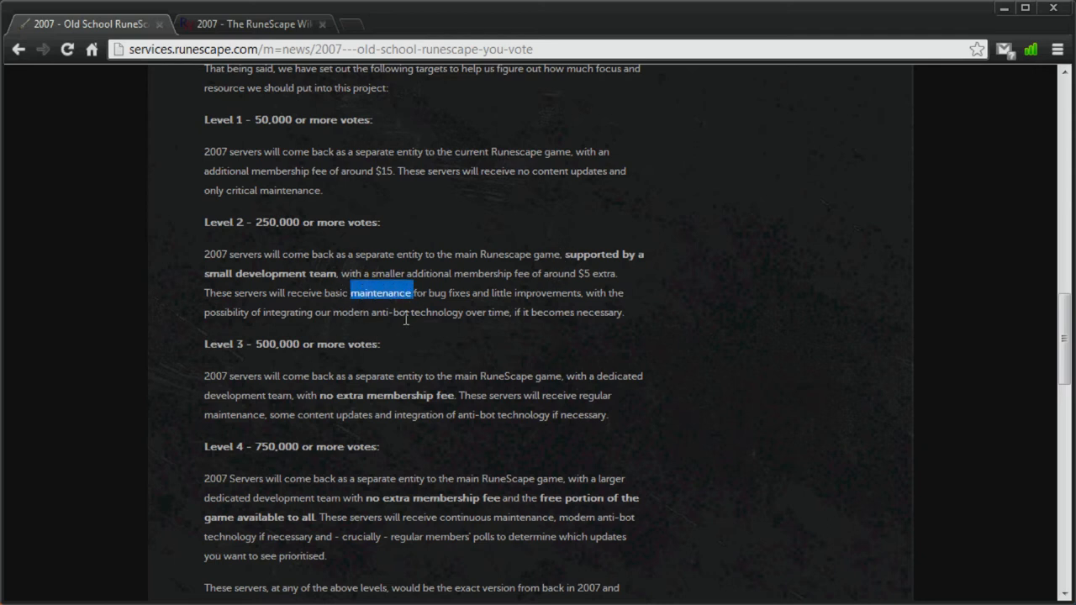
mouse_move(414, 333)
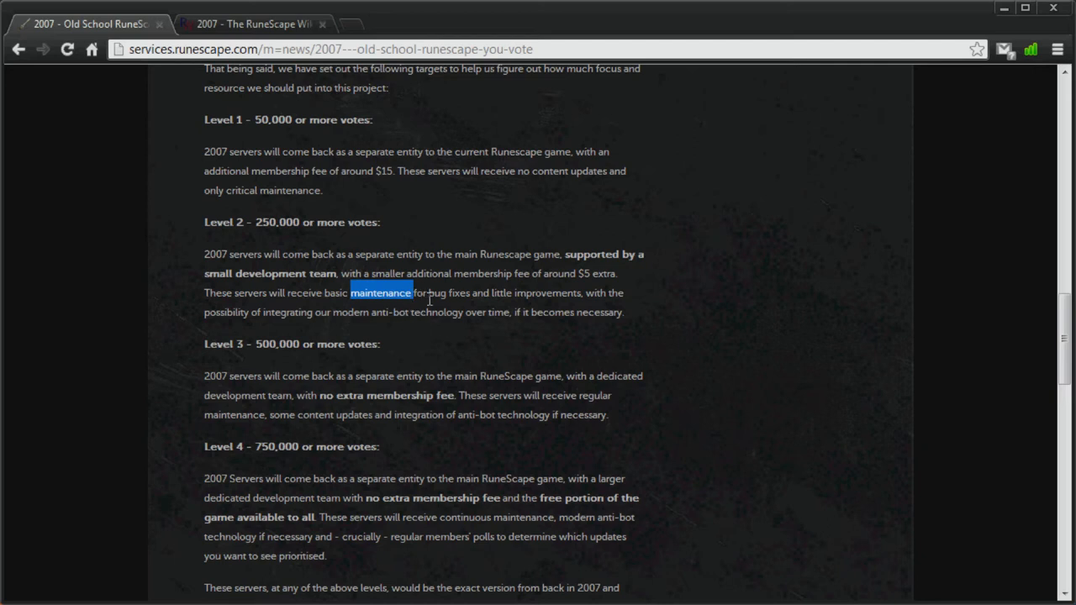
scroll("down", 3)
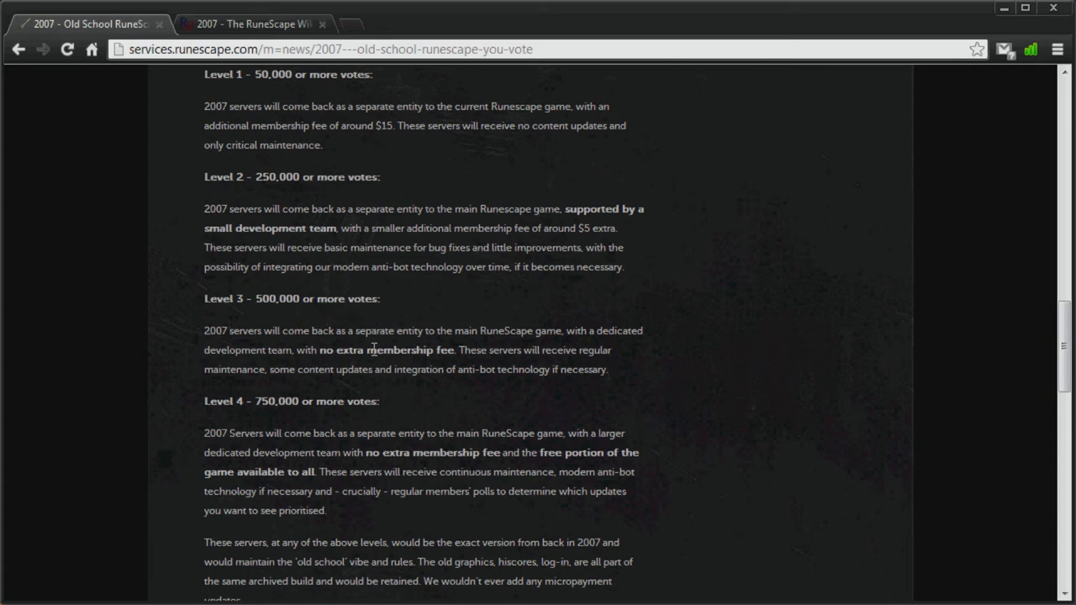
double_click(325, 349)
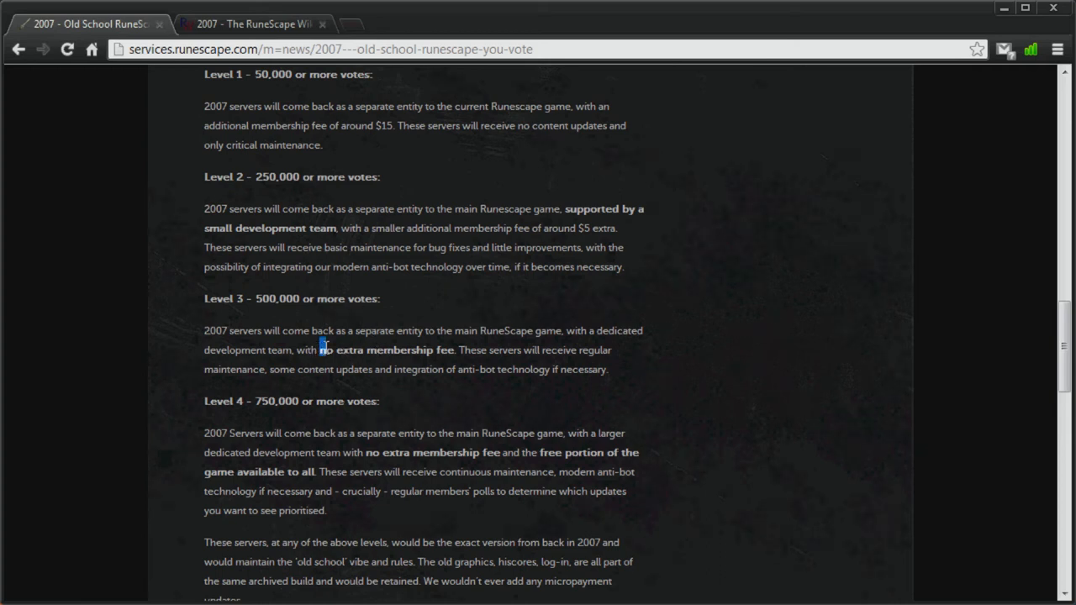
left_click_drag(322, 350, 457, 349)
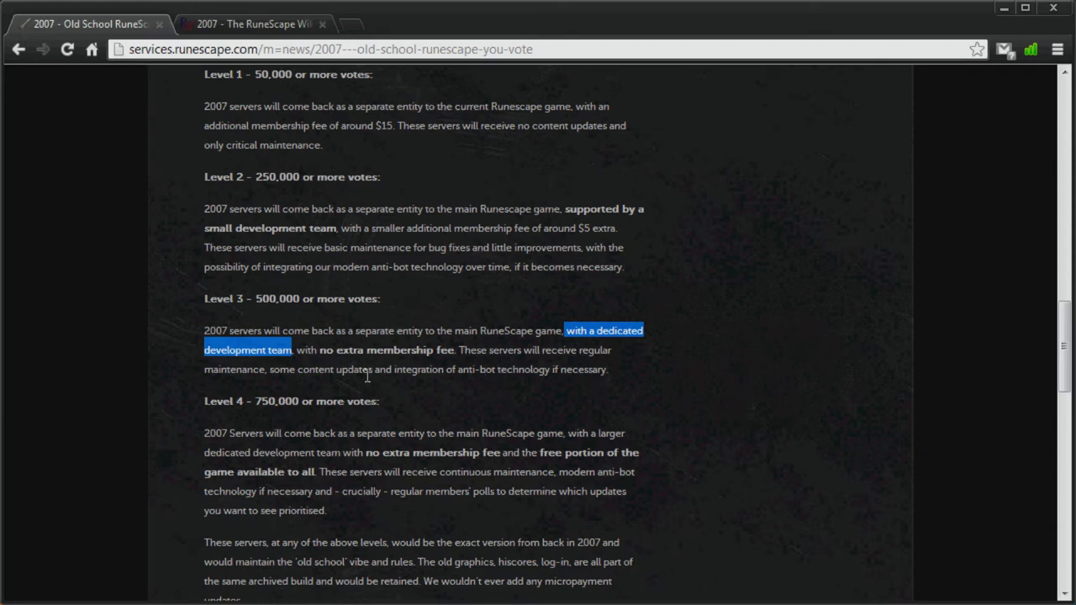
scroll("down", 3)
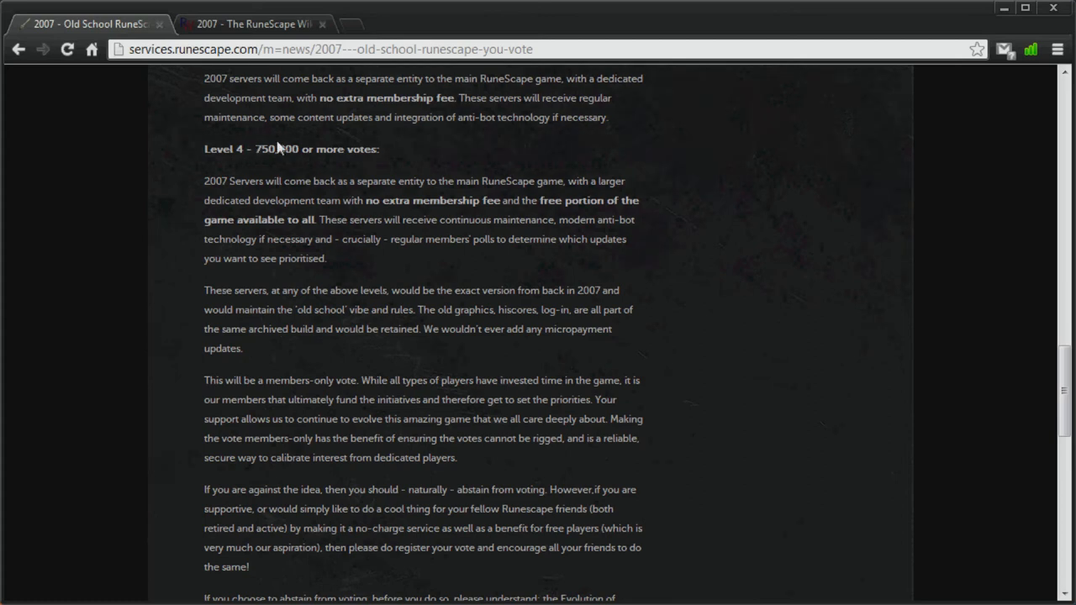
mouse_move(284, 185)
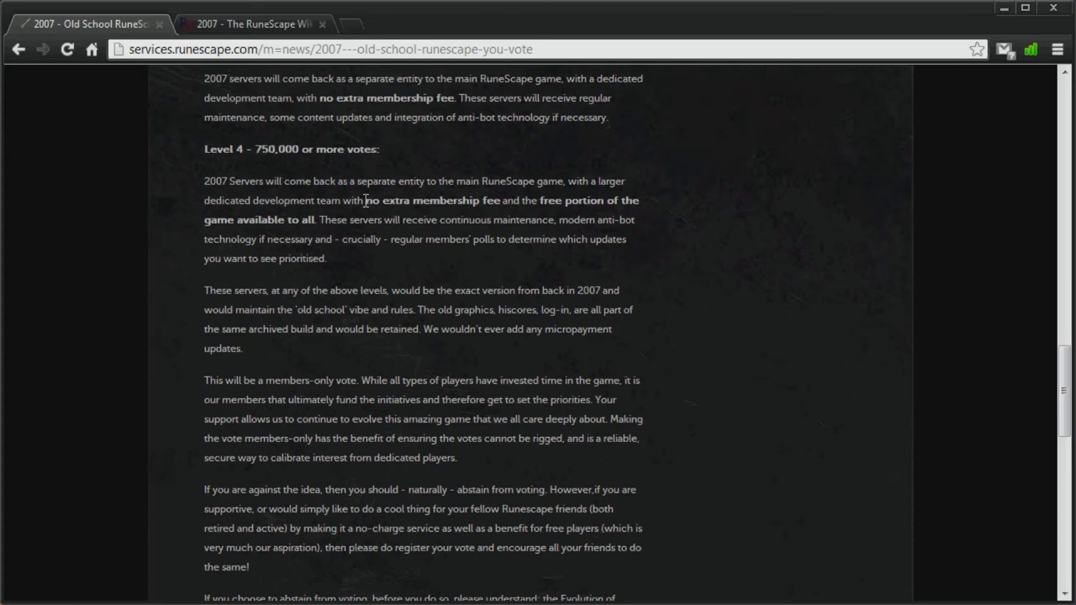
left_click_drag(365, 200, 505, 200)
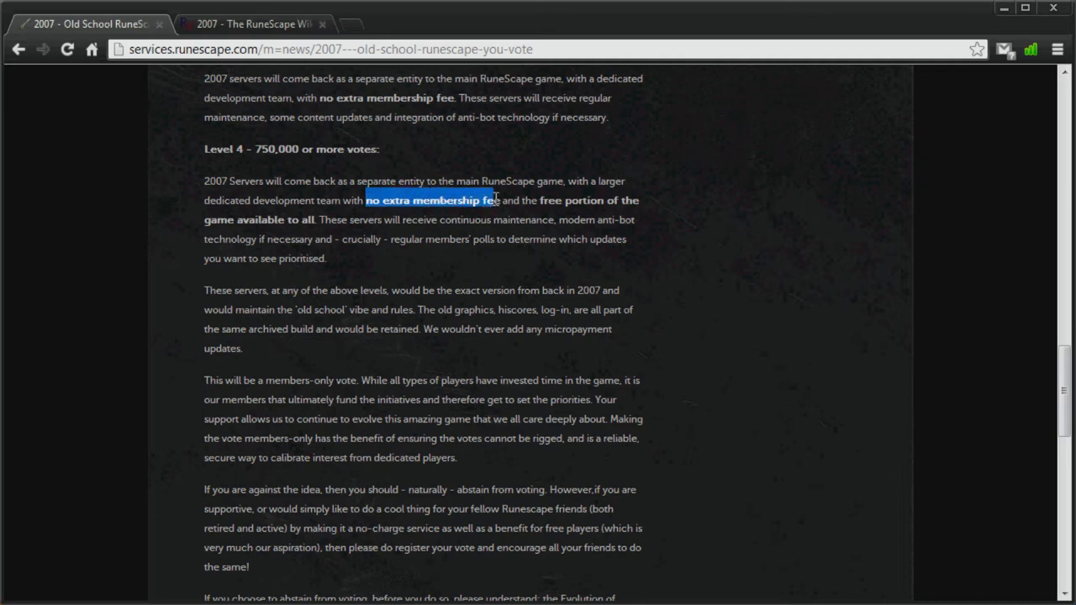
left_click_drag(491, 200, 316, 219)
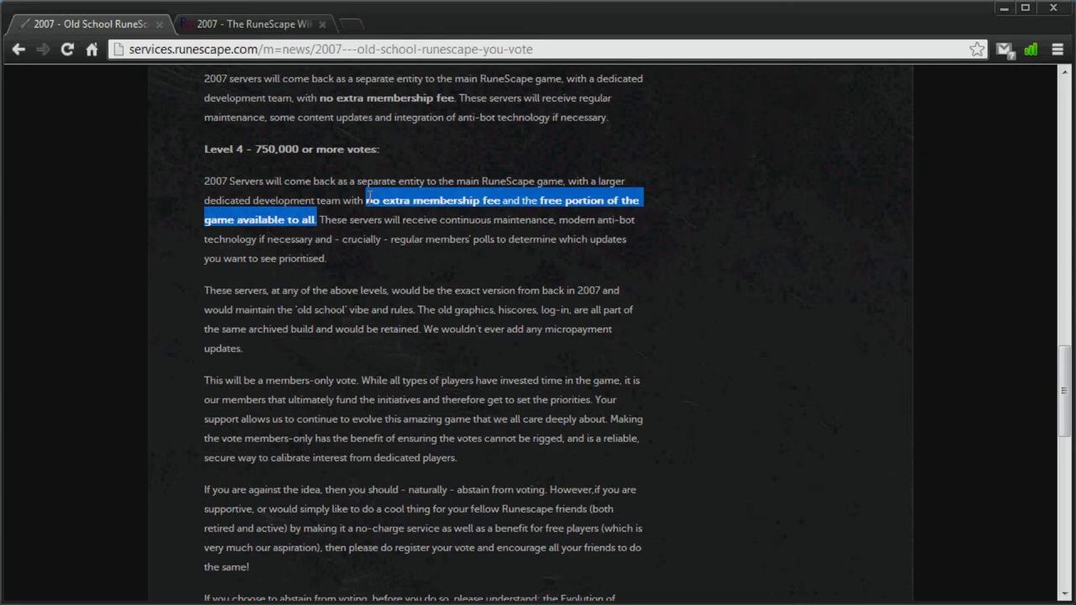
mouse_move(423, 234)
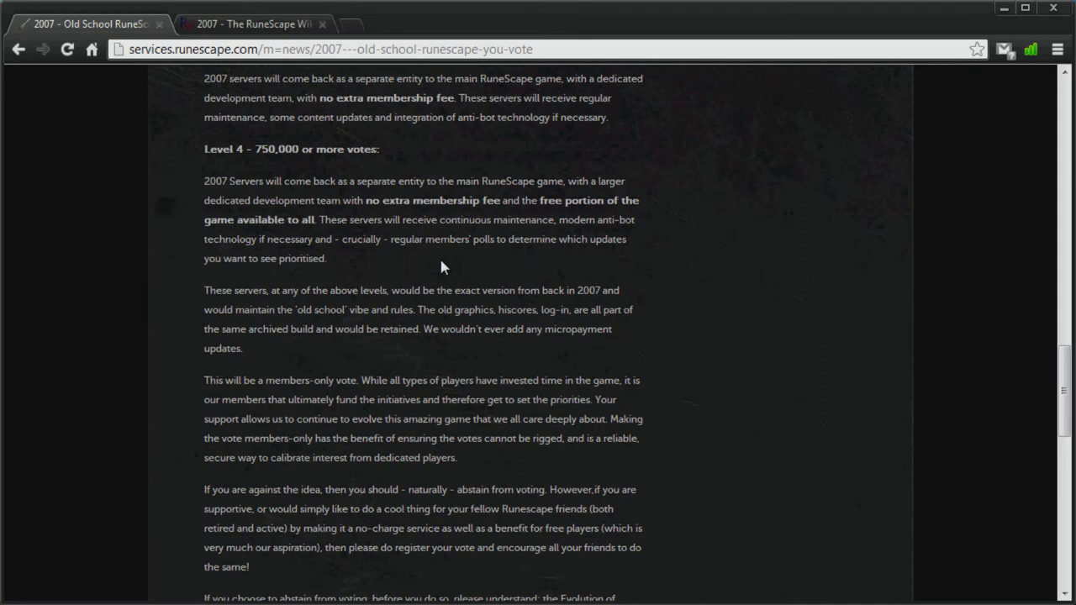
mouse_move(484, 269)
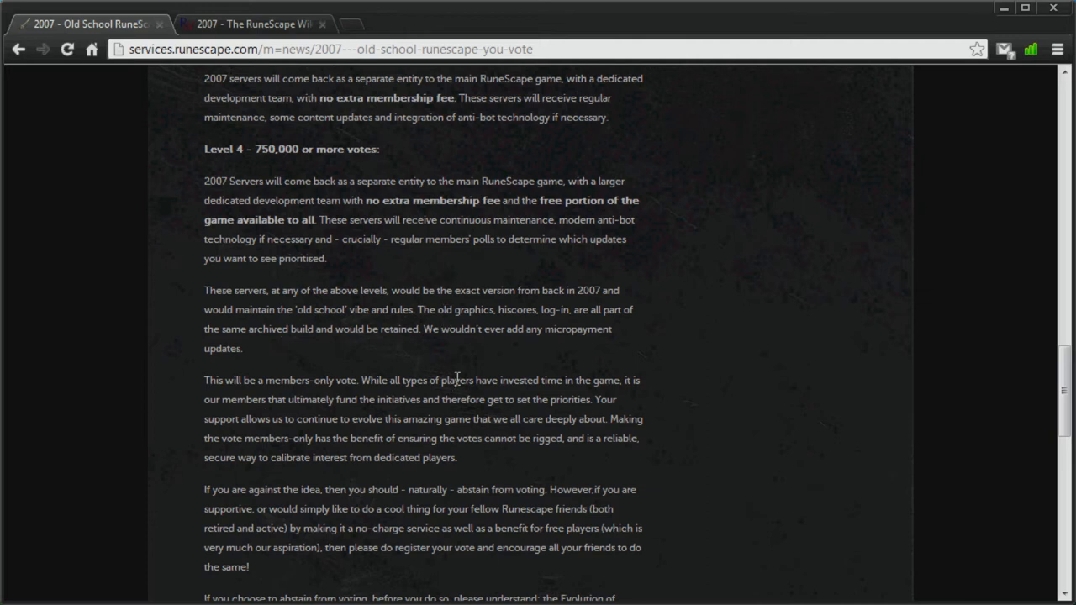
mouse_move(390, 363)
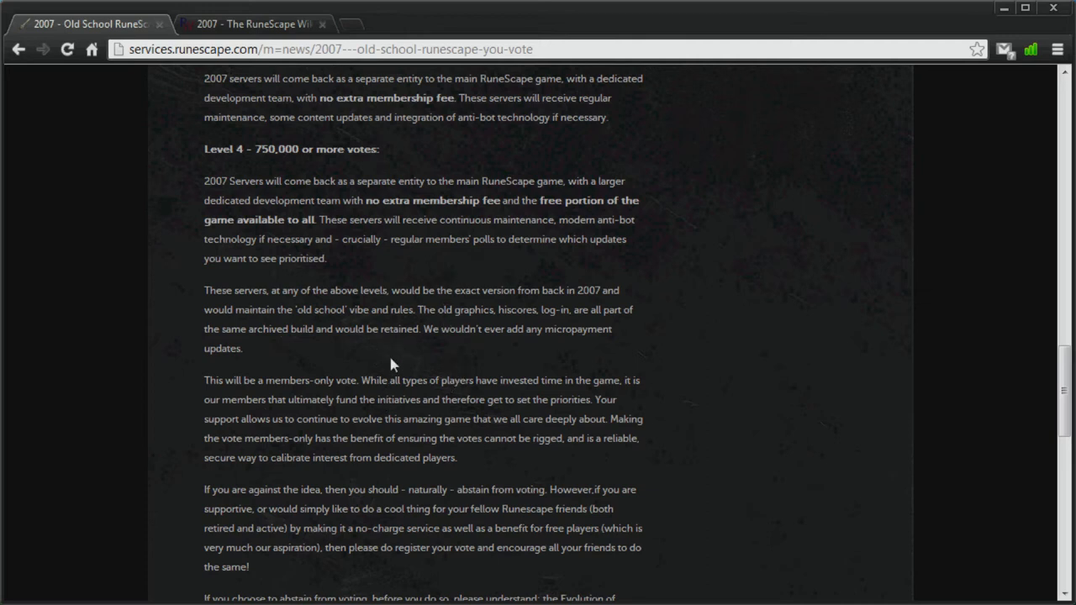
Step: Switch to the 2007 timeline page and mark the 10 August last complete backup entry
scroll("down", 3)
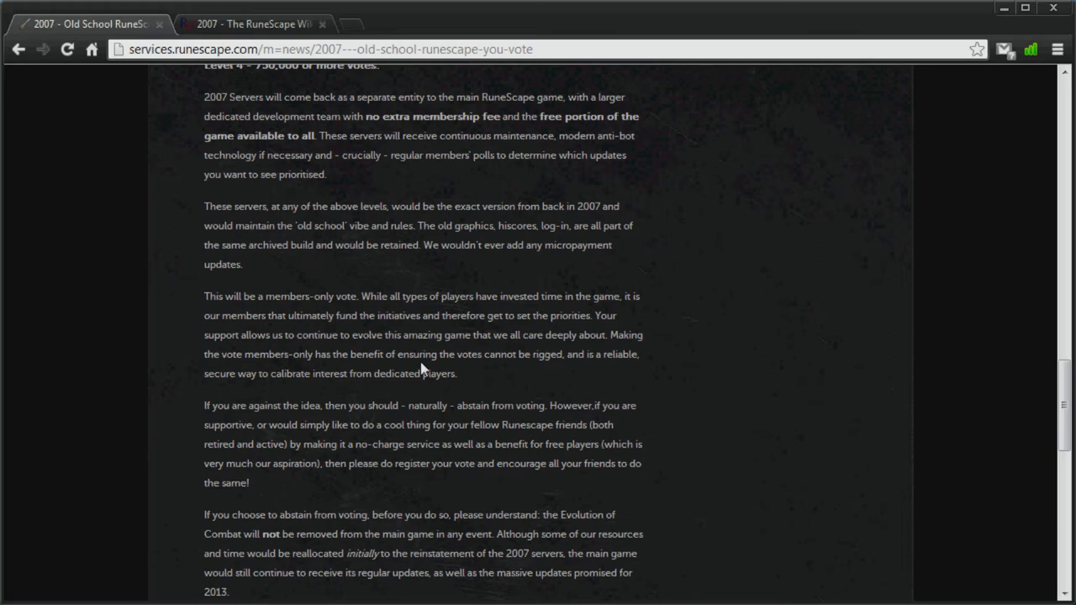
scroll("down", 3)
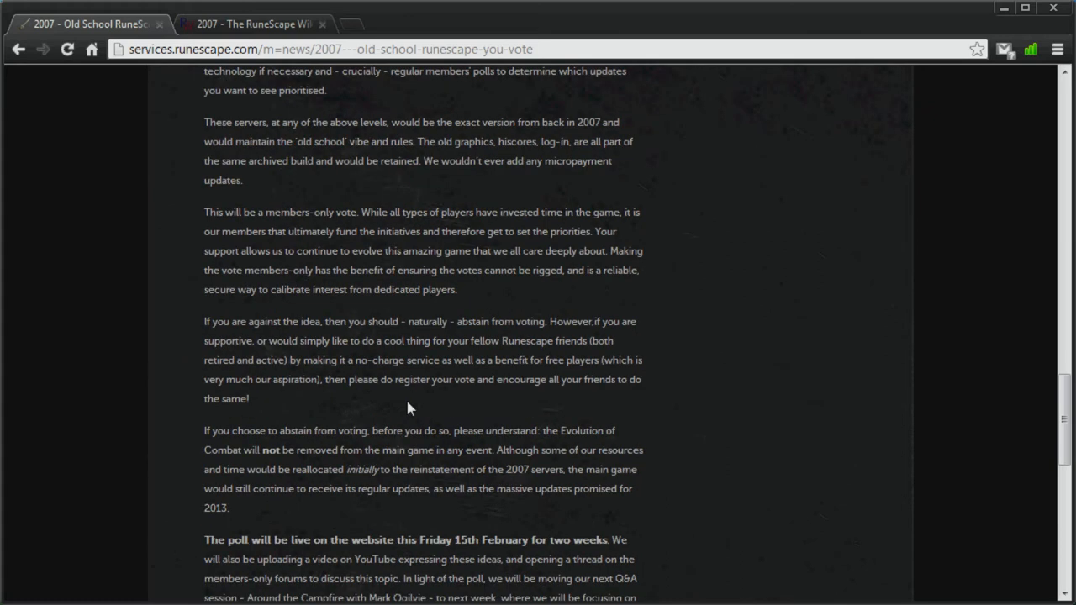
mouse_move(419, 427)
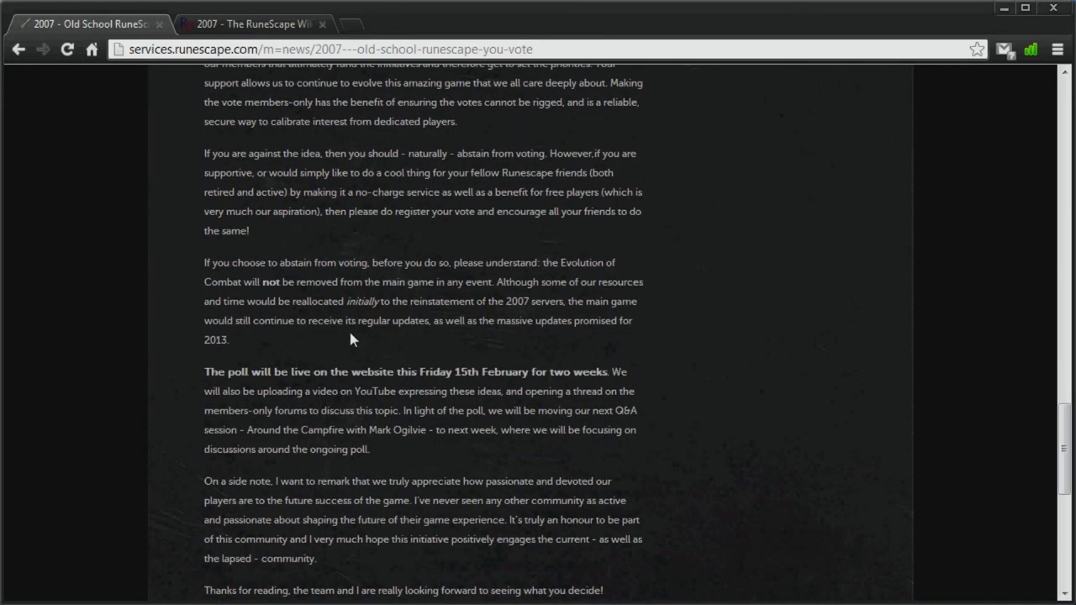
mouse_move(386, 335)
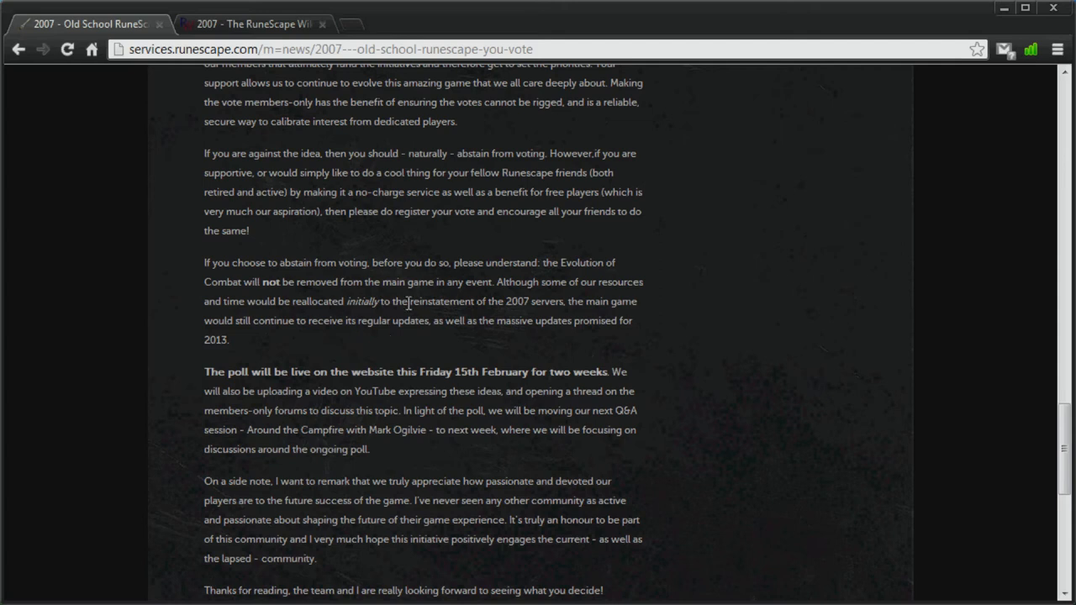
scroll("down", 3)
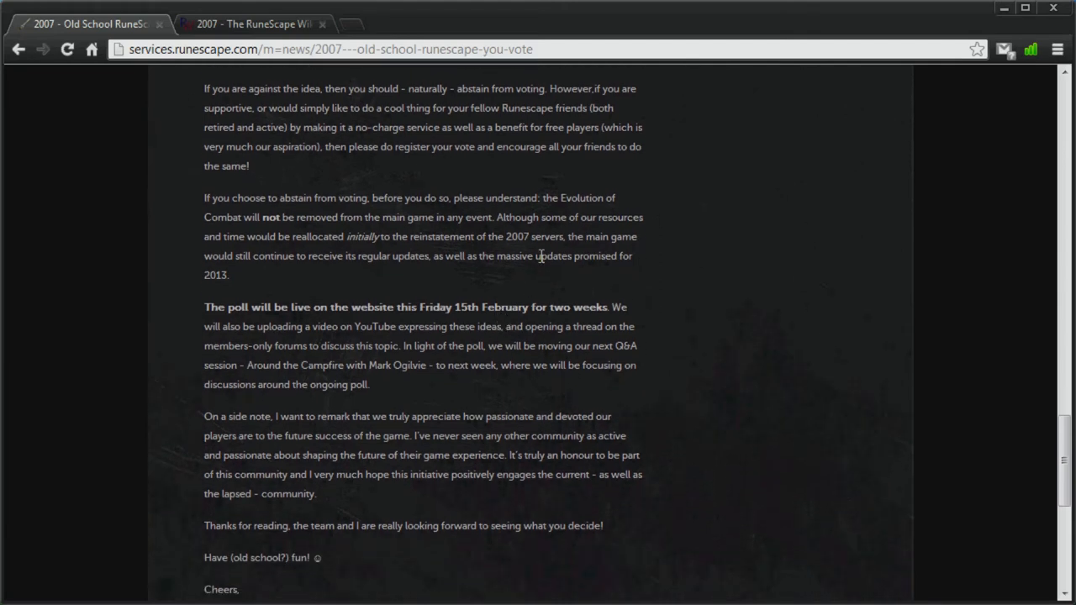
scroll("up", 3)
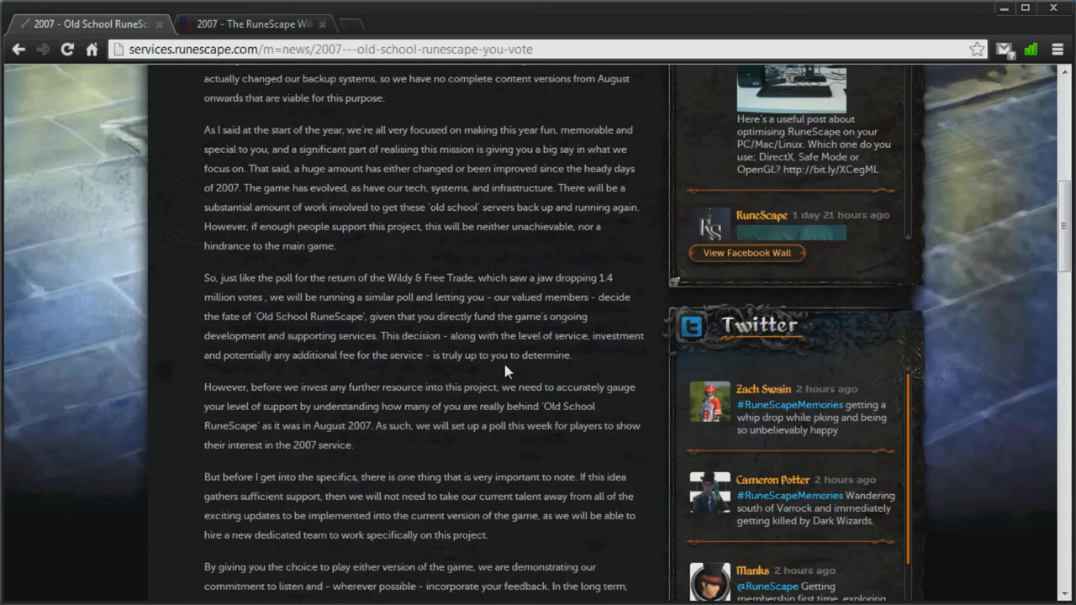
left_click(252, 24)
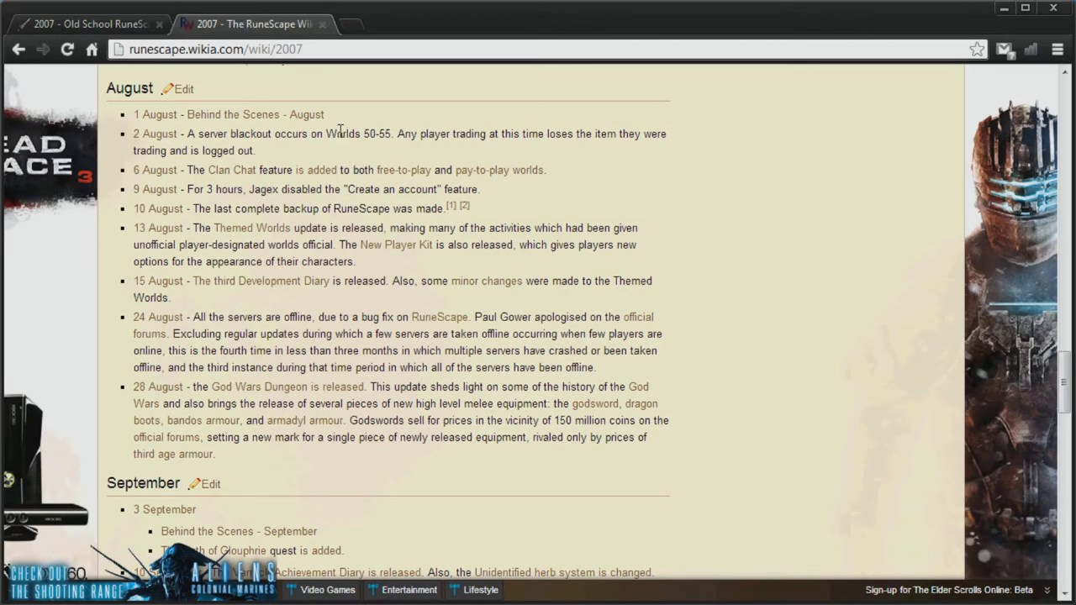
mouse_move(262, 84)
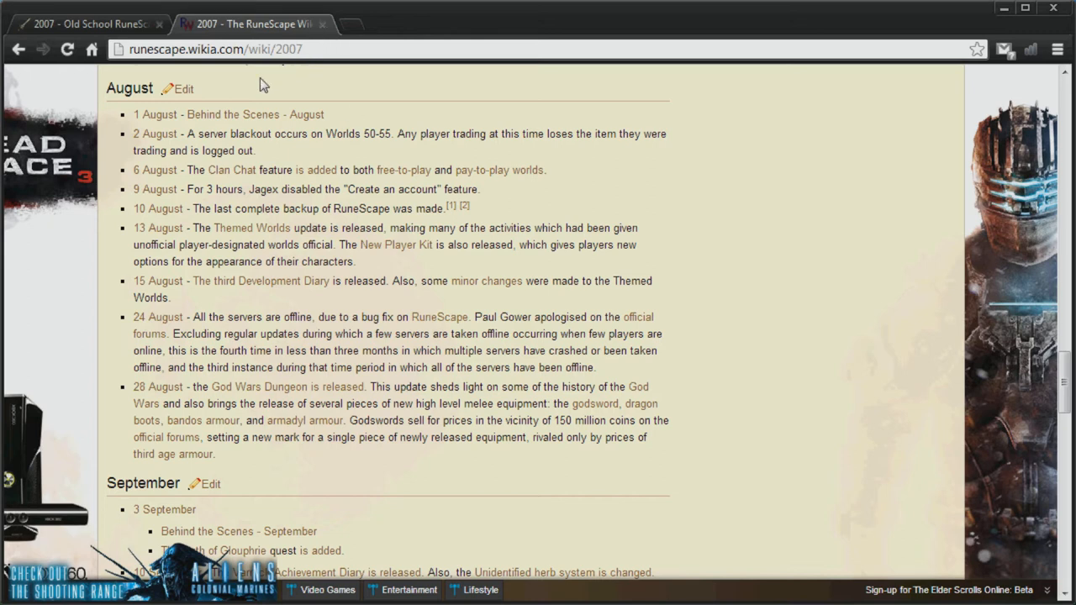
mouse_move(419, 17)
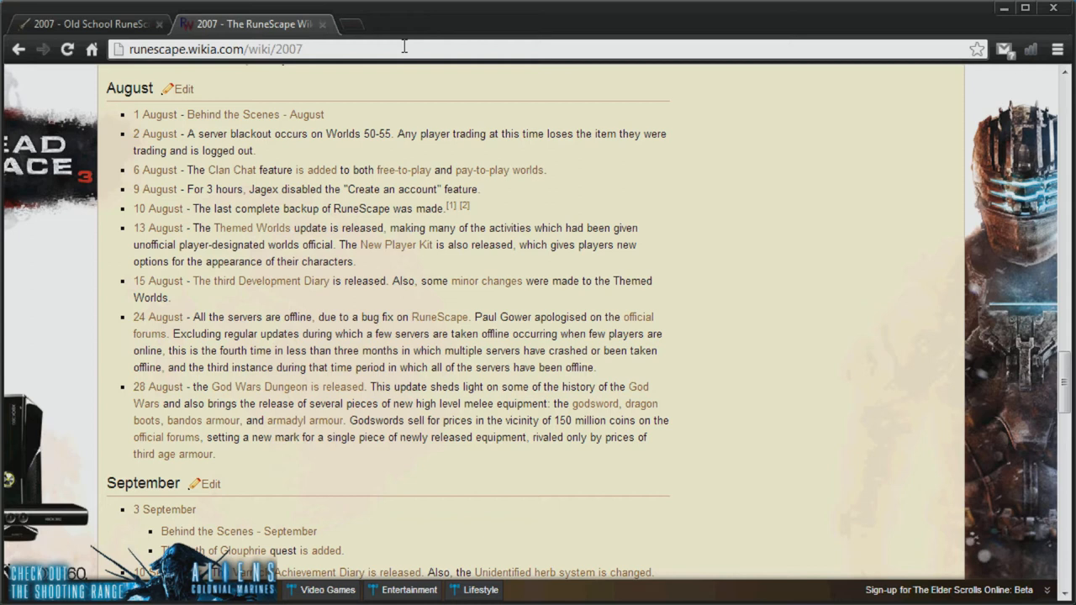
mouse_move(524, 199)
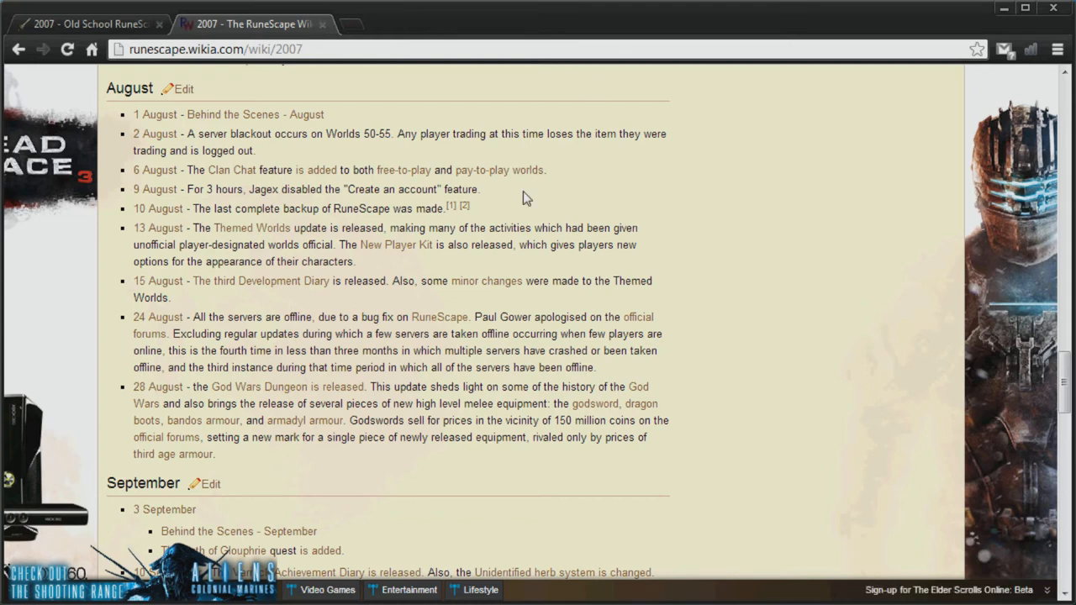
mouse_move(614, 165)
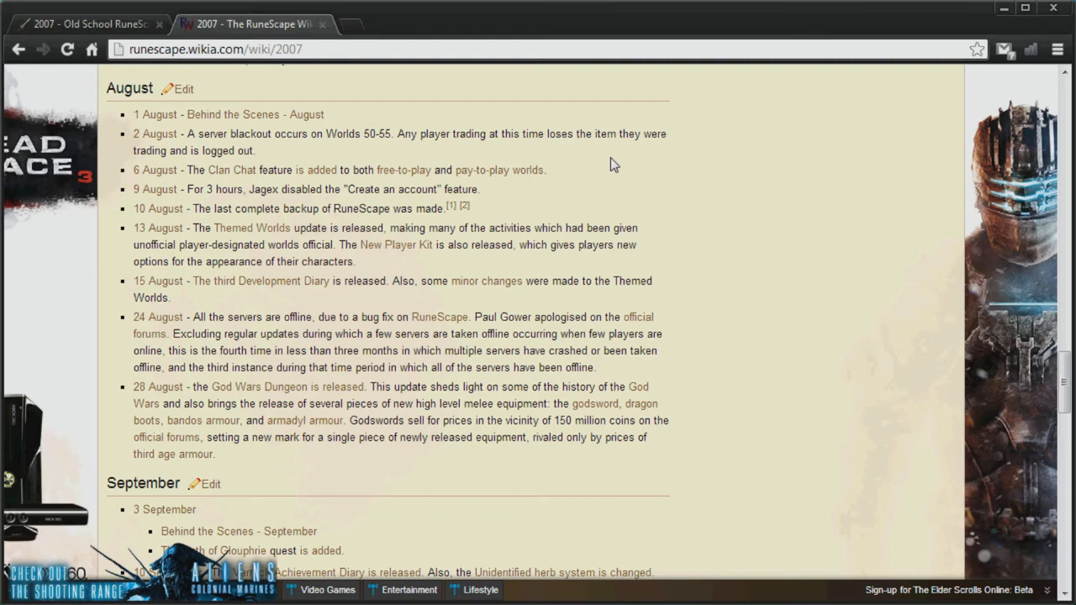
mouse_move(651, 151)
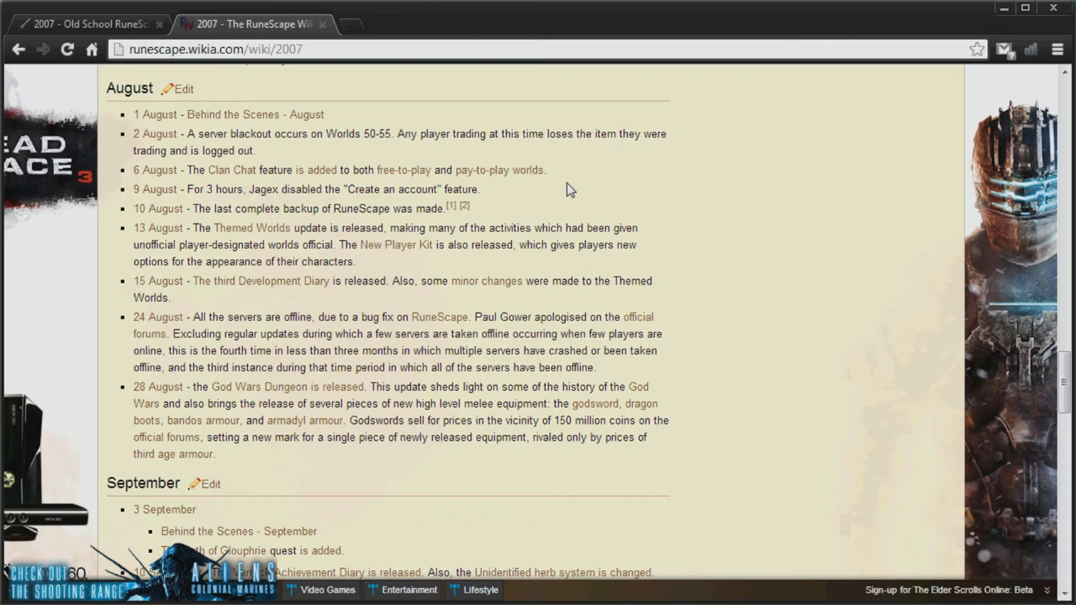
triple_click(294, 208)
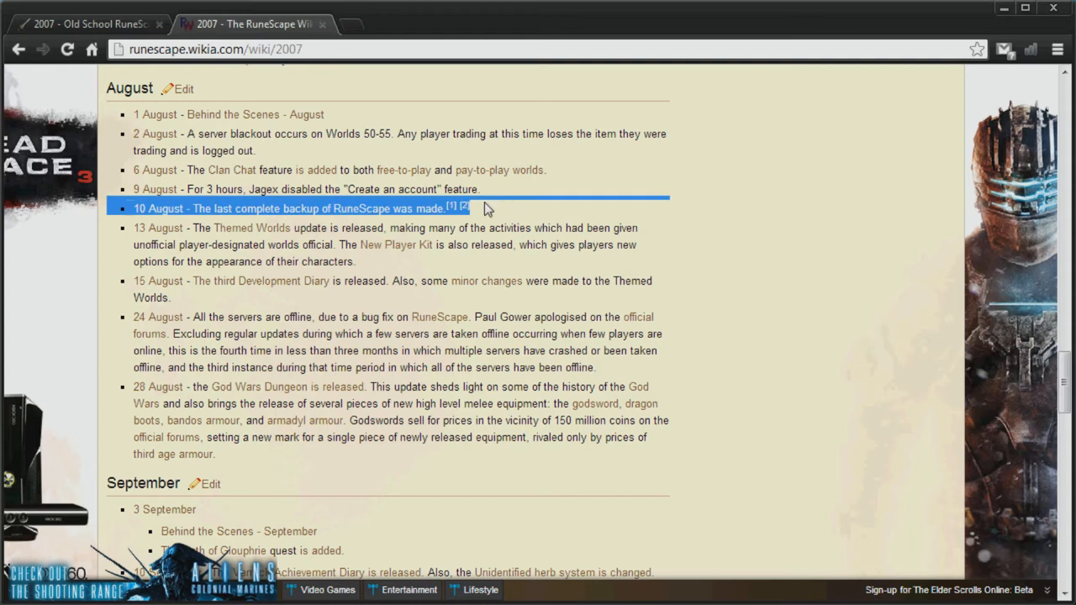
mouse_move(494, 212)
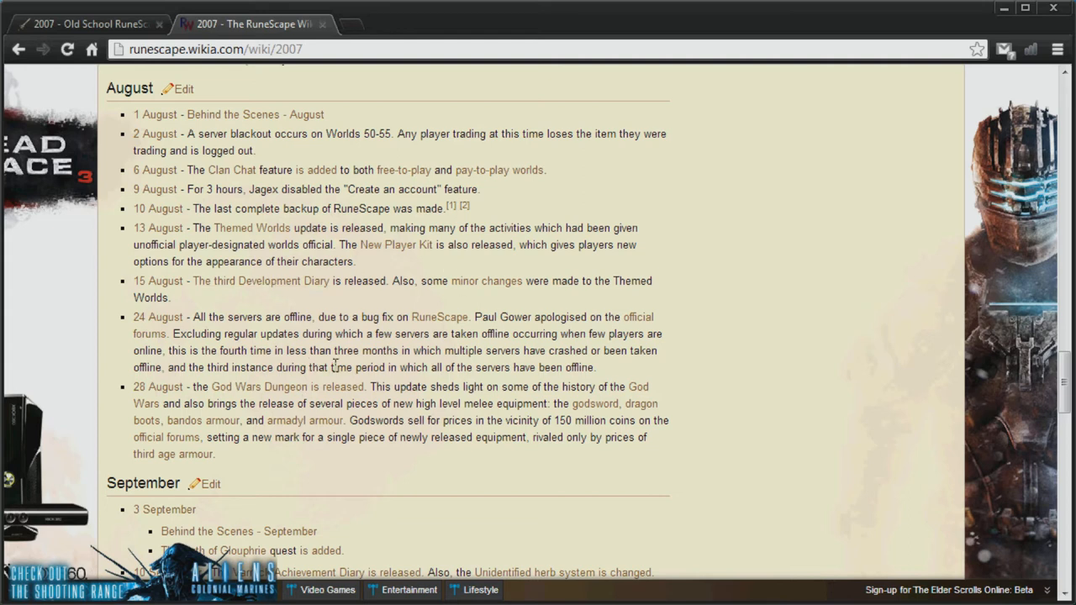
Step: Highlight the 28 August God Wars Dungeon release entry with its new melee equipment
left_click_drag(202, 387, 282, 387)
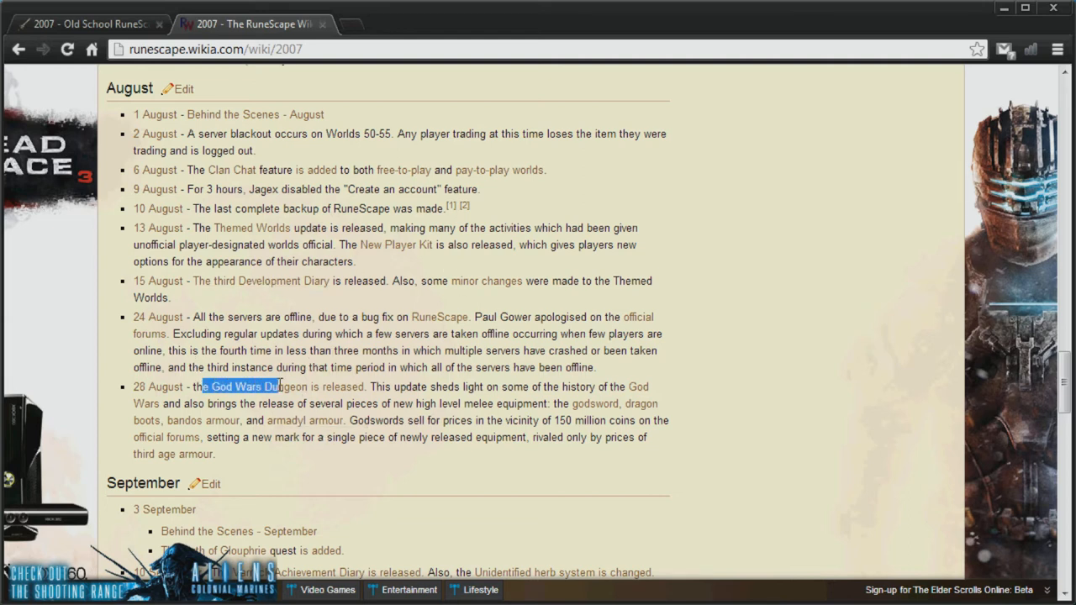
left_click_drag(273, 387, 374, 387)
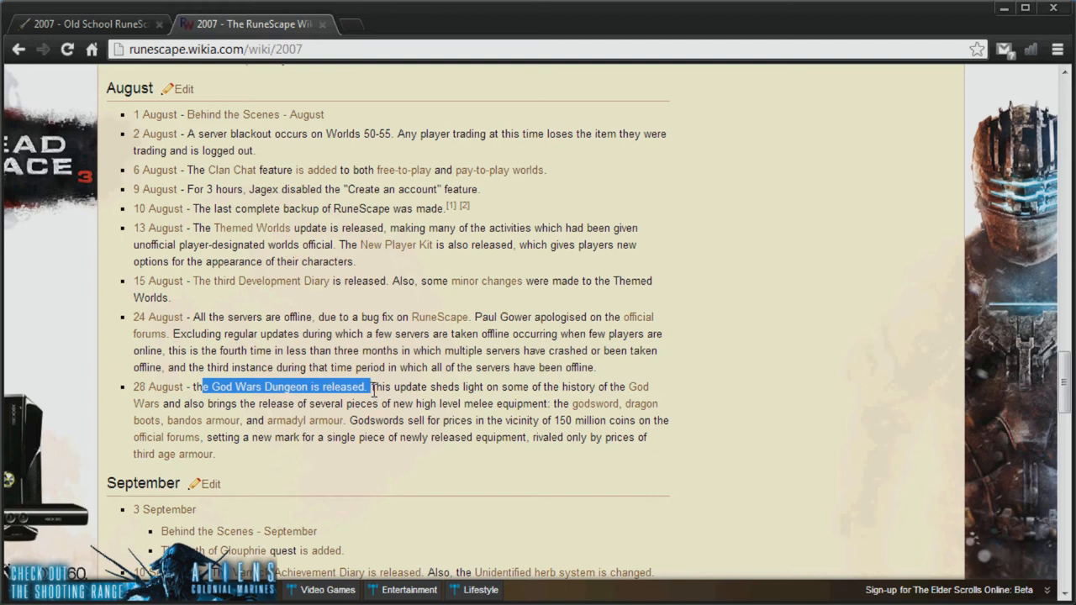
mouse_move(158, 386)
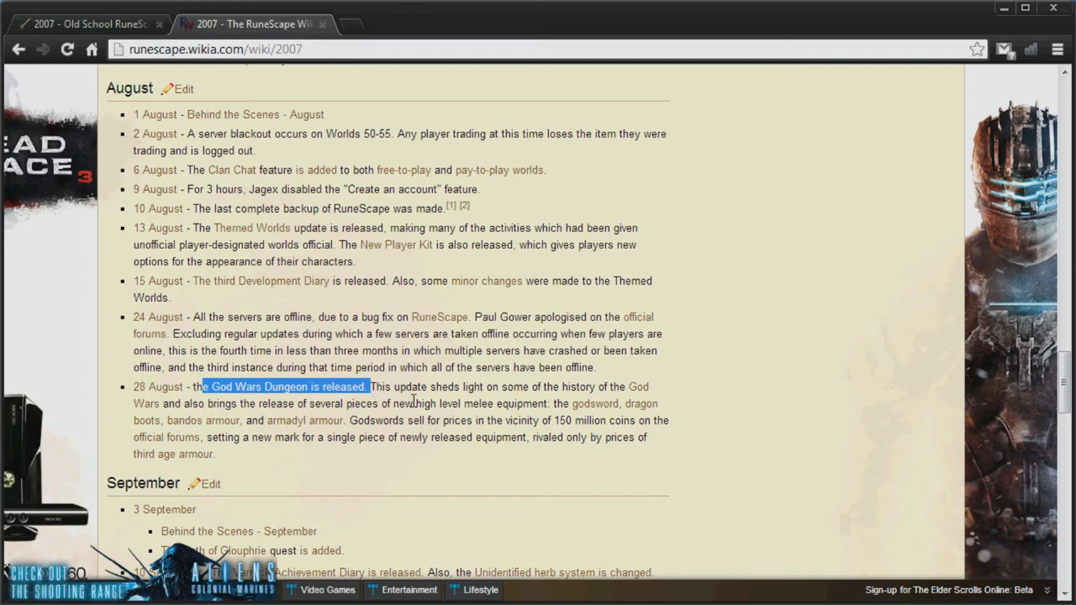
mouse_move(524, 403)
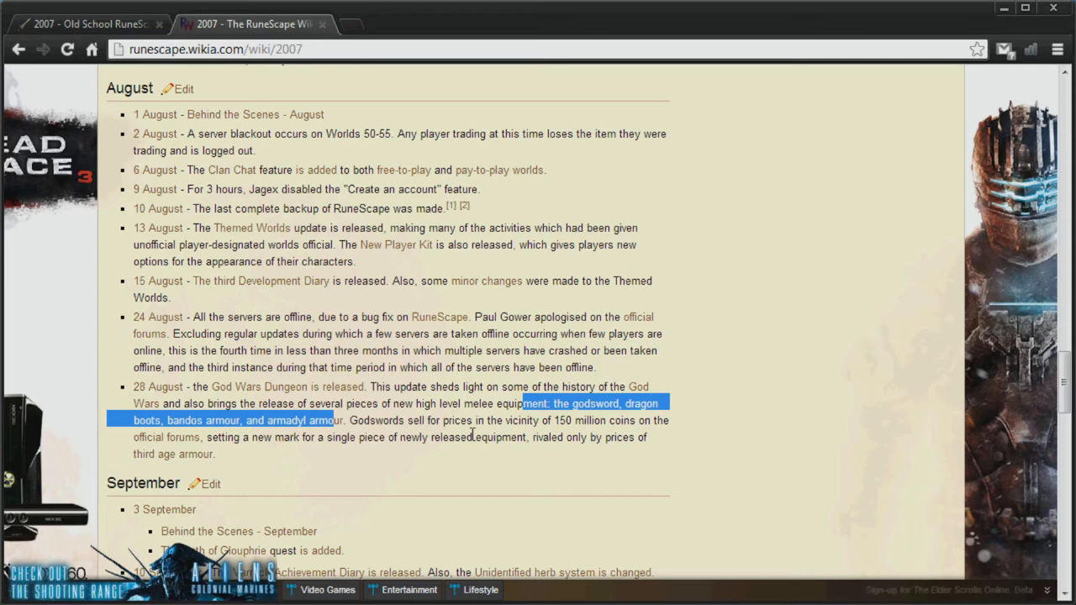
scroll("down", 3)
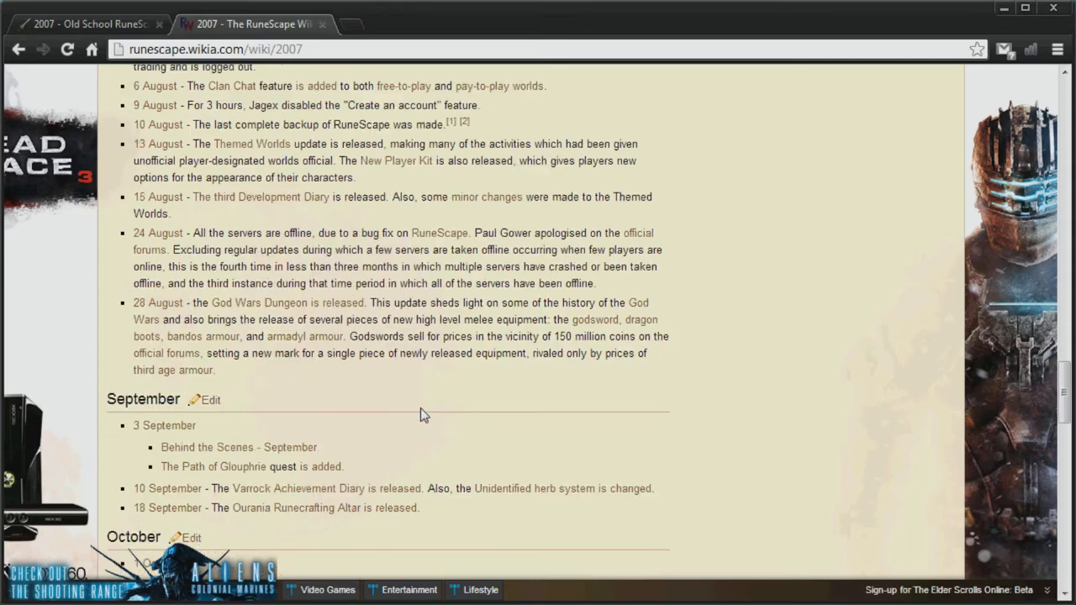
scroll("up", 3)
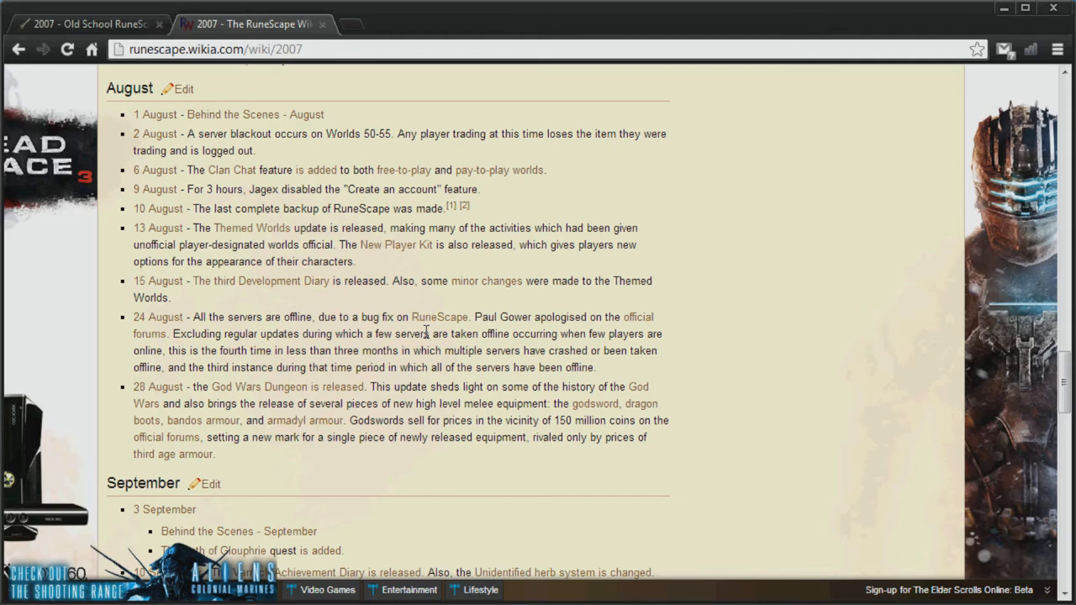
left_click_drag(192, 387, 242, 404)
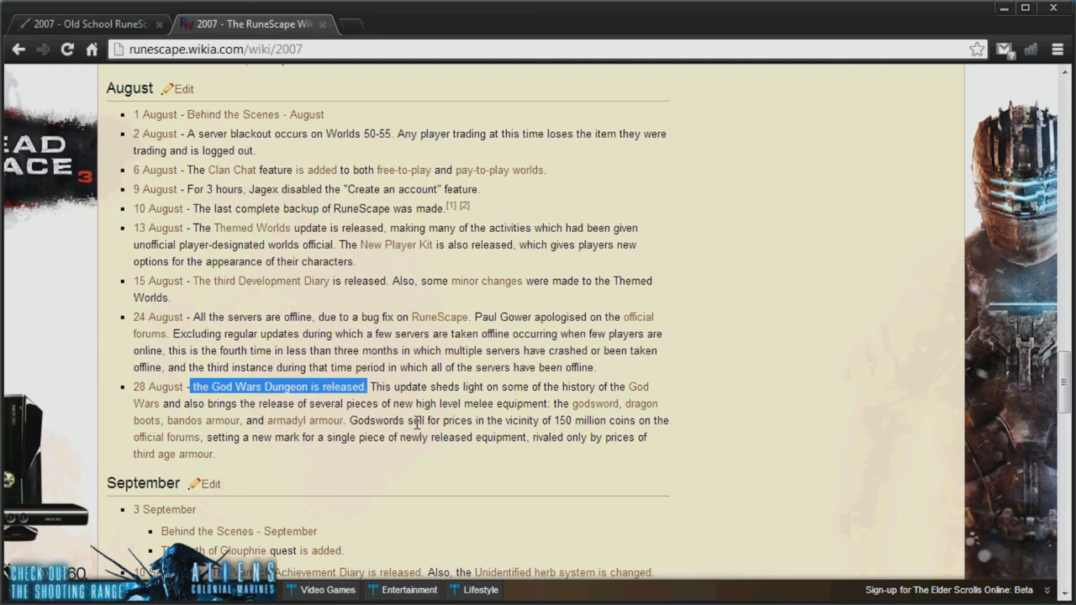
mouse_move(570, 481)
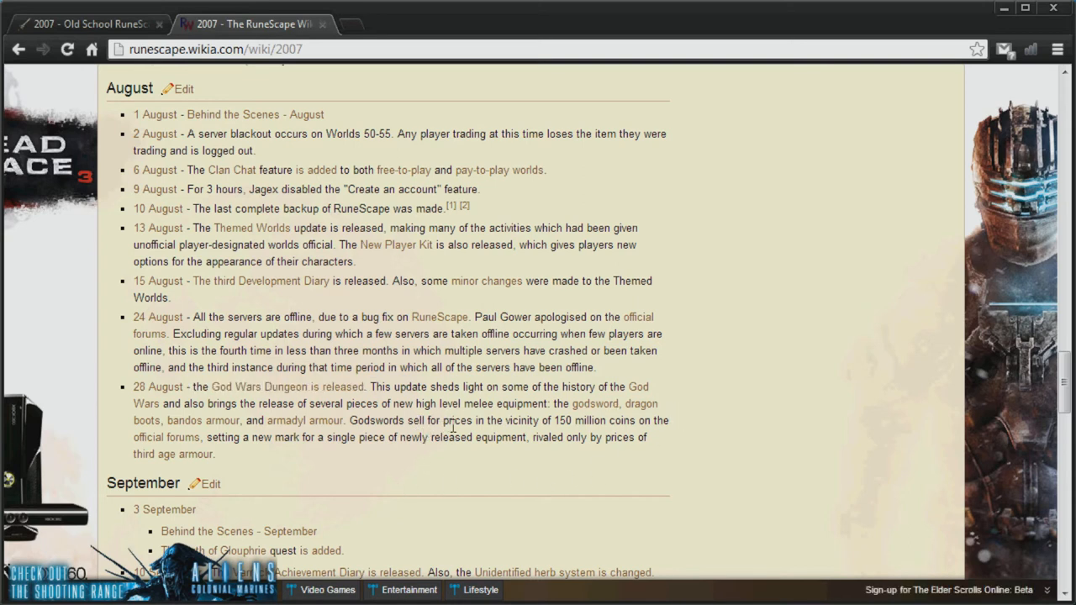
scroll("down", 3)
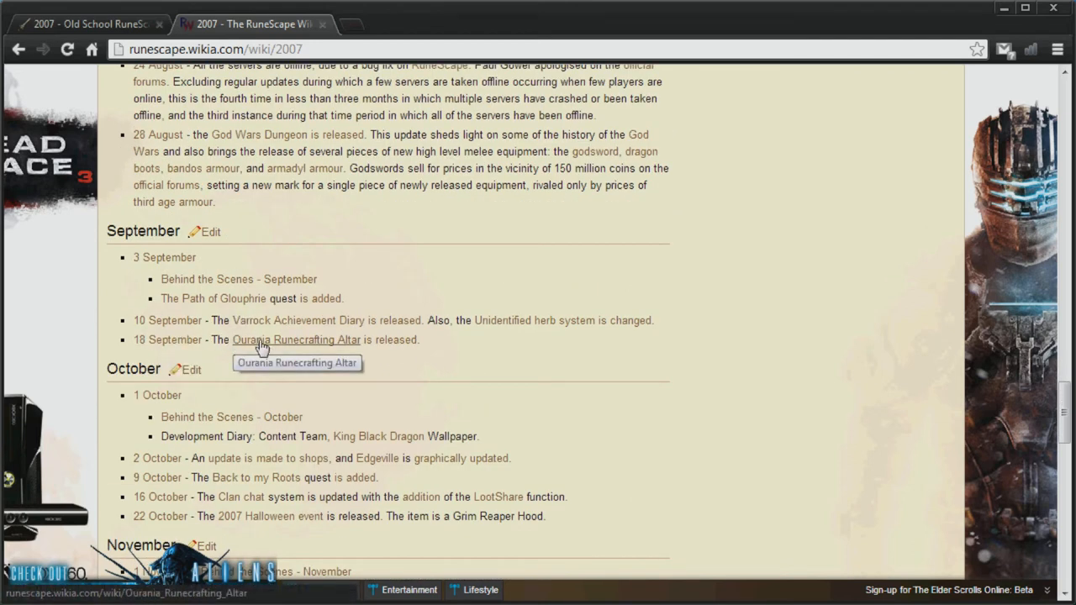
mouse_move(337, 360)
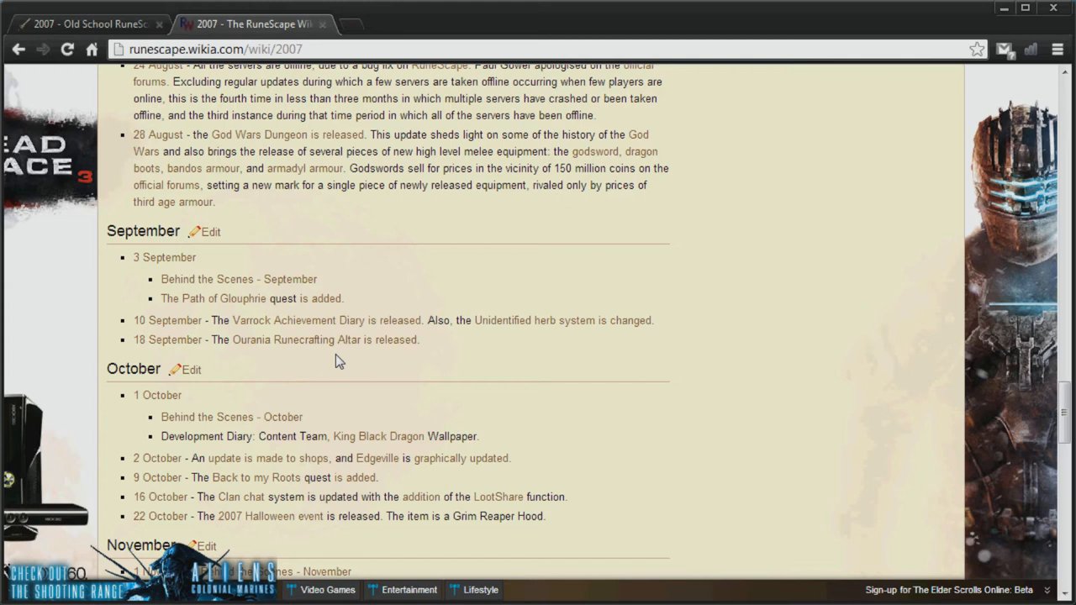
mouse_move(432, 365)
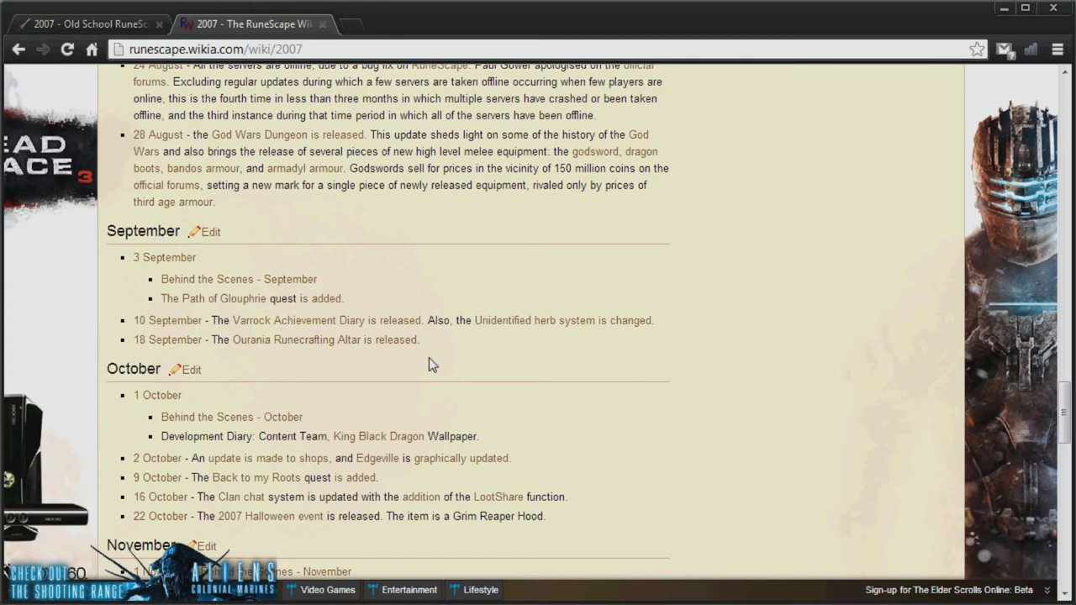
mouse_move(524, 337)
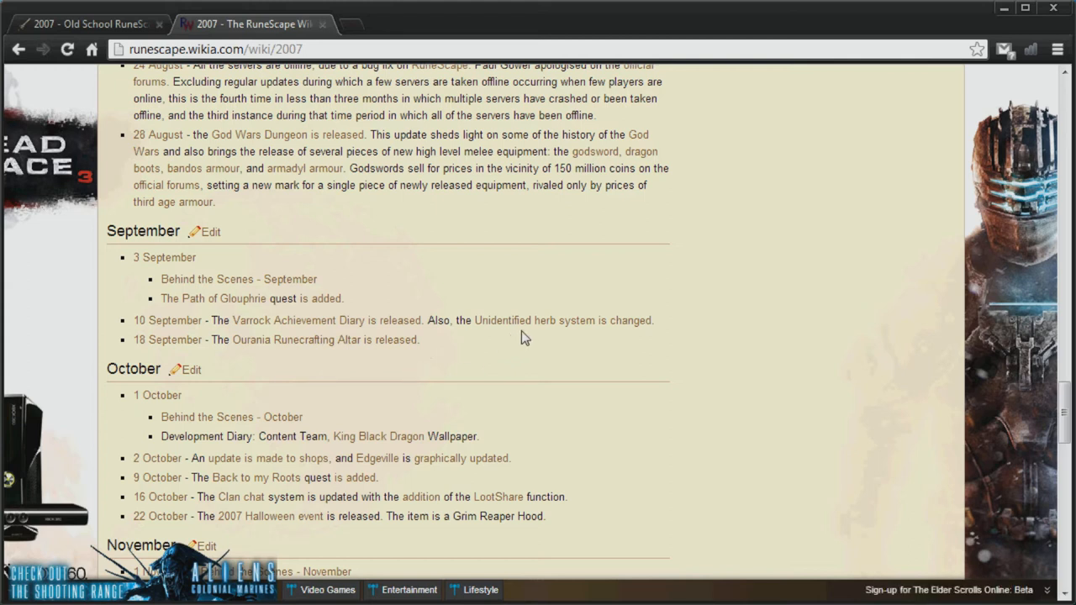
mouse_move(532, 337)
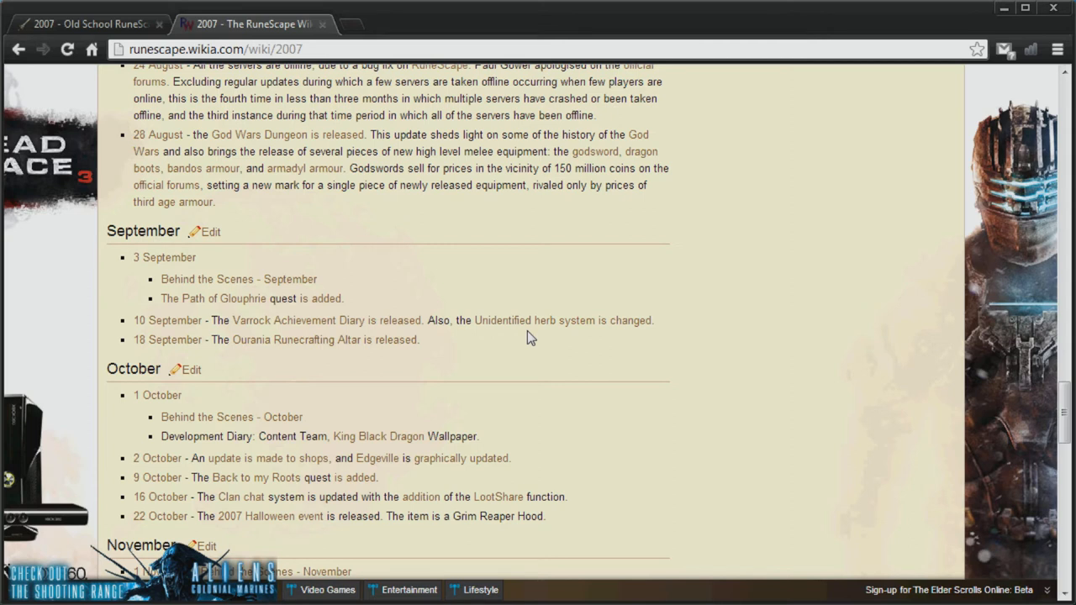
mouse_move(507, 344)
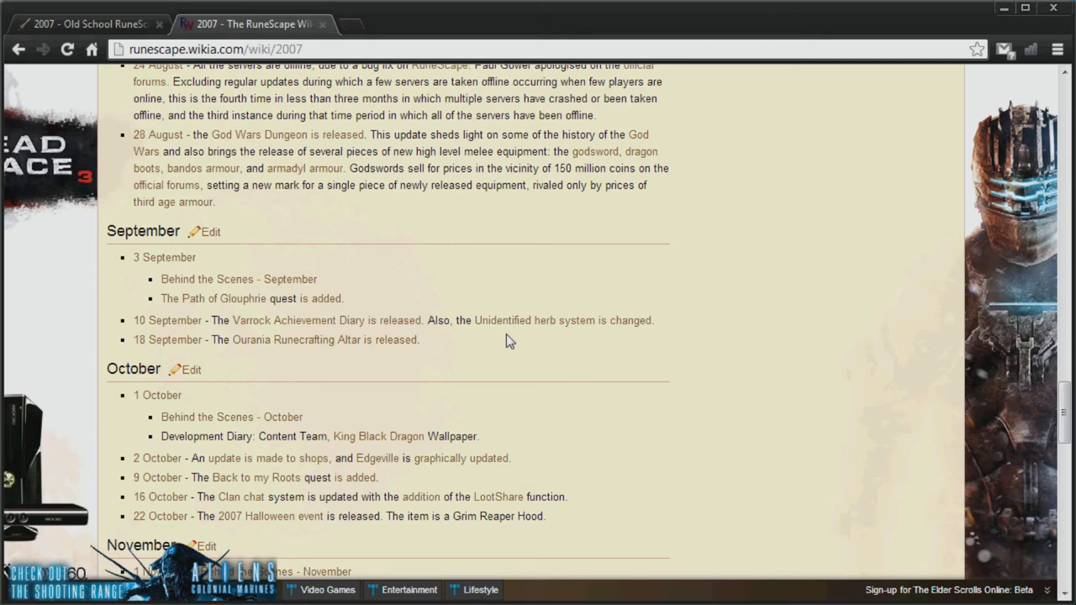
mouse_move(720, 323)
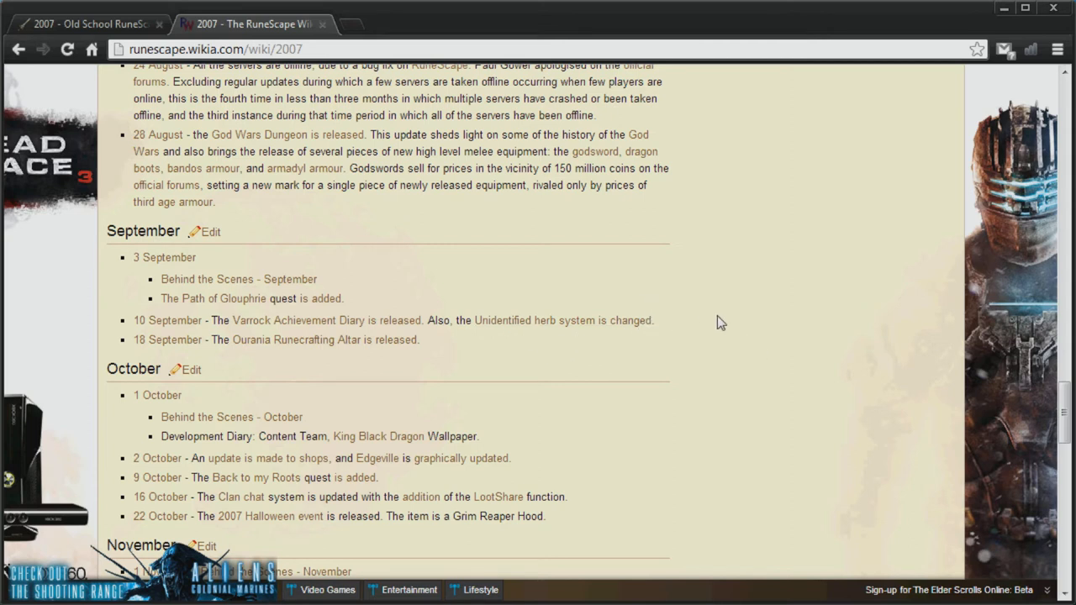
mouse_move(822, 232)
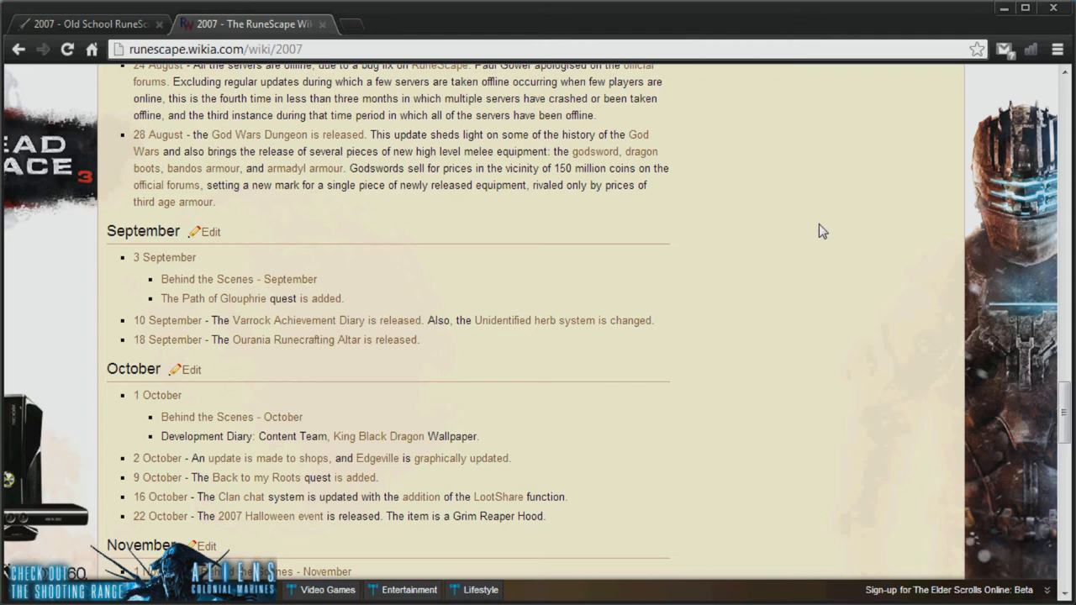
mouse_move(814, 176)
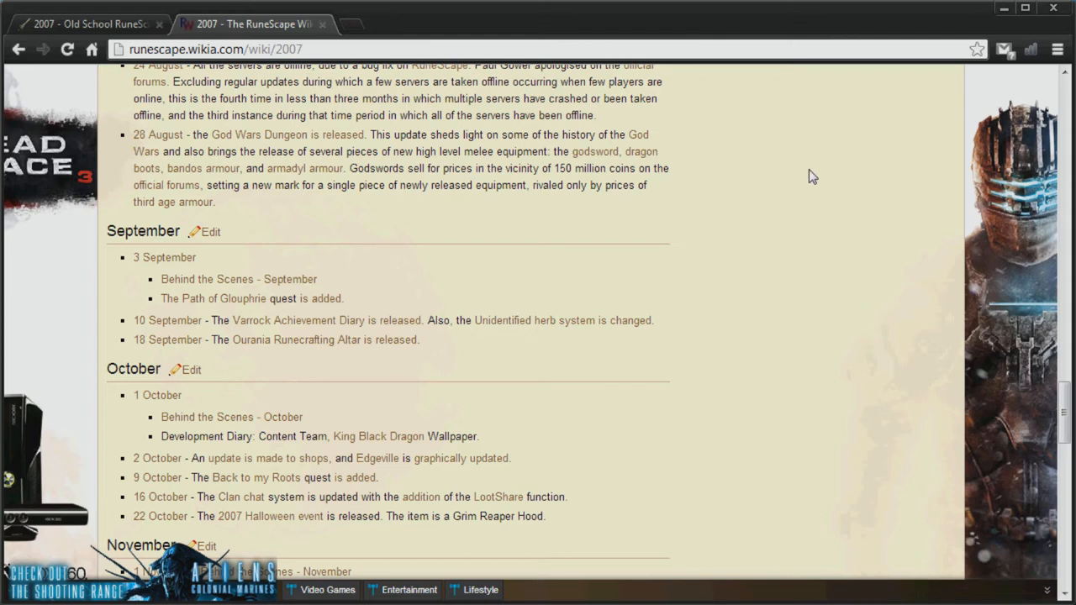
Step: Mark the 16 October 2007 entry adding LootShare to the Clan chat
scroll("down", 3)
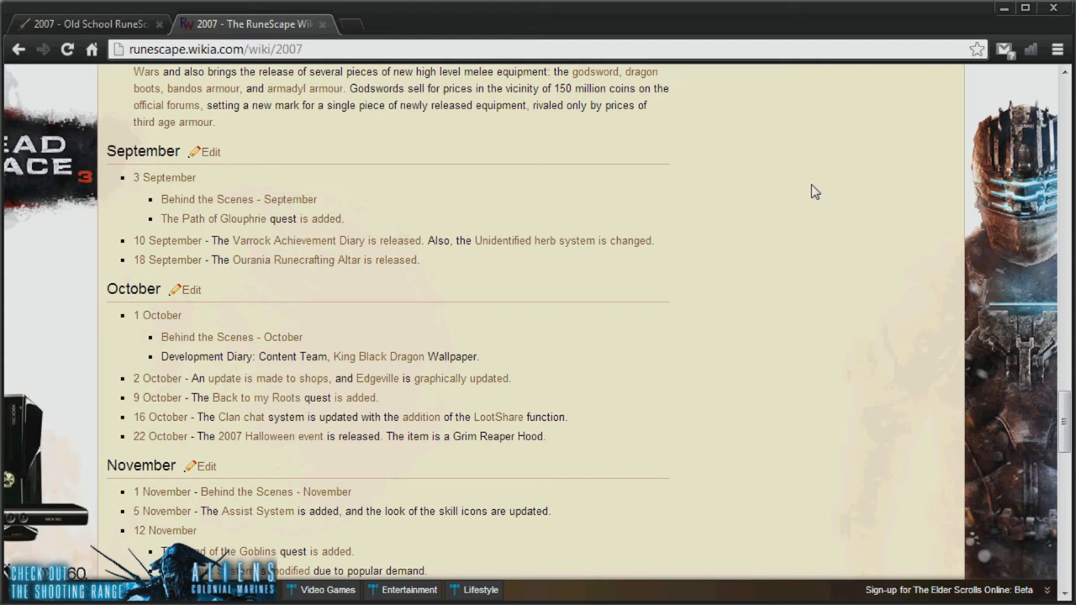
mouse_move(782, 175)
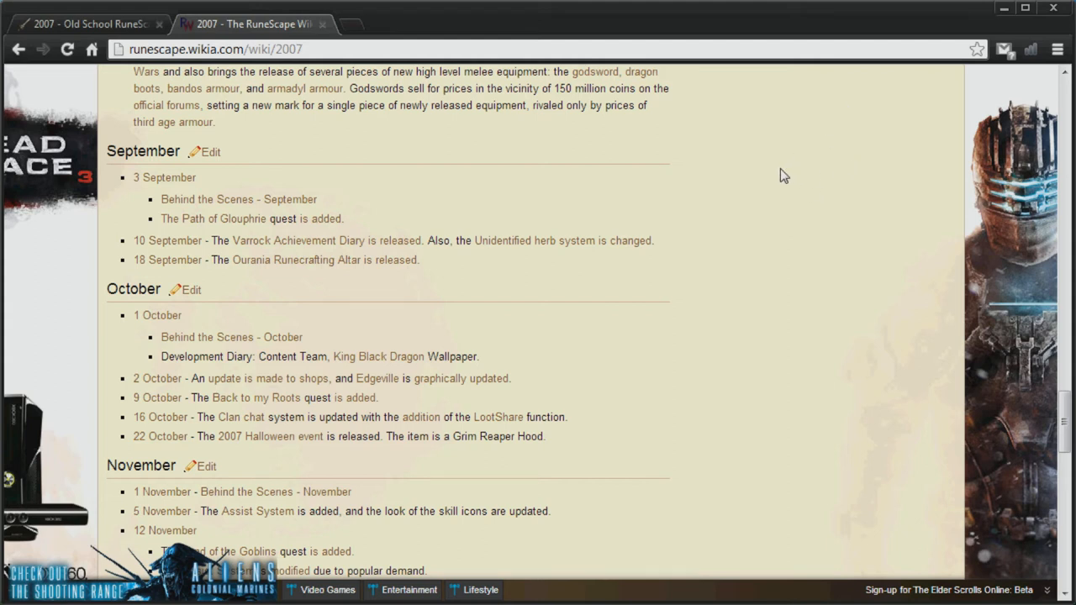
double_click(301, 417)
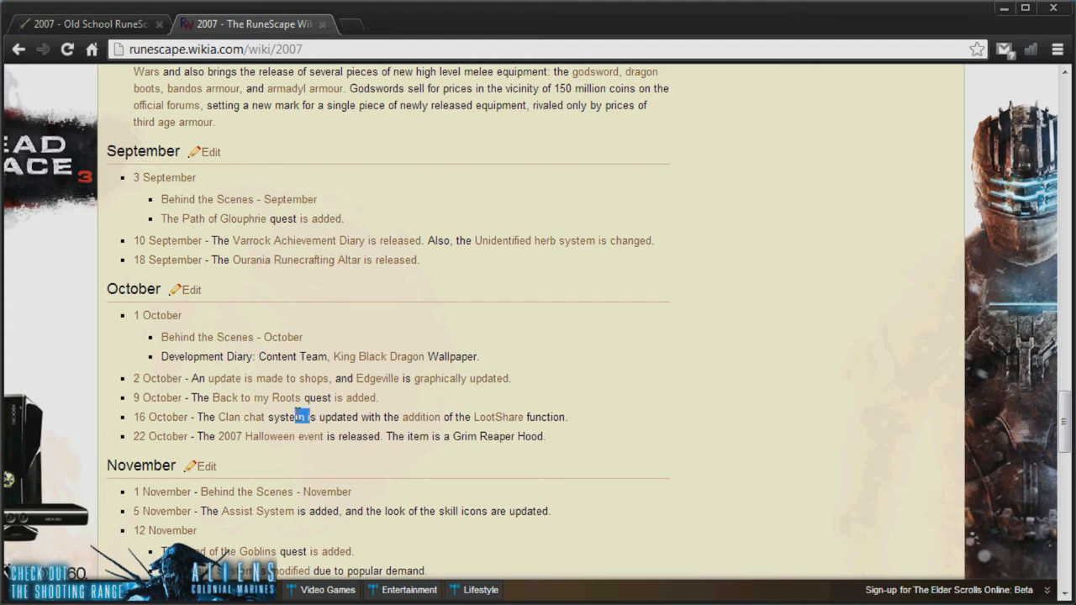
mouse_move(244, 379)
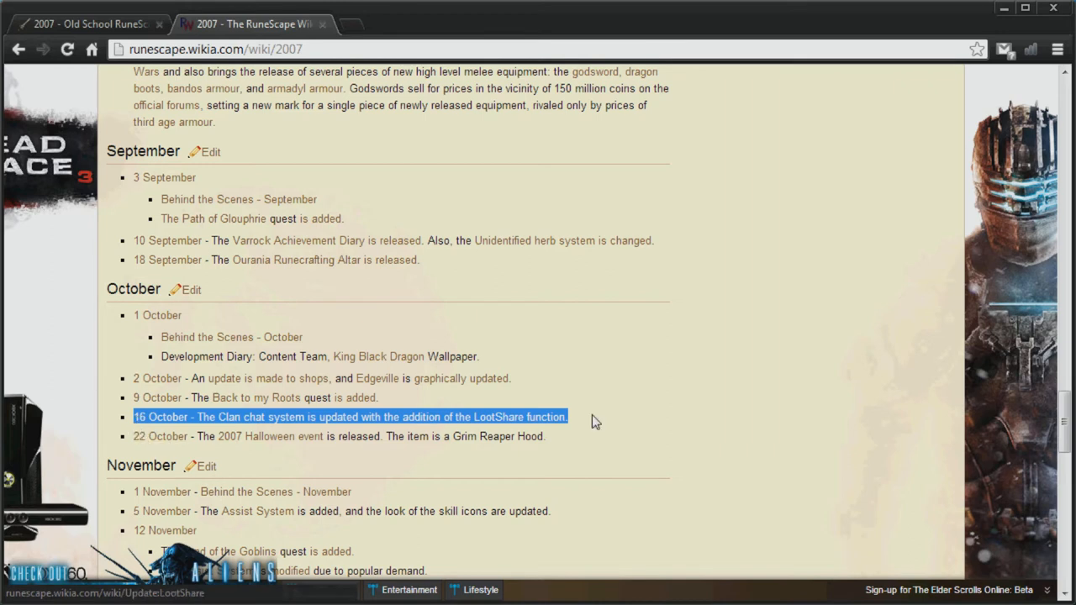
mouse_move(635, 397)
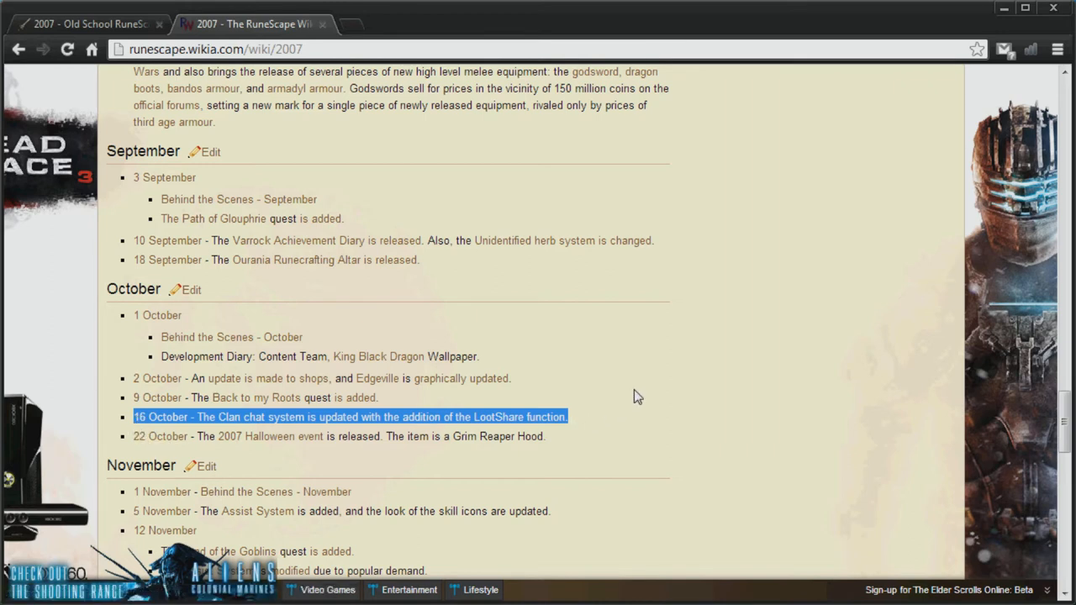
mouse_move(829, 372)
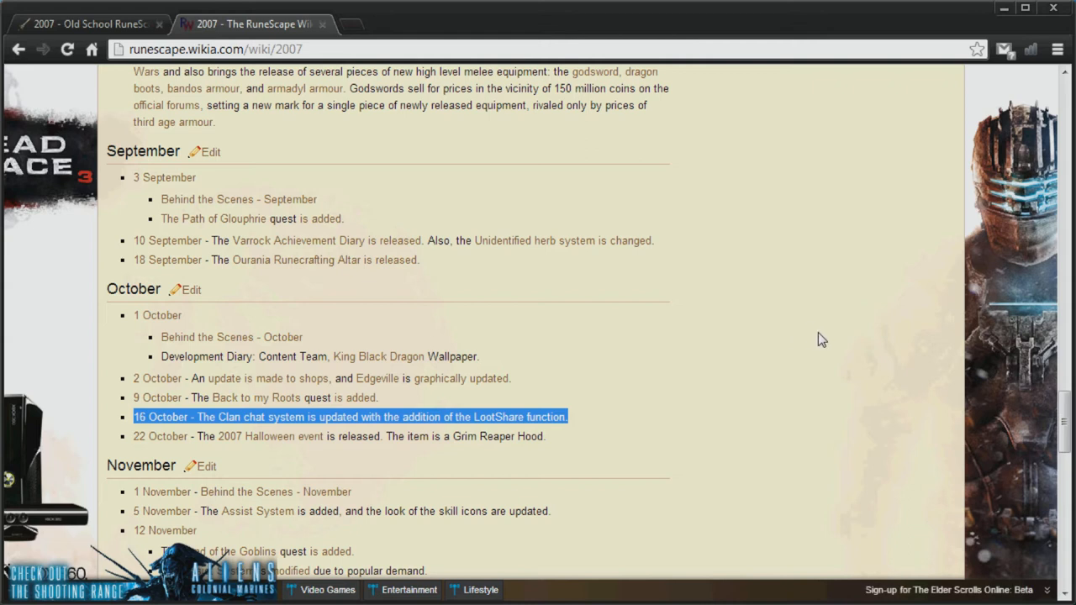
mouse_move(743, 330)
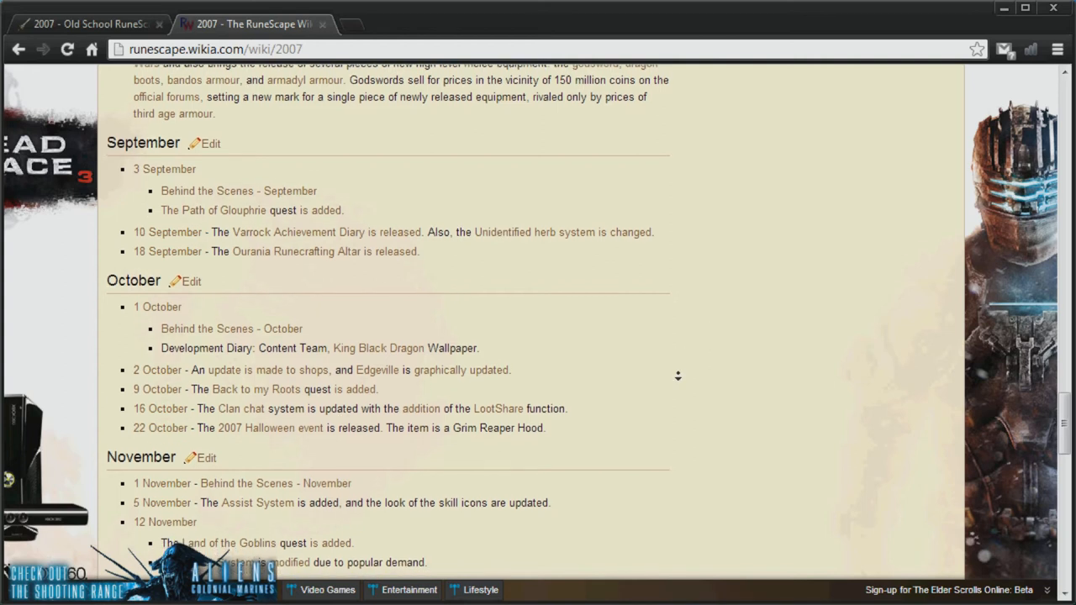
Step: Highlight the 26 November 2007 Grand Exchange release entry
scroll("down", 3)
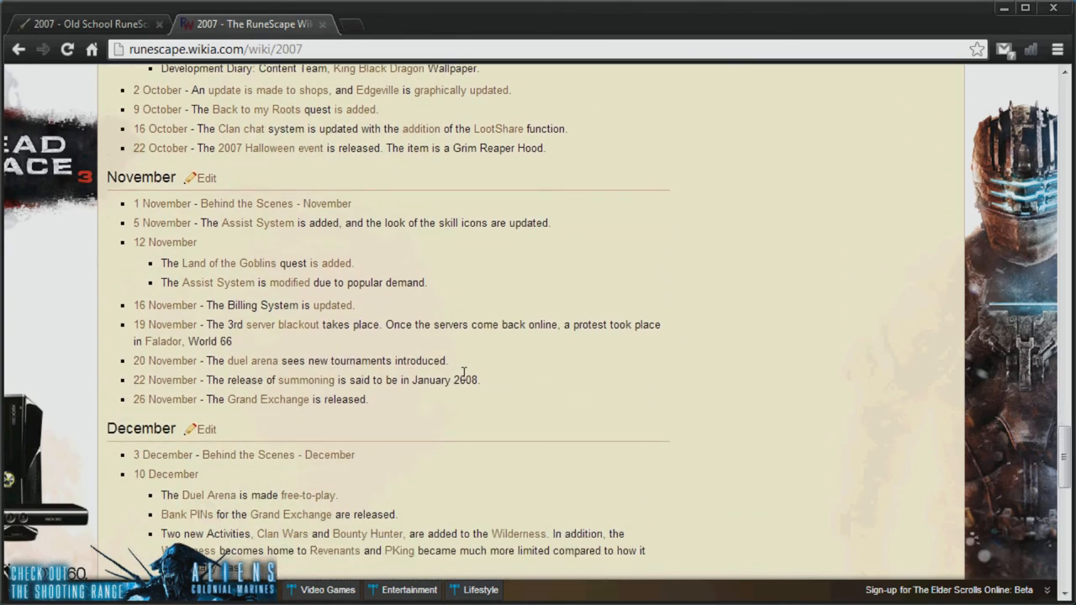
left_click_drag(208, 400, 368, 400)
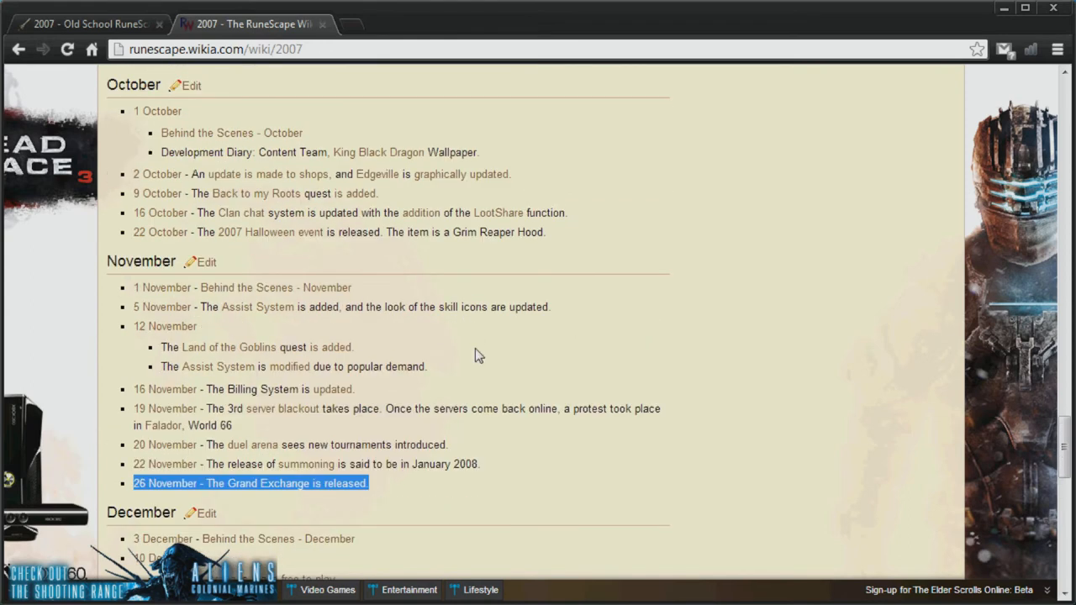
scroll("down", 3)
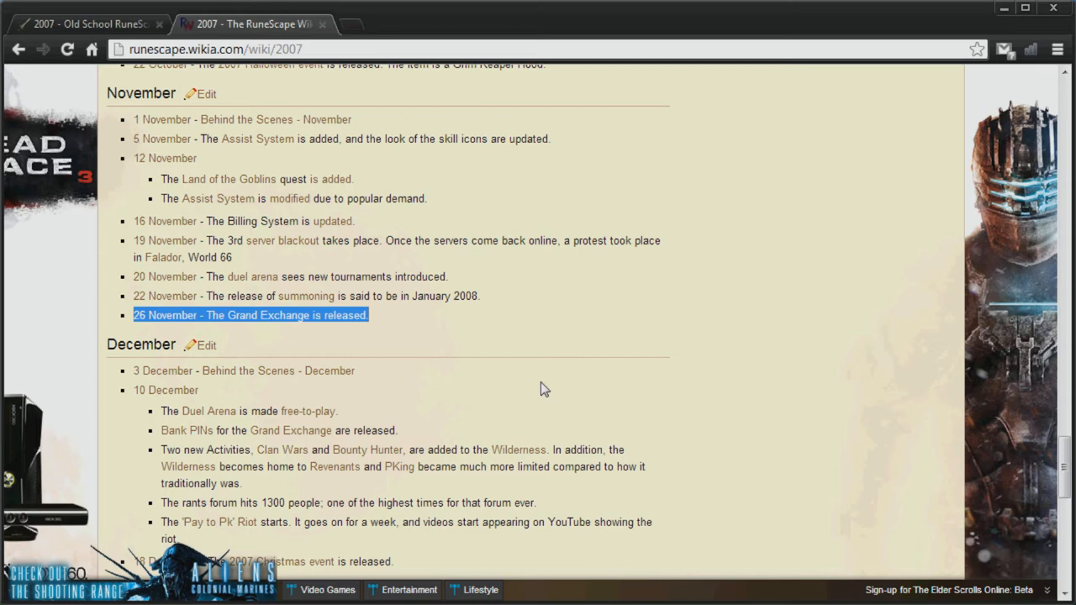
mouse_move(659, 385)
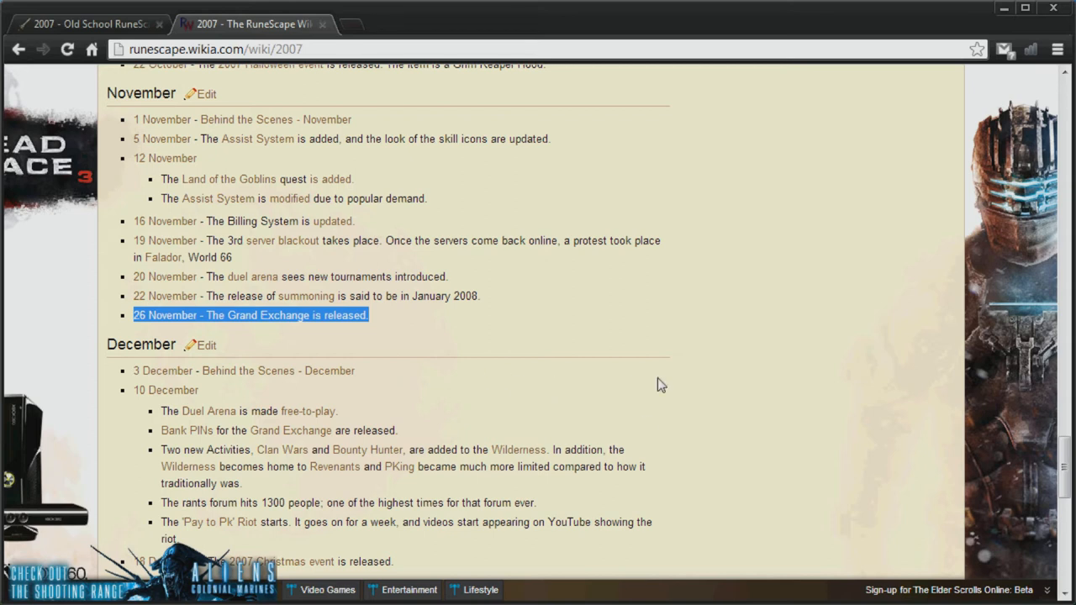
scroll("down", 3)
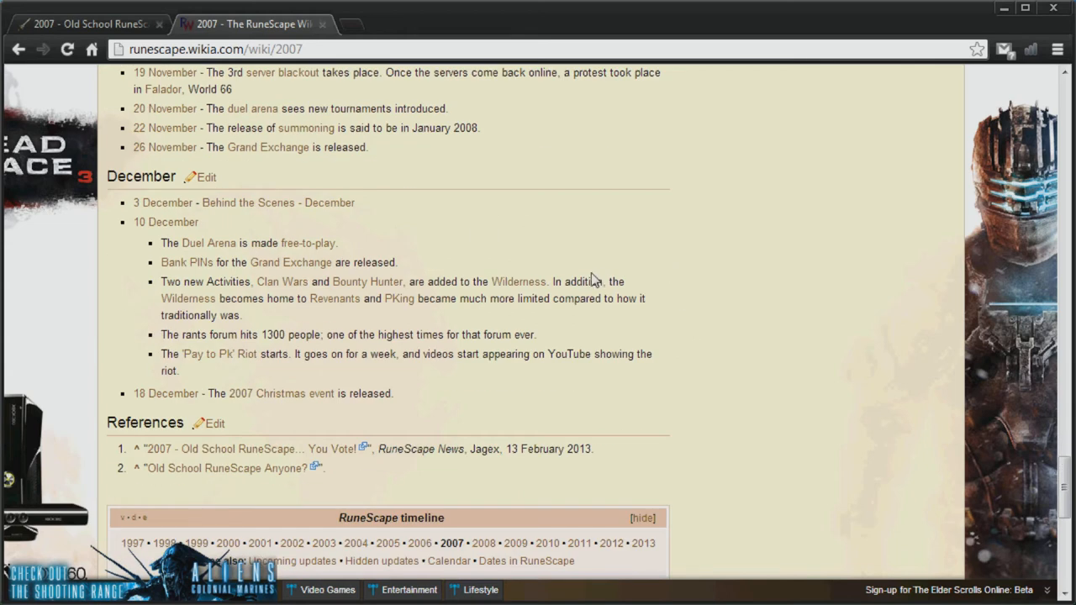
scroll("up", 3)
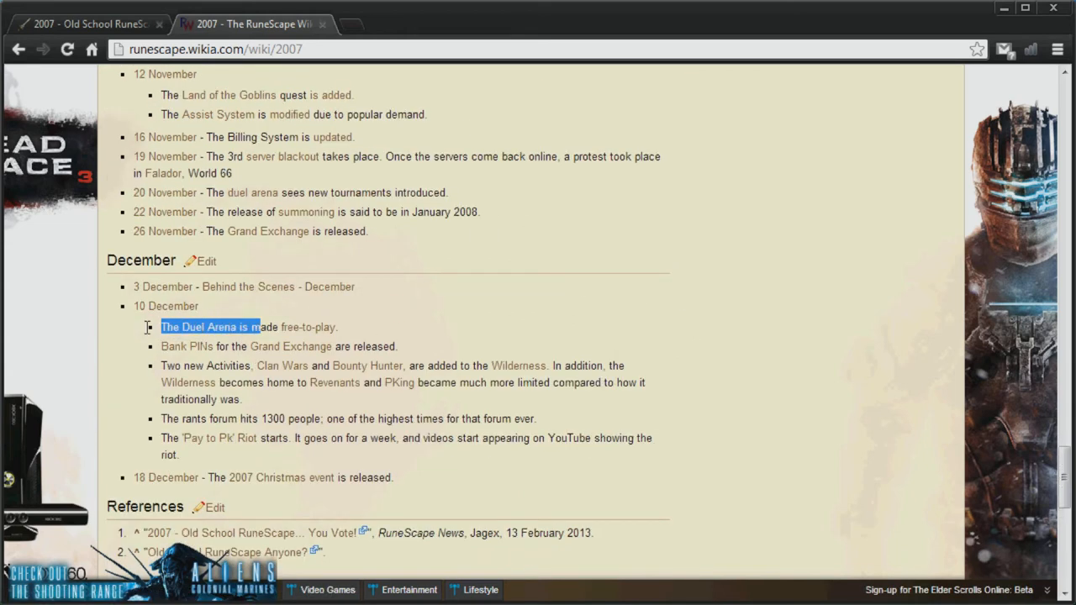
Step: Highlight the Duel Arena going free-to-play, then Clan Wars and Bounty Hunter, and just 'Clan Wars'
left_click_drag(161, 326, 339, 327)
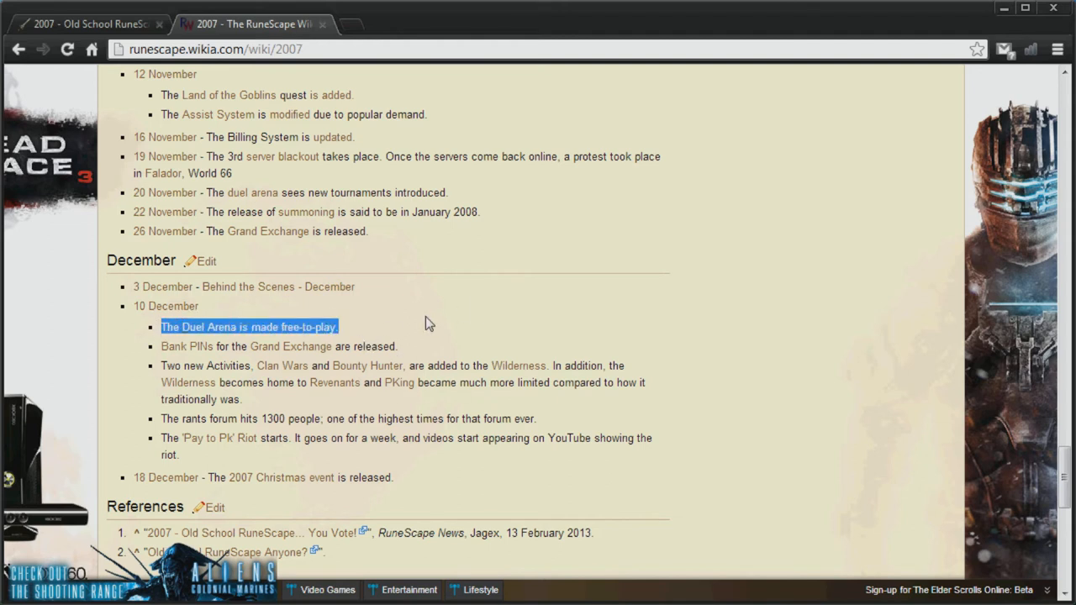
left_click(434, 303)
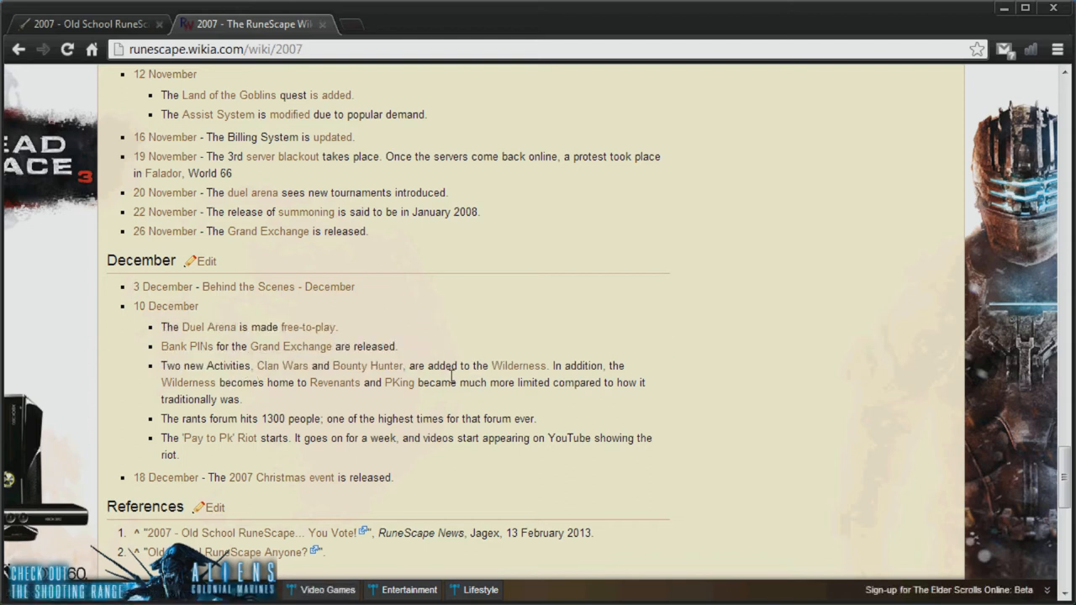
mouse_move(474, 363)
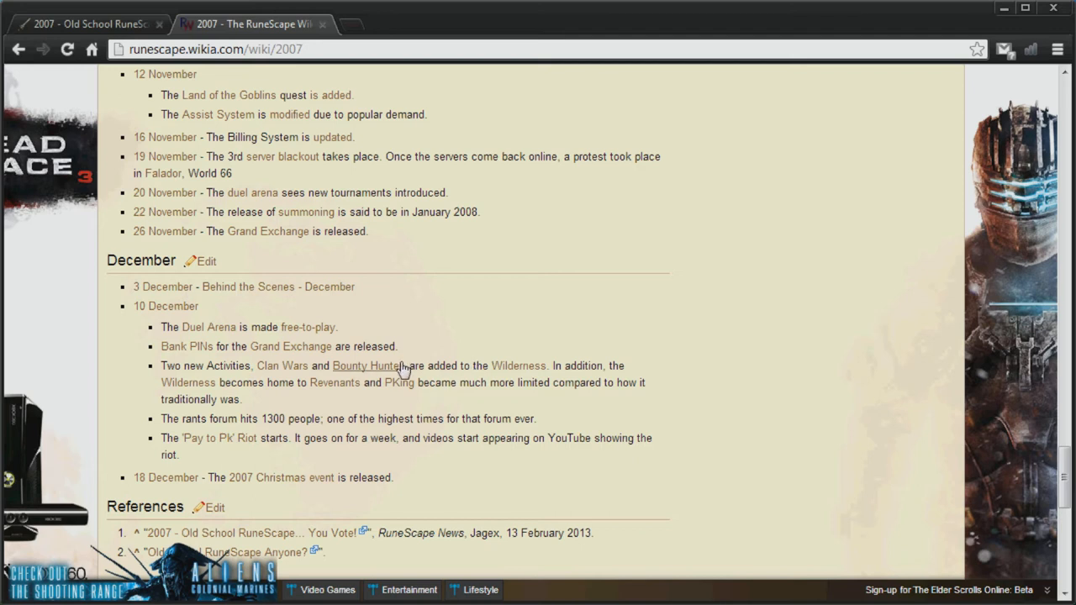
left_click_drag(255, 365, 412, 365)
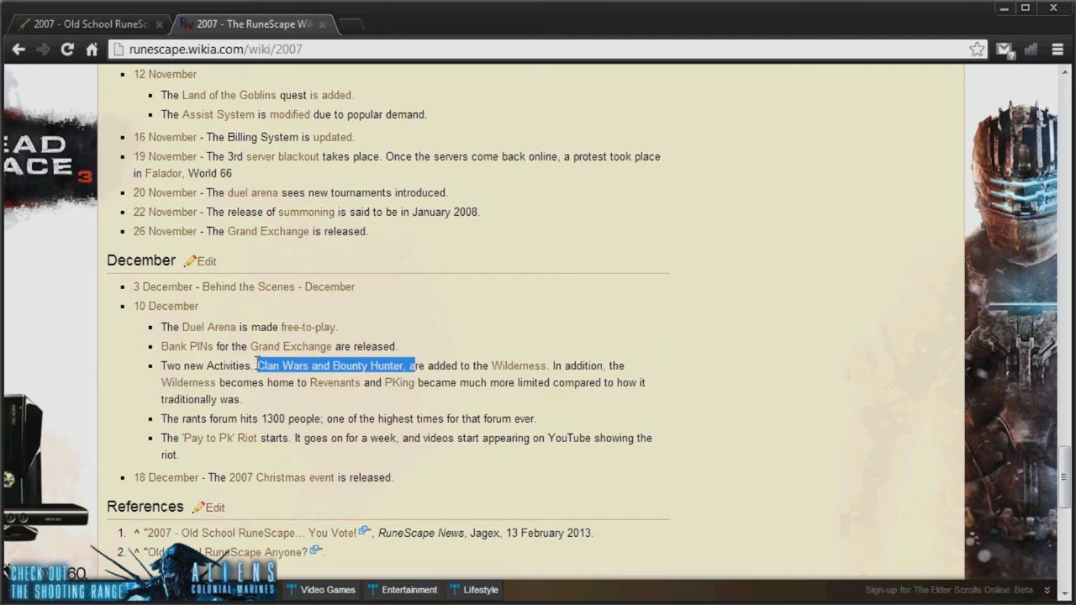
left_click(428, 367)
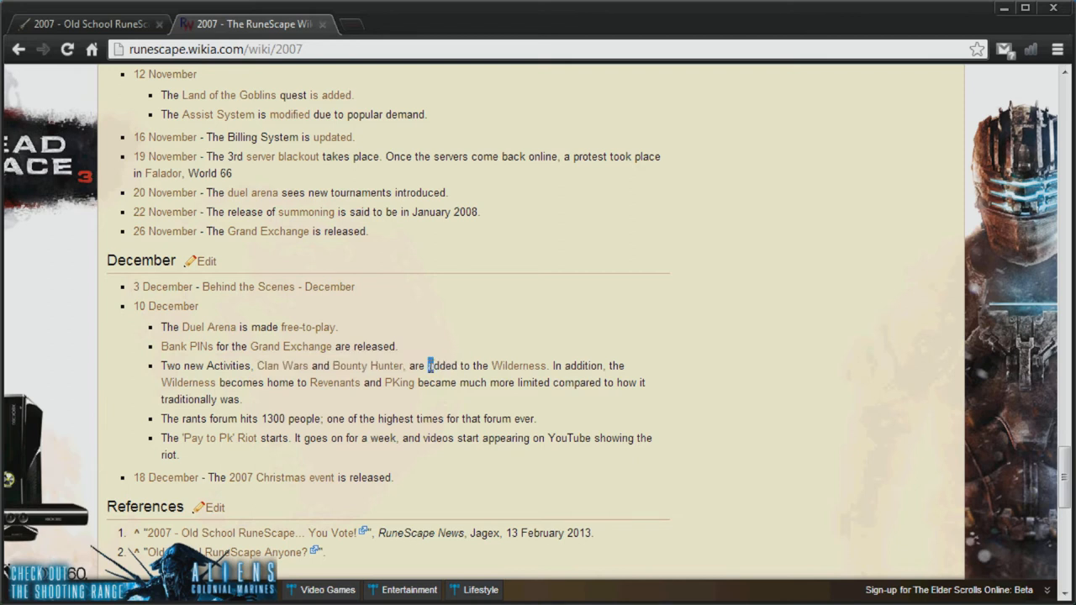
double_click(282, 366)
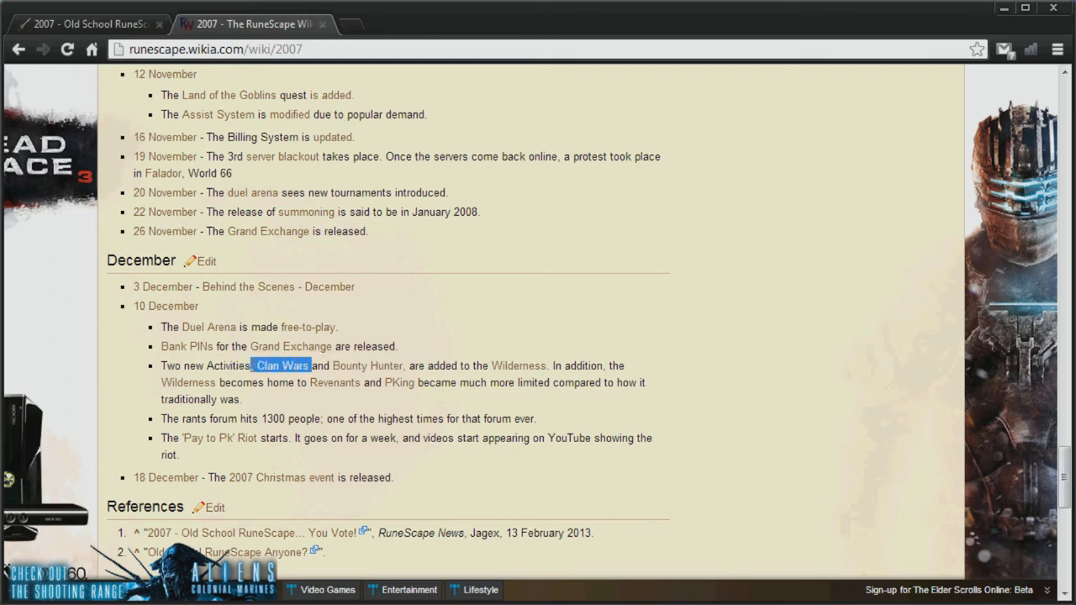
mouse_move(539, 316)
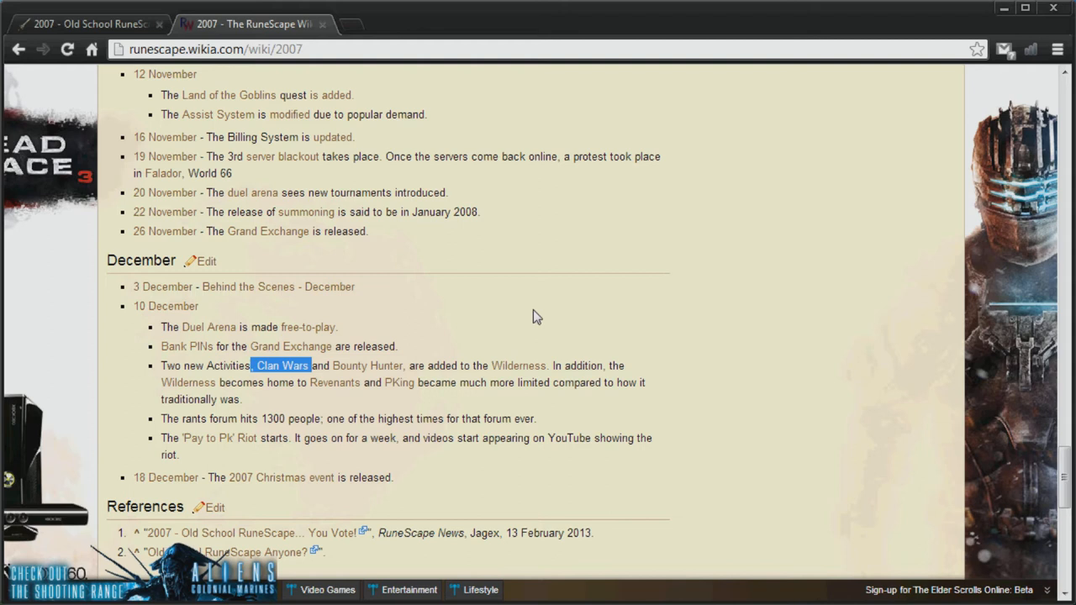
mouse_move(582, 365)
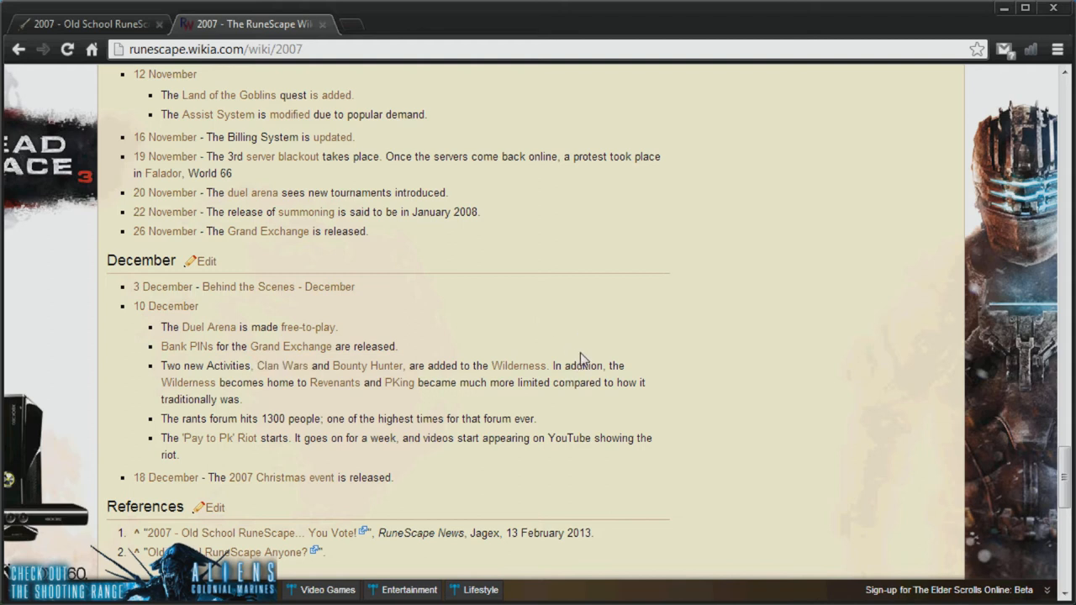
scroll("down", 3)
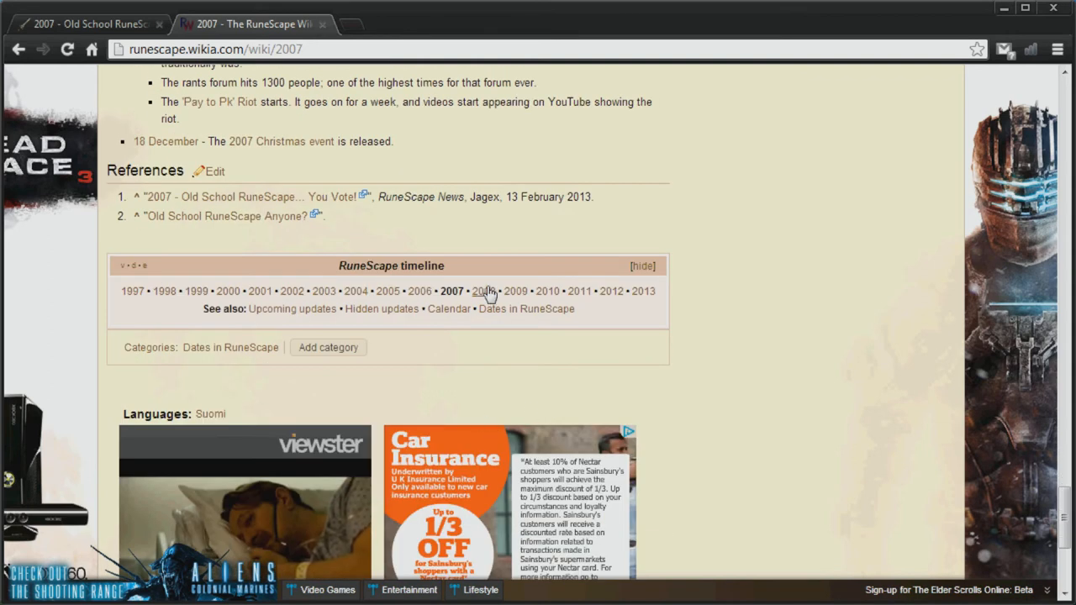
Step: Open the 2008 timeline page and read through January to May, marking an early entry
left_click(485, 290)
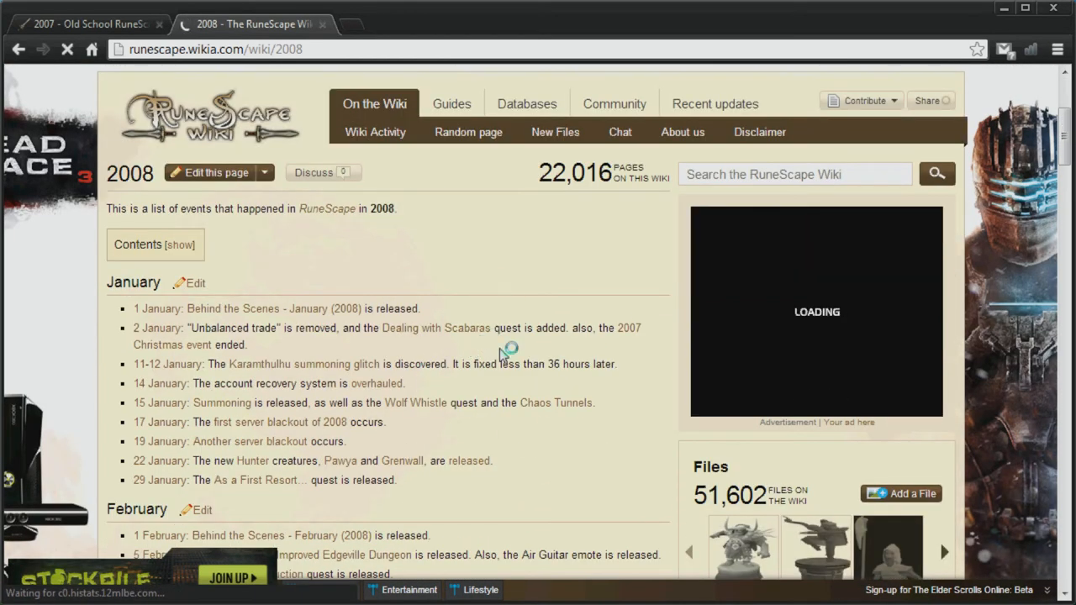
scroll("down", 3)
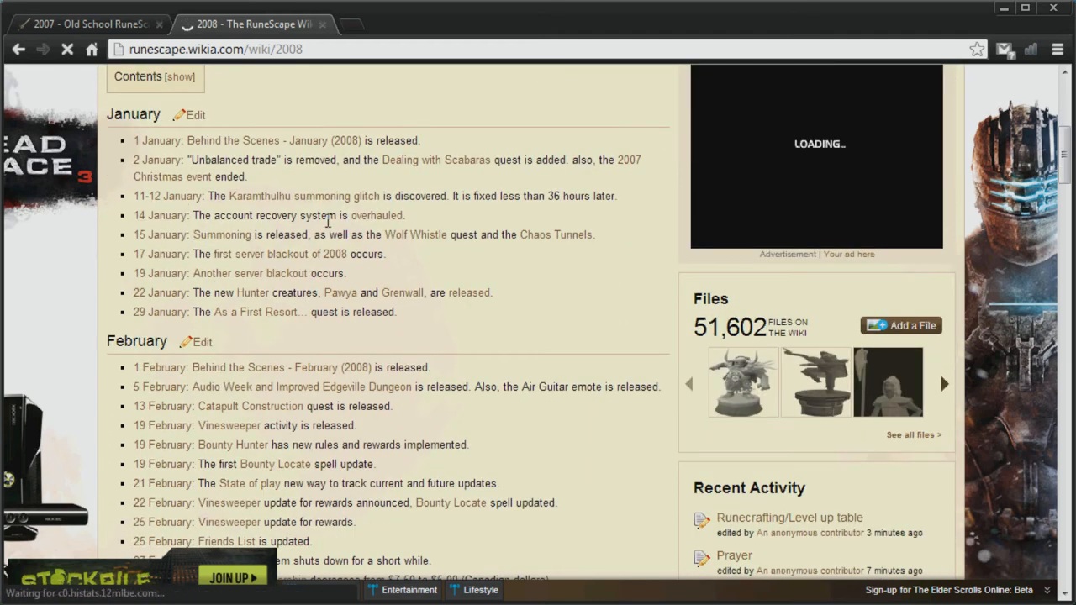
left_click_drag(169, 234, 310, 233)
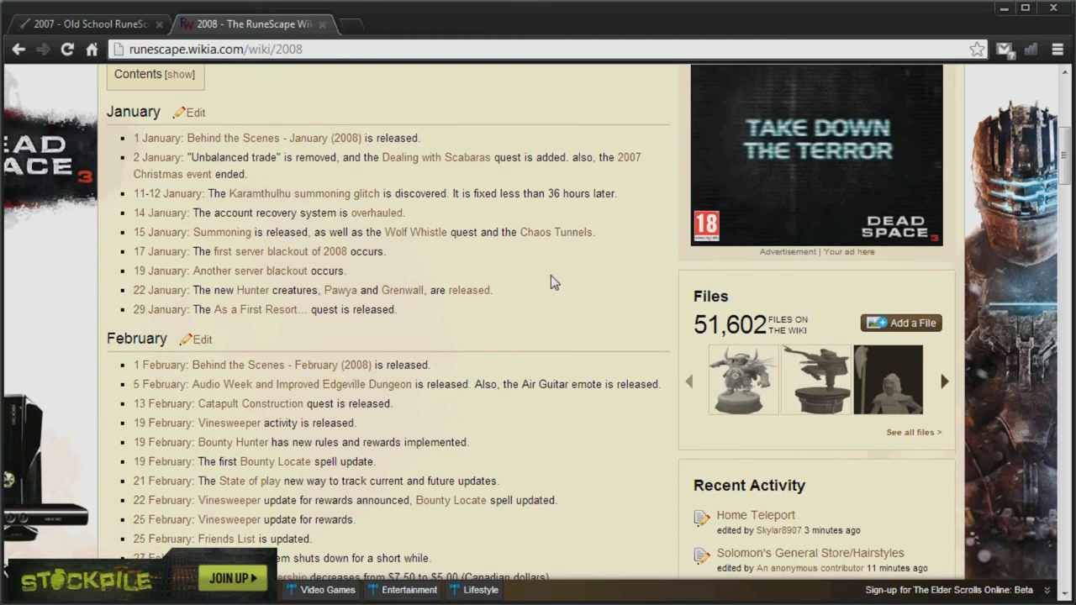
scroll("down", 3)
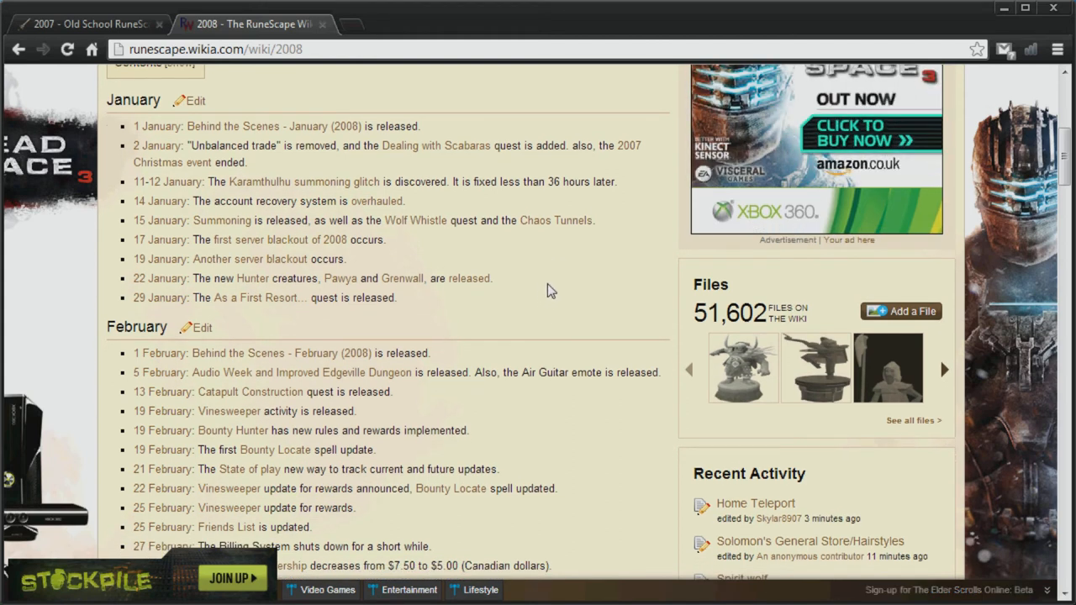
mouse_move(494, 294)
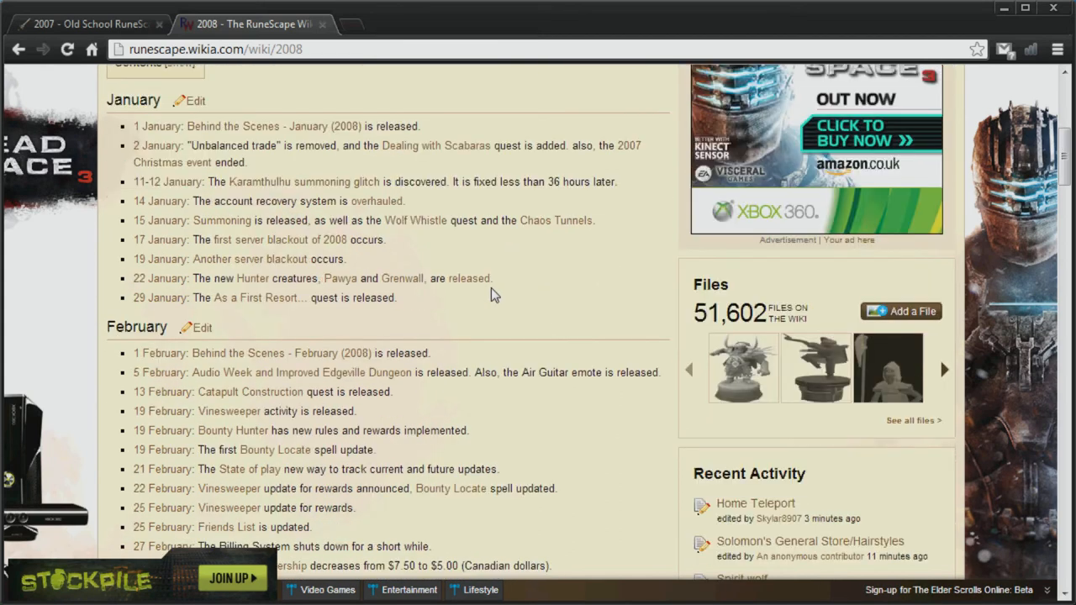
scroll("down", 3)
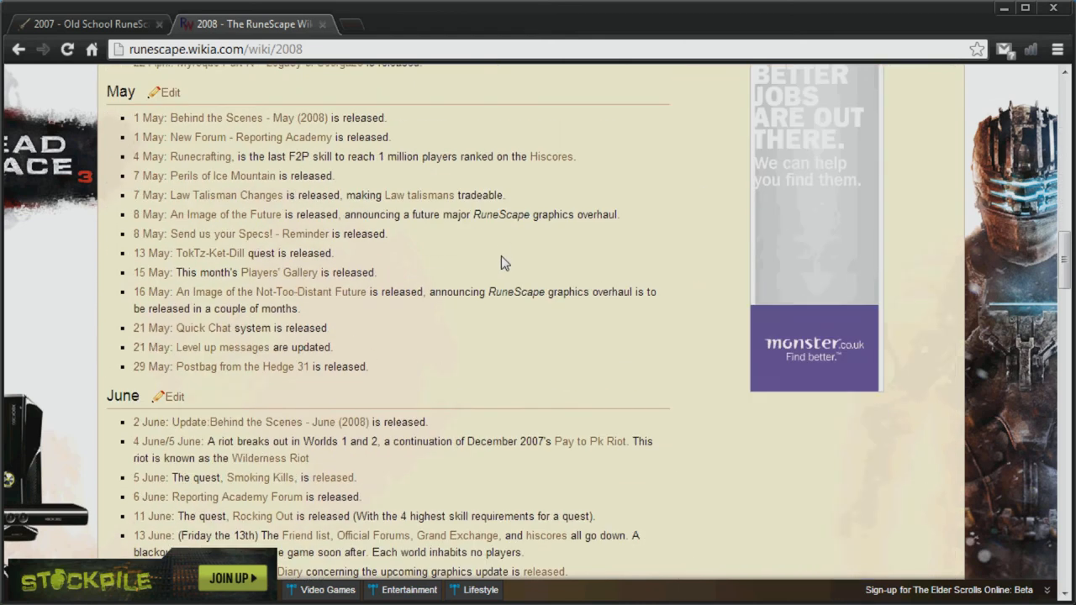
Step: Highlight the 5 June 2008 Smoking Kills quest release line
scroll("down", 3)
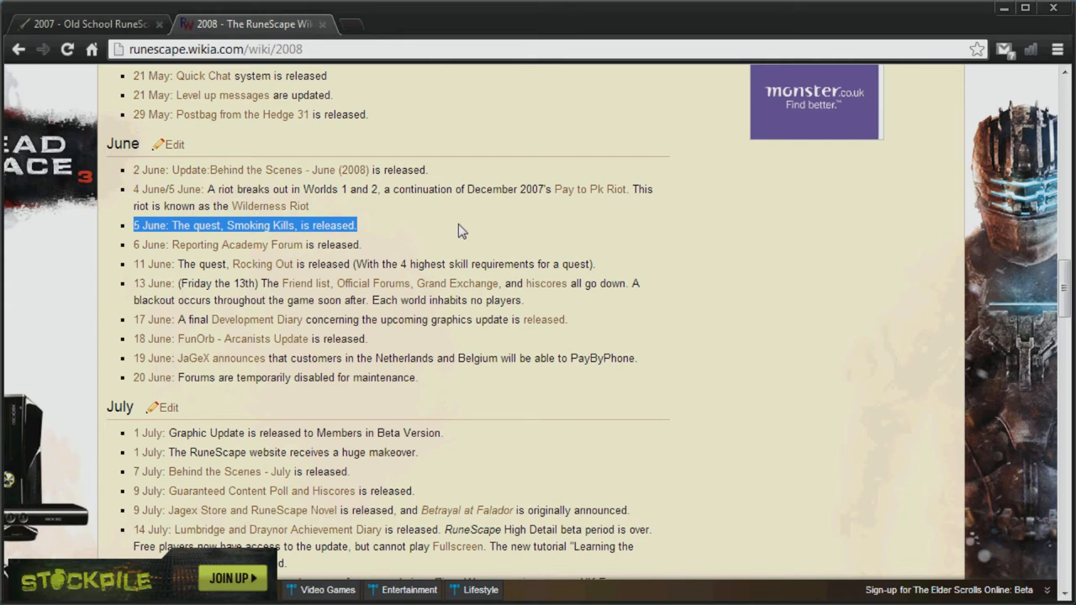
mouse_move(471, 229)
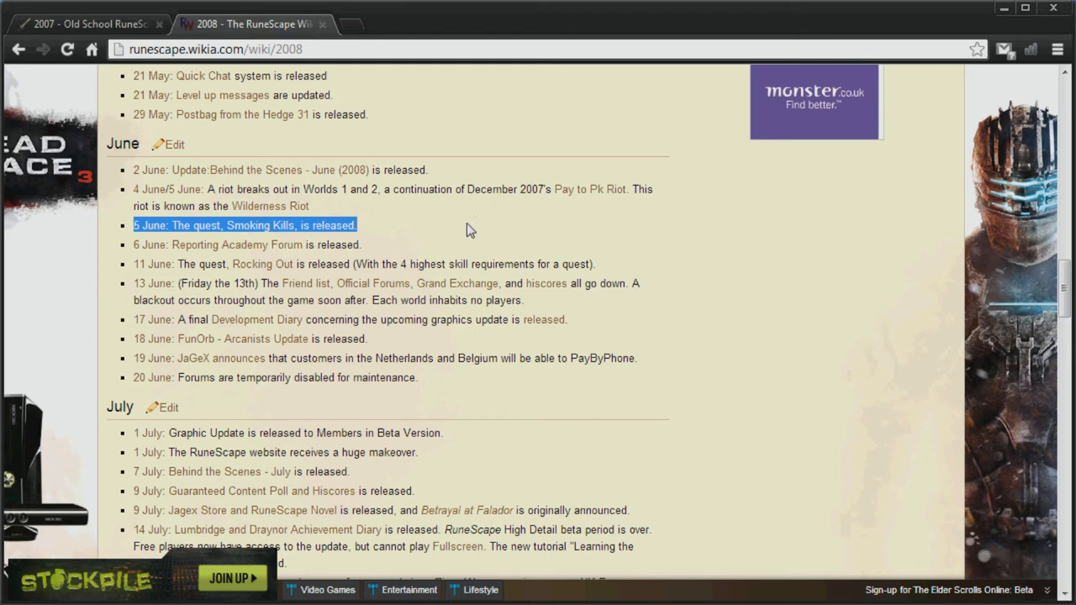
mouse_move(384, 236)
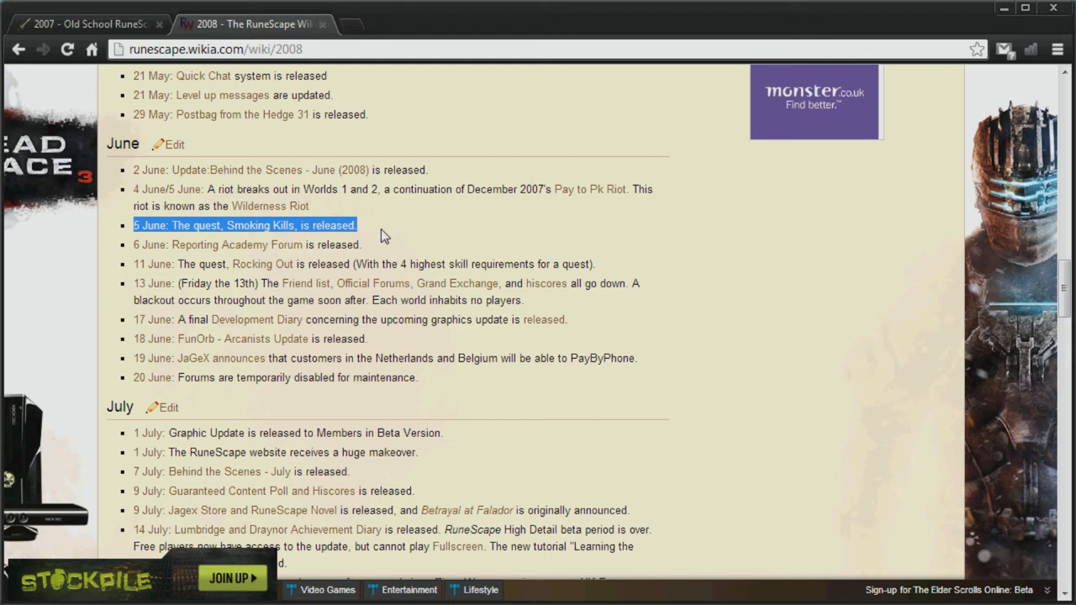
left_click(380, 232)
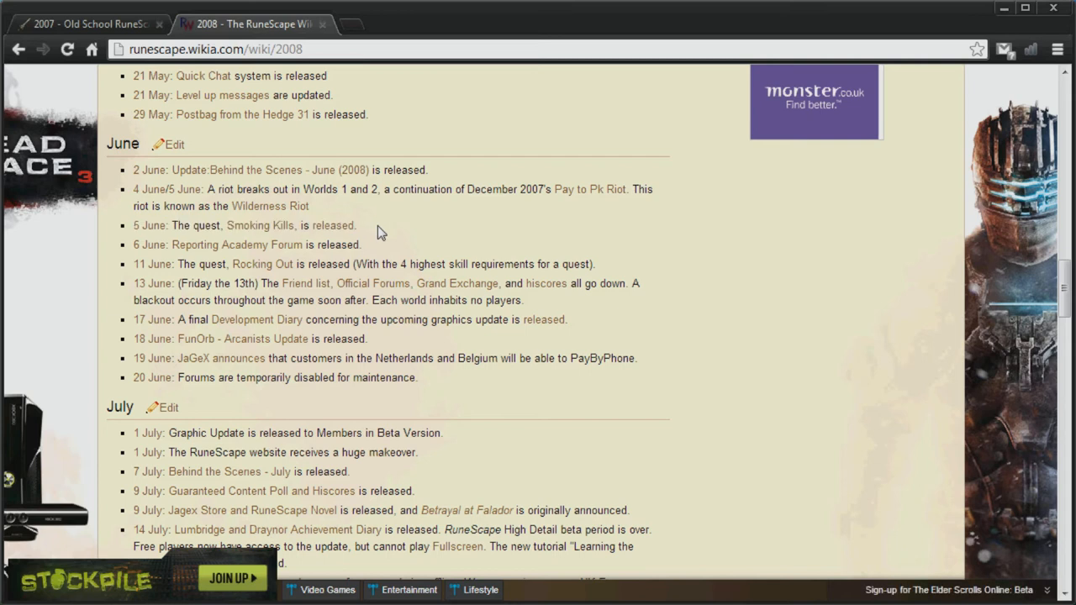
double_click(328, 226)
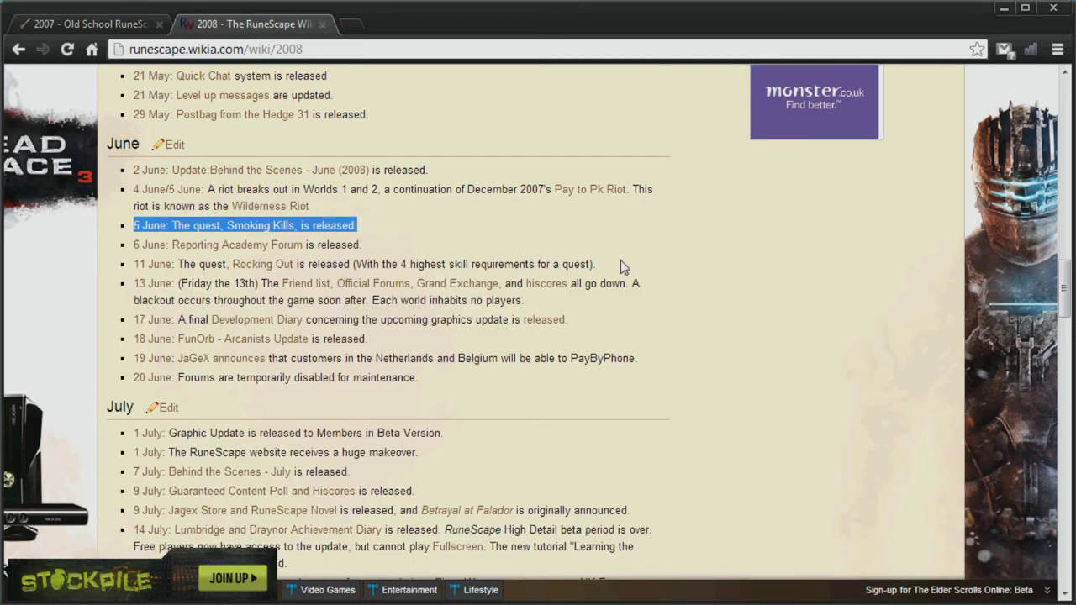
mouse_move(681, 303)
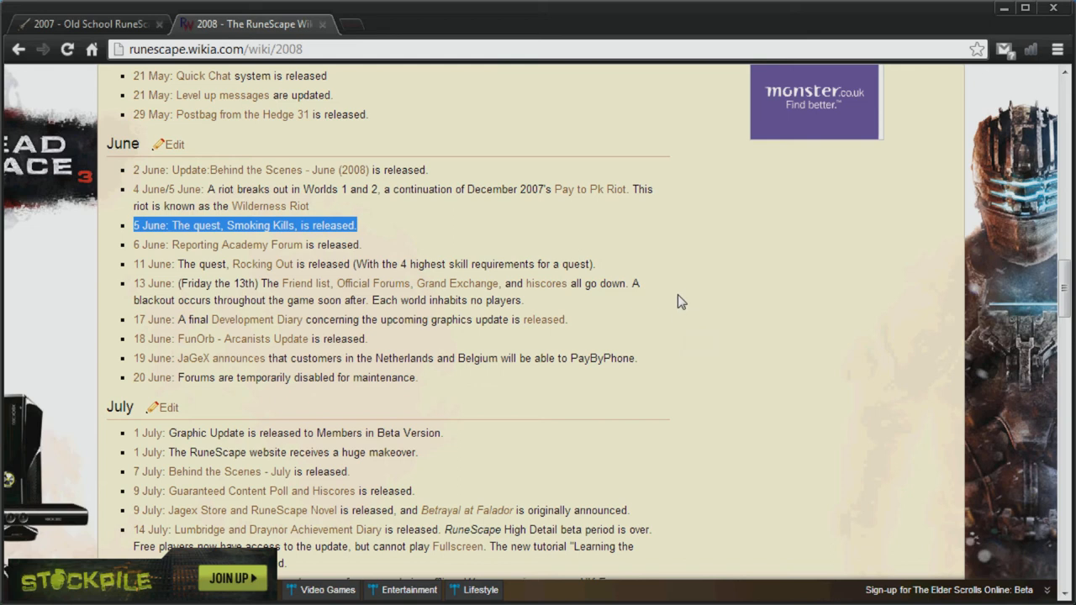
scroll("down", 3)
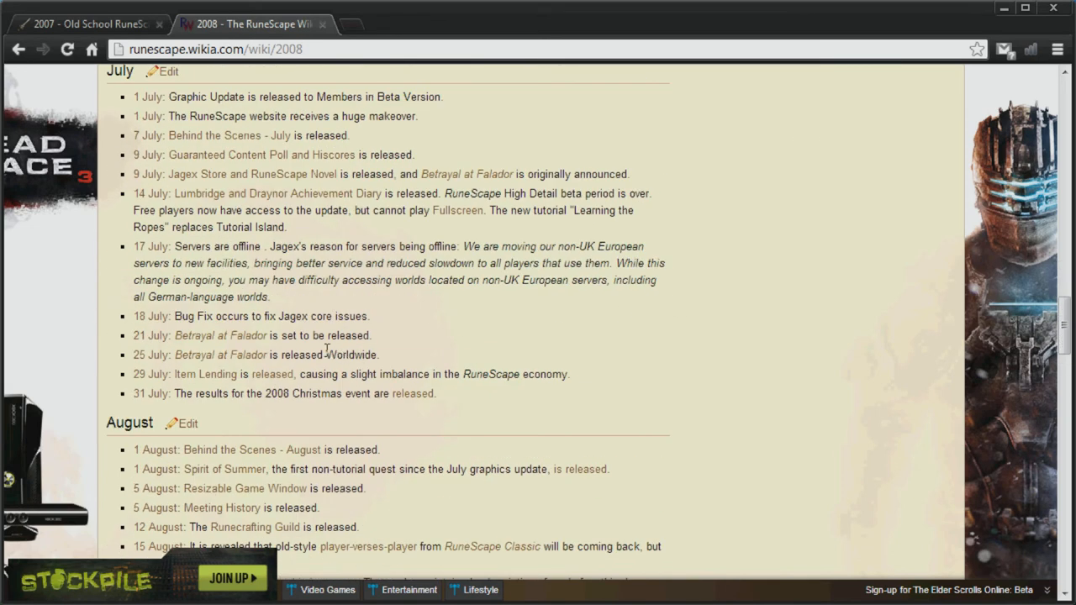
left_click_drag(198, 373, 330, 374)
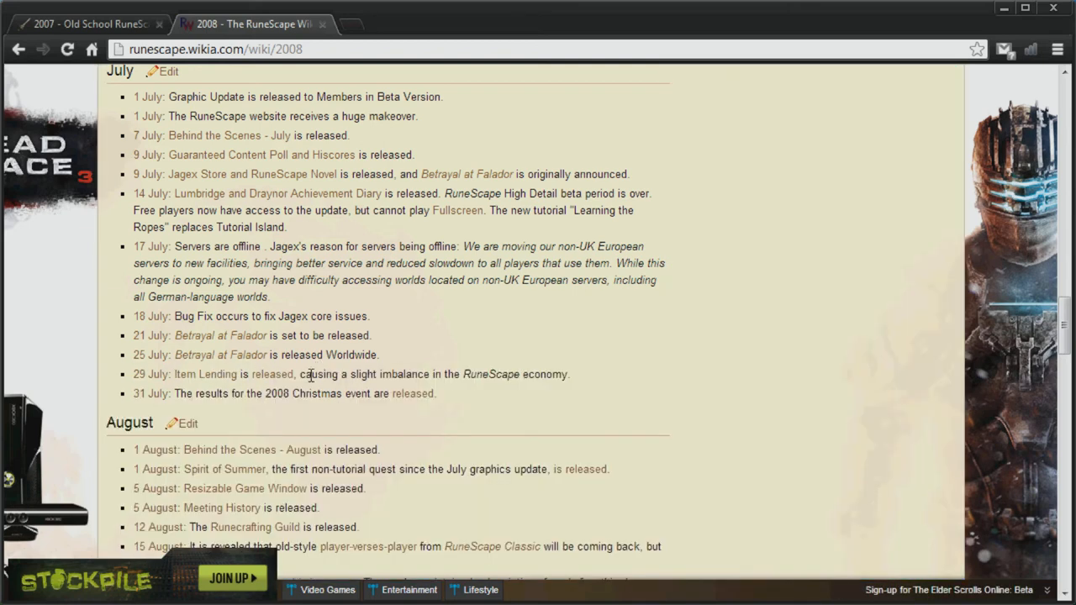
left_click_drag(171, 373, 311, 374)
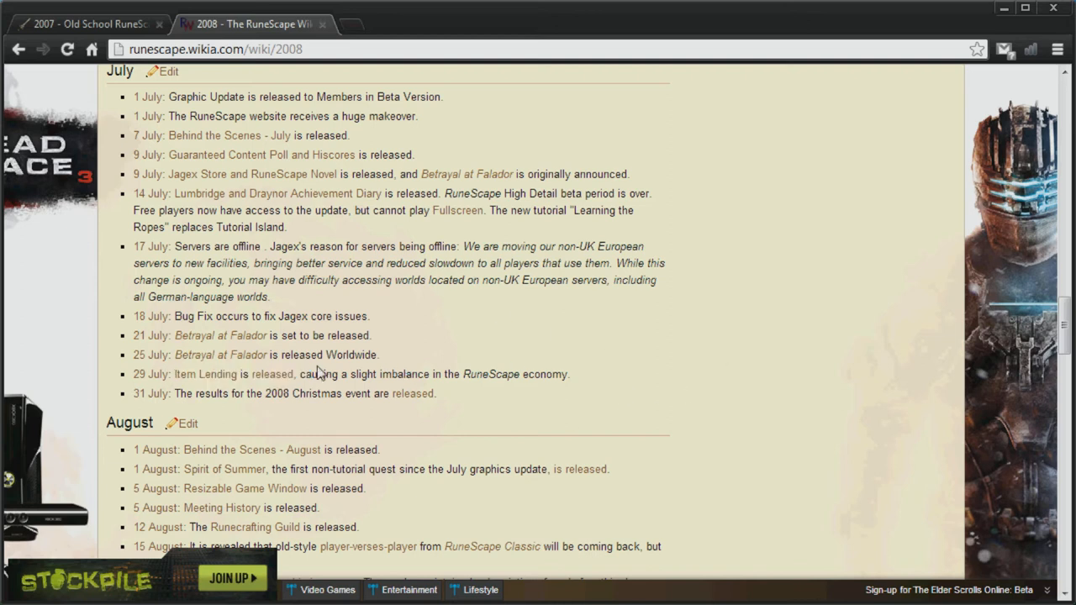
mouse_move(433, 374)
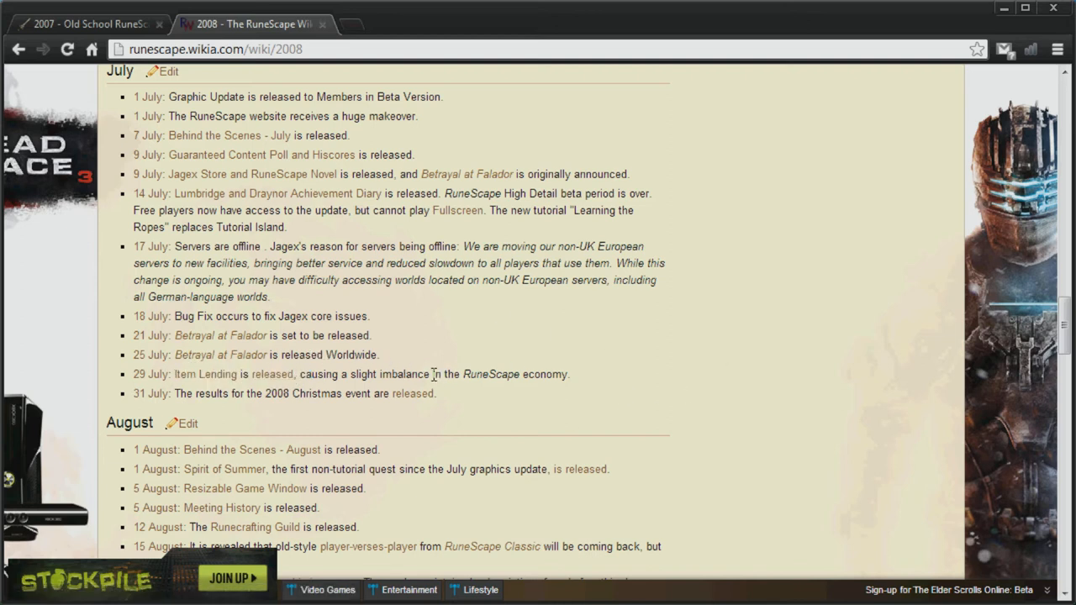
scroll("down", 3)
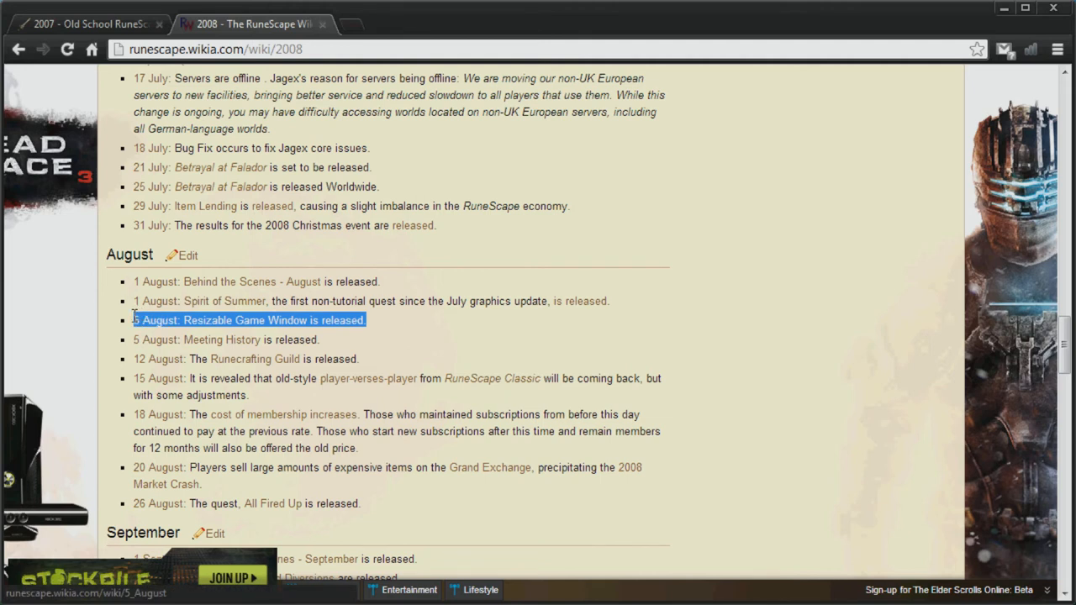
mouse_move(424, 322)
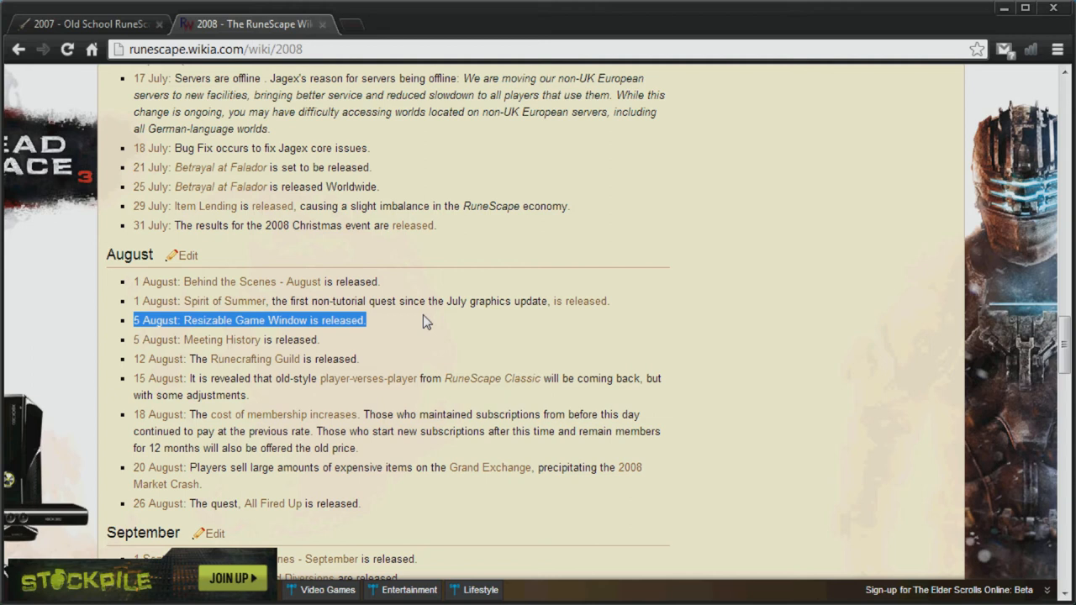
mouse_move(431, 339)
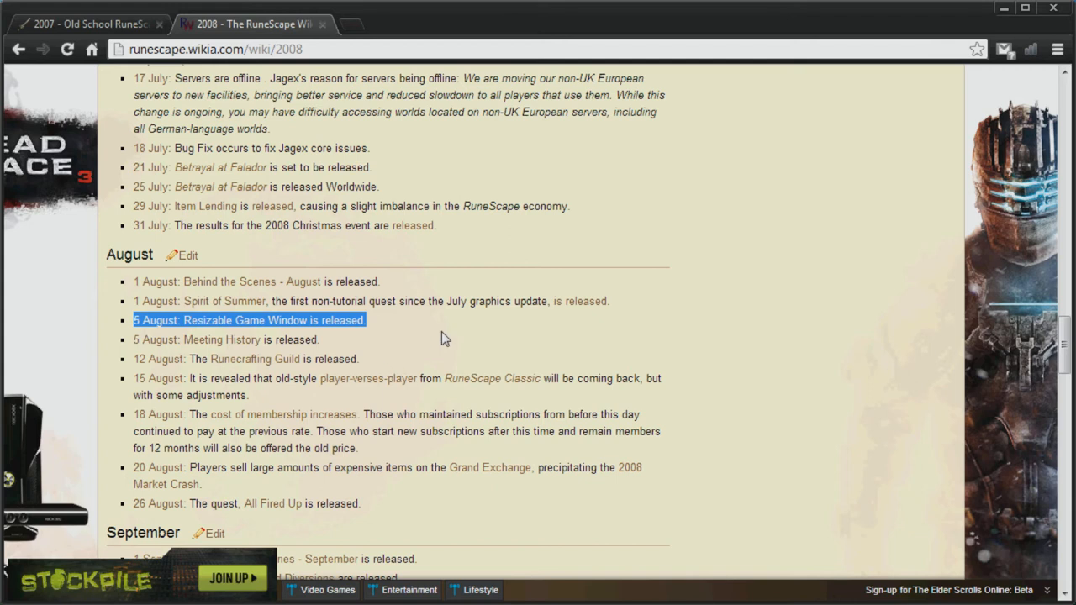
mouse_move(444, 329)
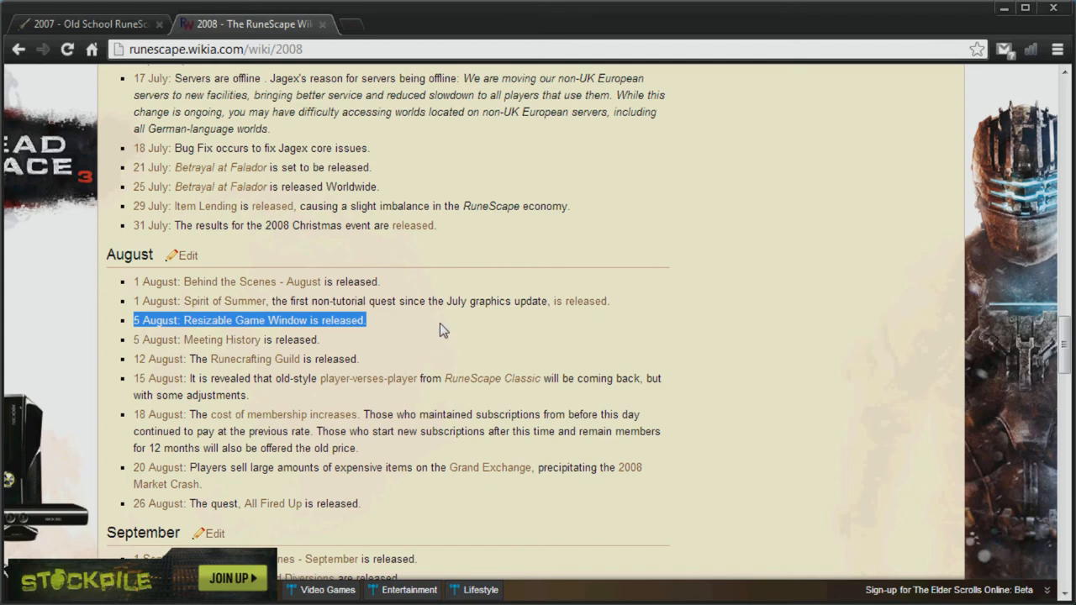
mouse_move(996, 407)
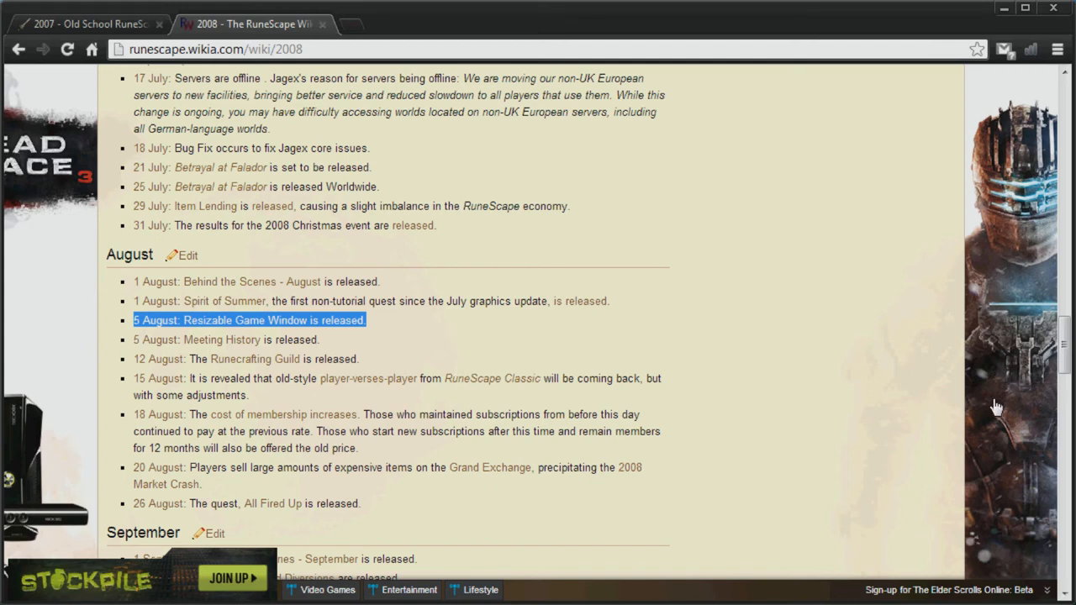
Step: Scroll the 2008 timeline past August toward the September entries
scroll("down", 3)
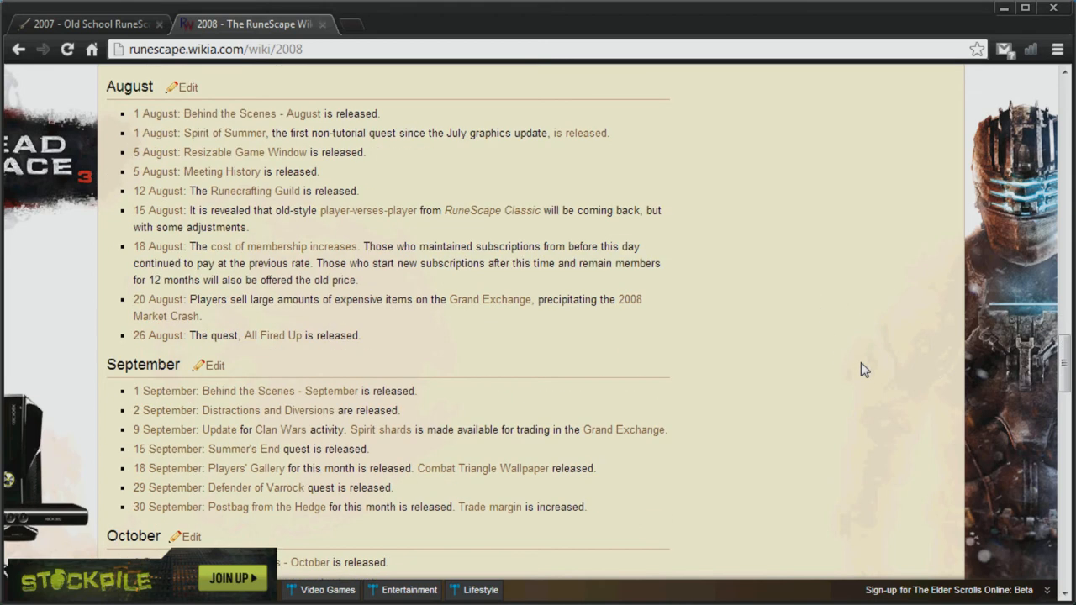
Step: Read the September 2008 updates and mark an entry at the start of October
scroll("down", 3)
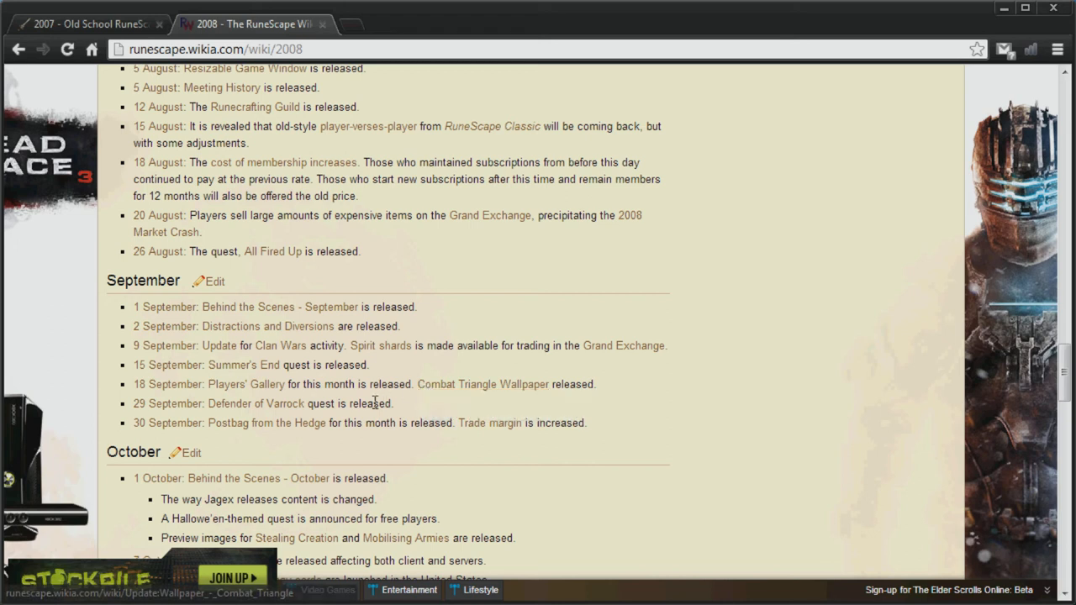
mouse_move(396, 403)
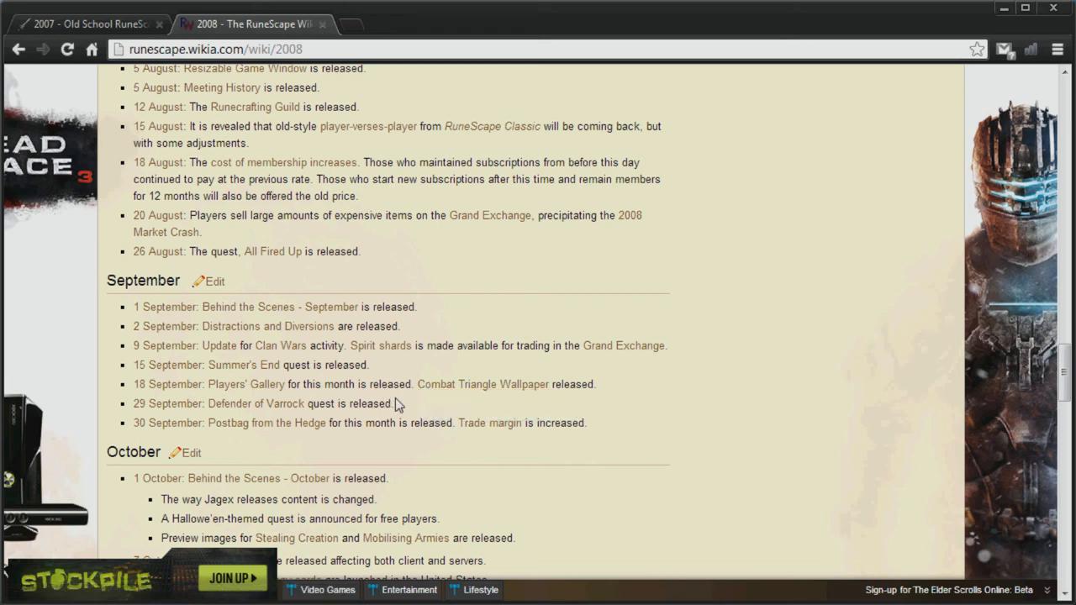
left_click_drag(276, 404, 394, 404)
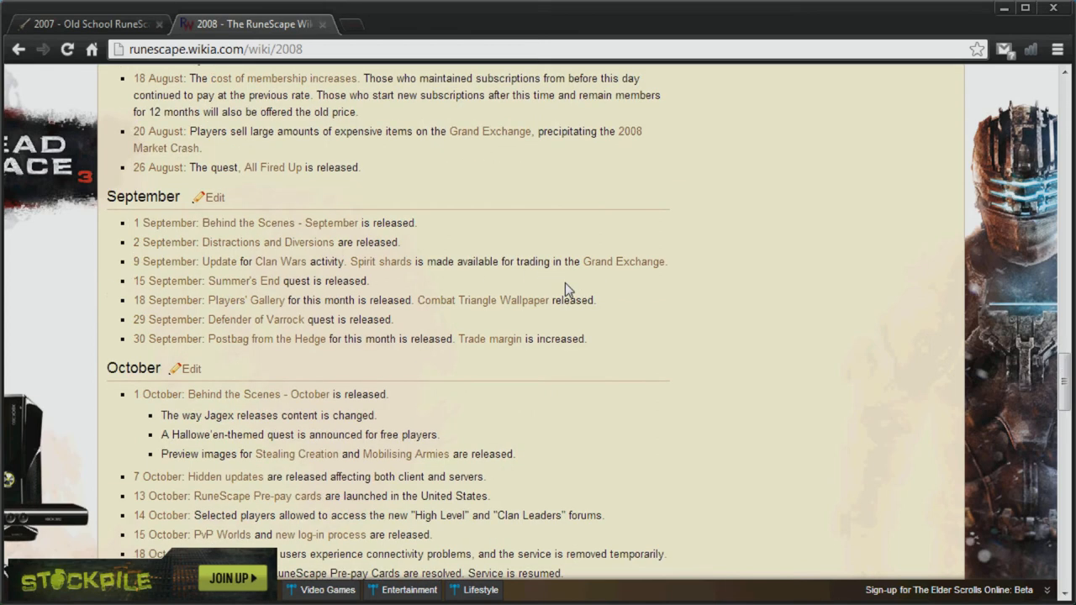
Step: Mark the 26 November 2008 While Guthix Sleeps release and reach the timeline navbox
scroll("down", 3)
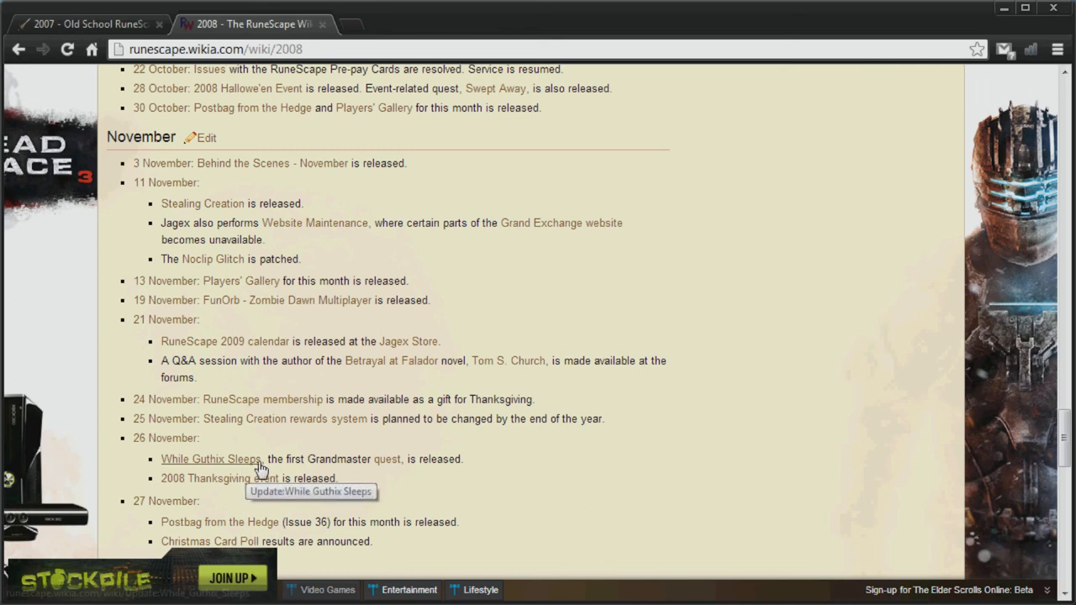
left_click_drag(135, 438, 266, 459)
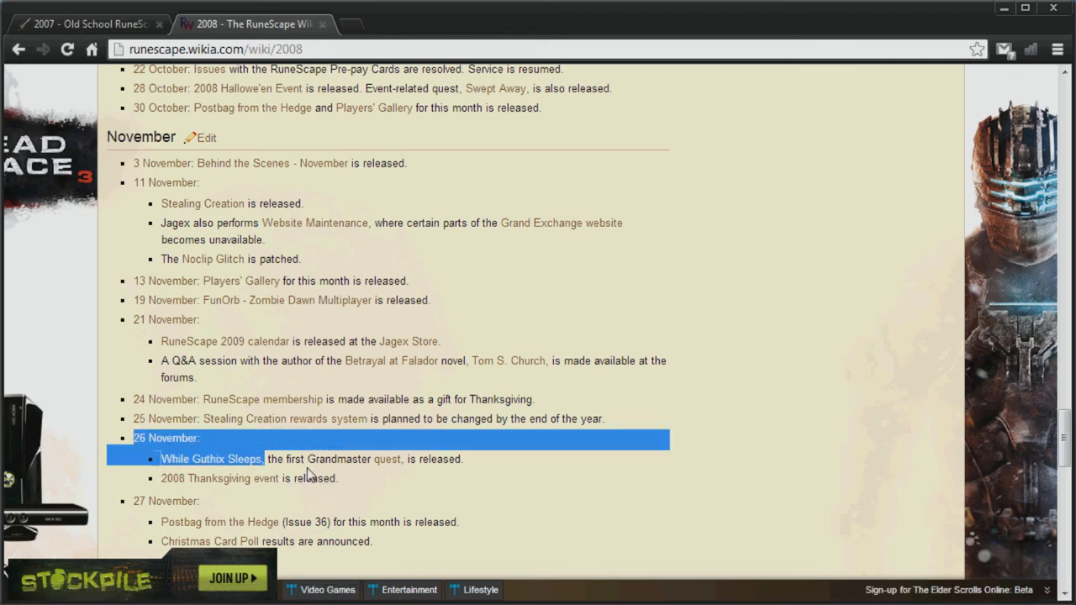
mouse_move(436, 496)
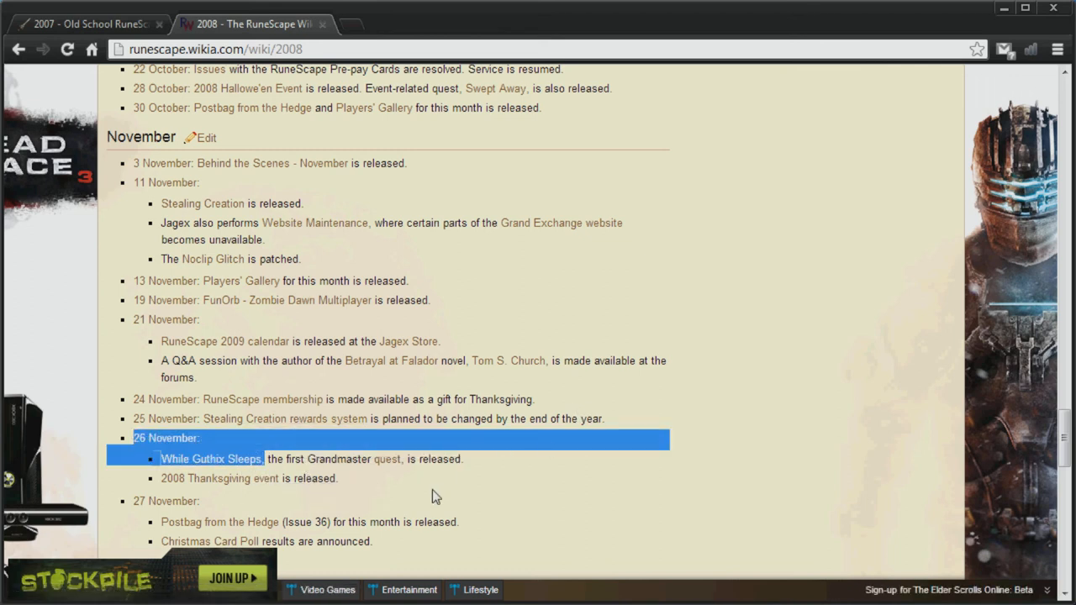
mouse_move(513, 489)
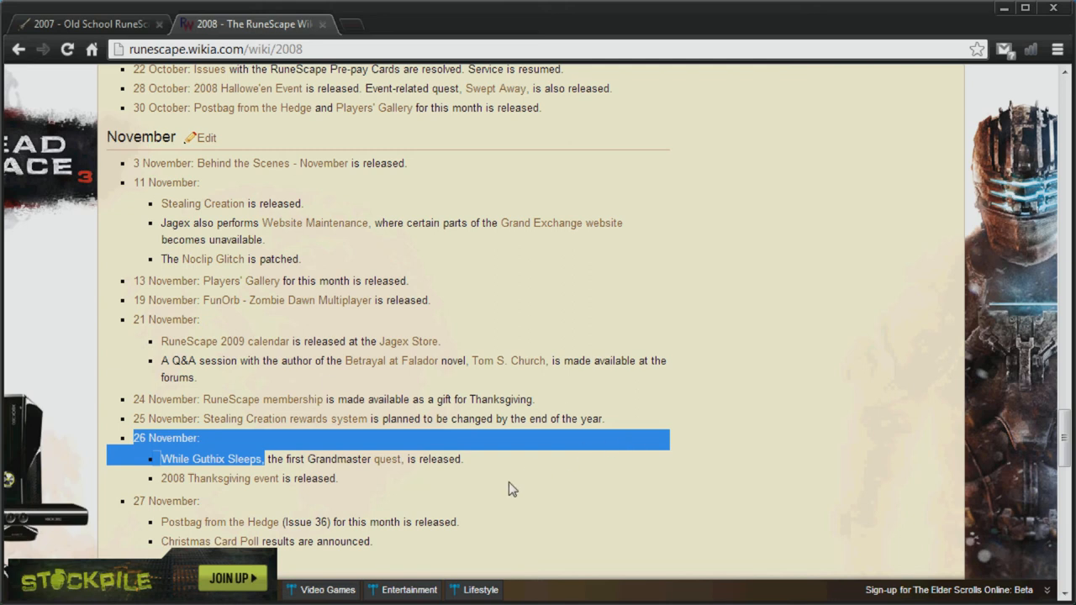
mouse_move(471, 464)
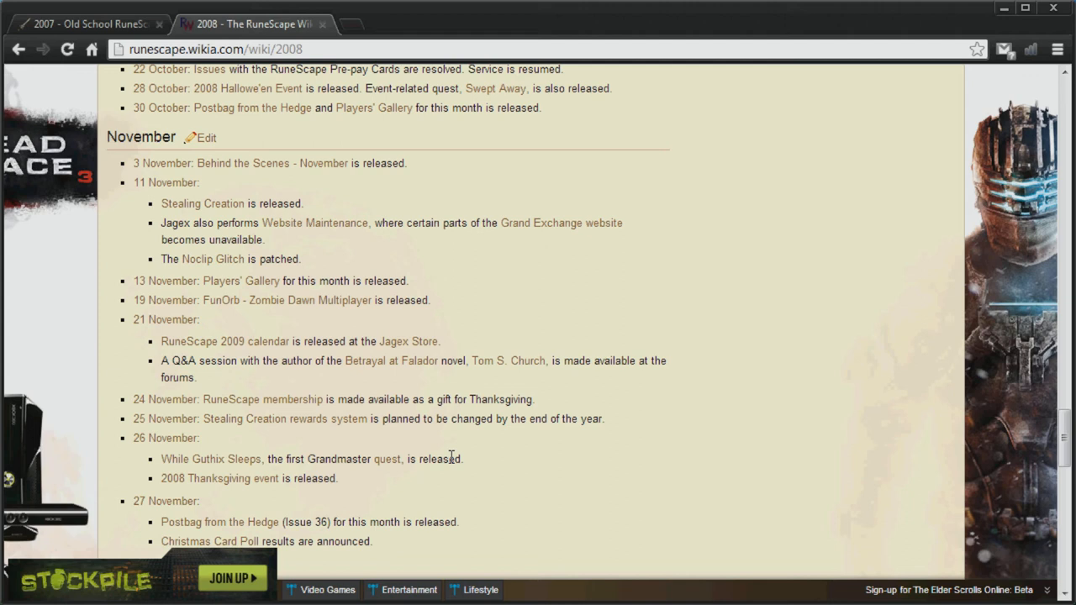
mouse_move(585, 383)
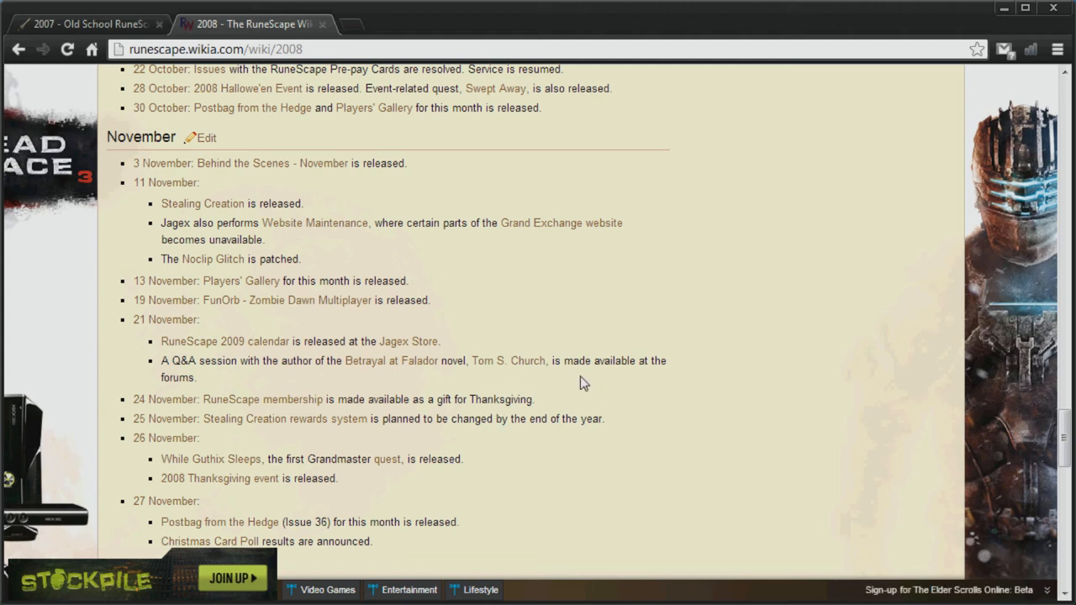
mouse_move(726, 345)
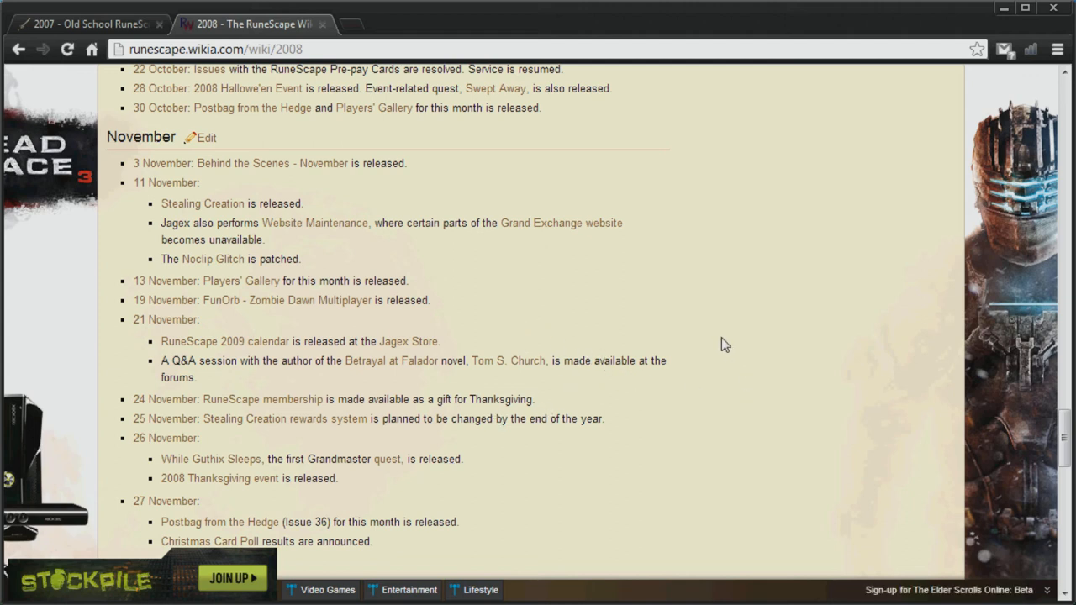
scroll("down", 3)
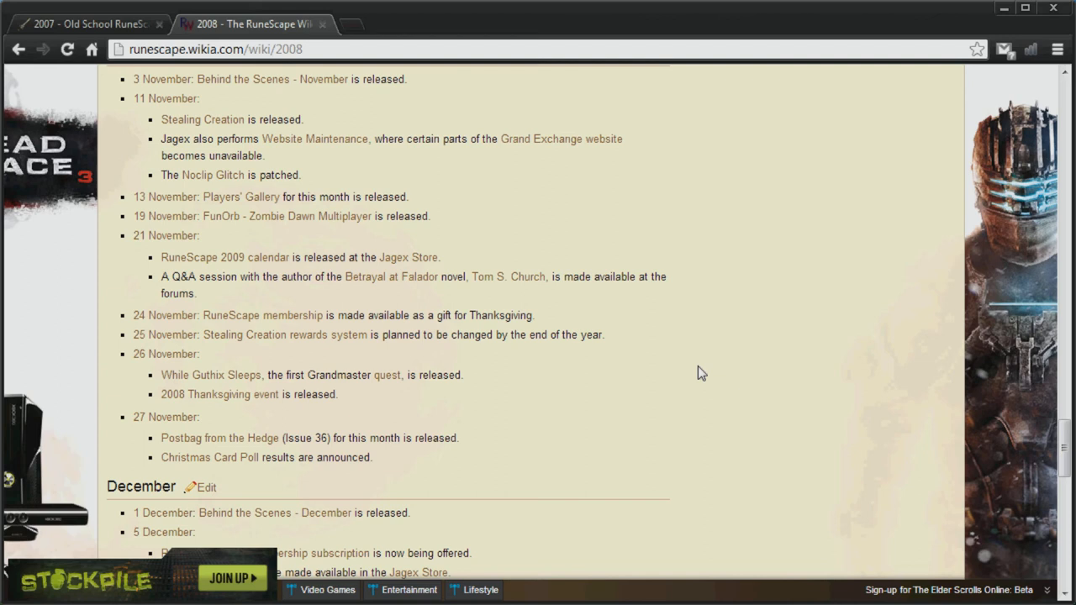
mouse_move(535, 348)
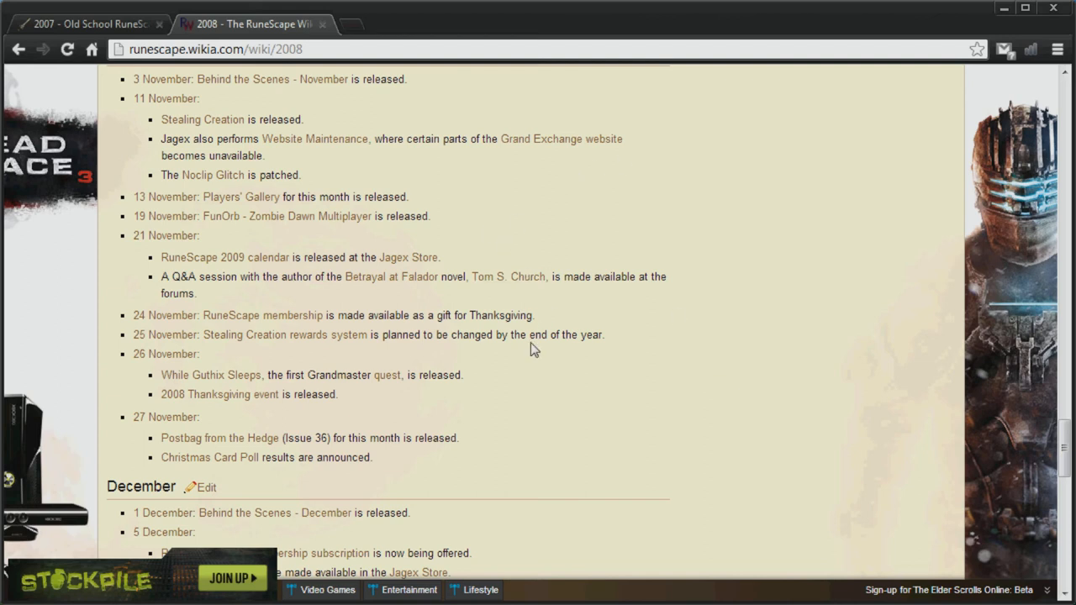
mouse_move(475, 380)
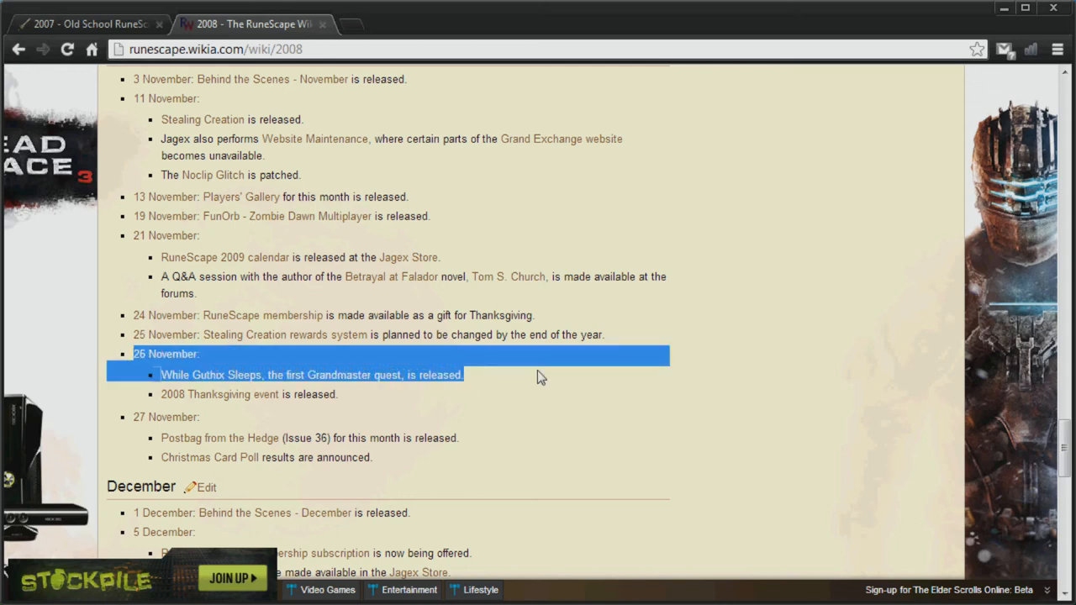
scroll("down", 3)
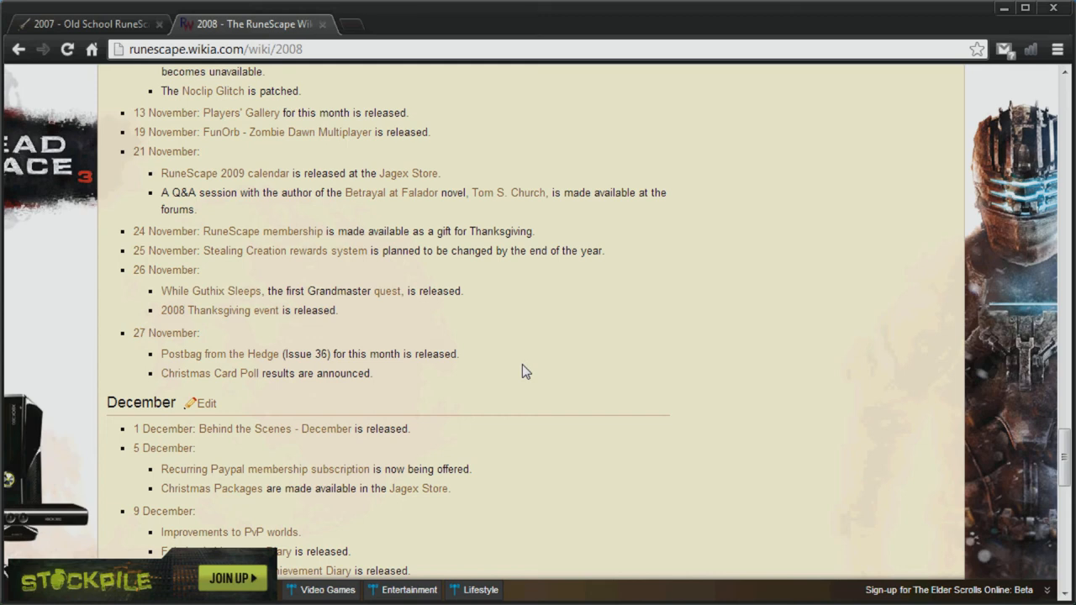
scroll("down", 3)
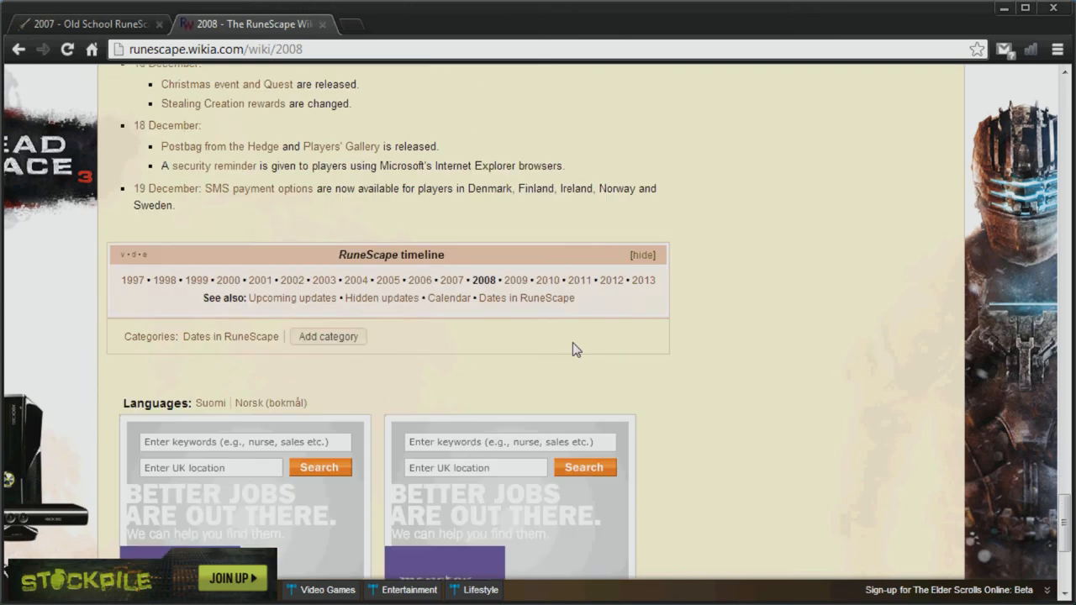
Step: Open the 2009 timeline page and mark the 10 February Soul Wars release
left_click(515, 279)
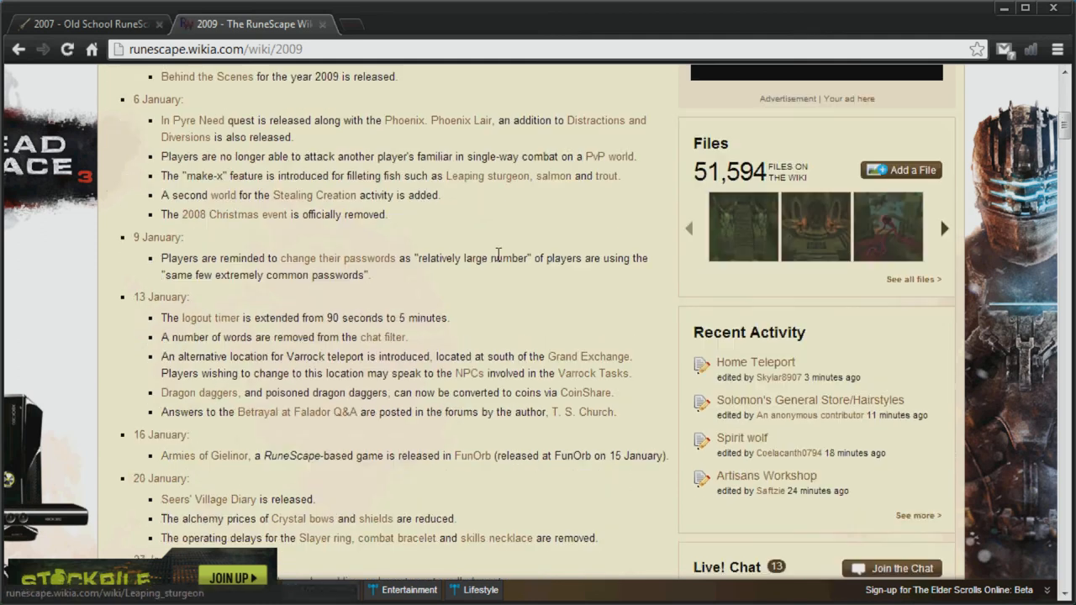
scroll("down", 3)
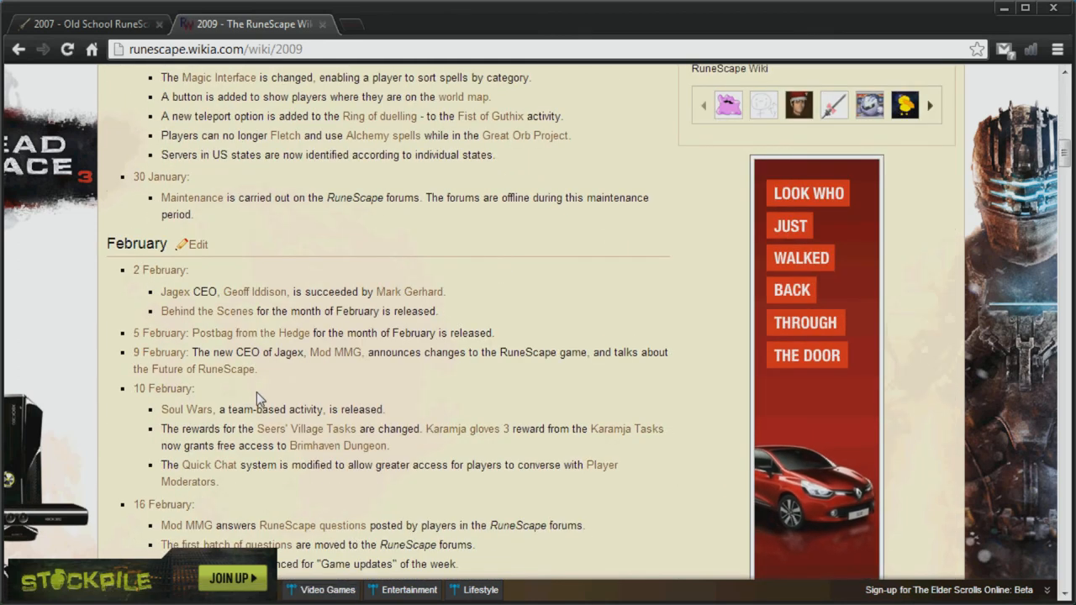
double_click(185, 411)
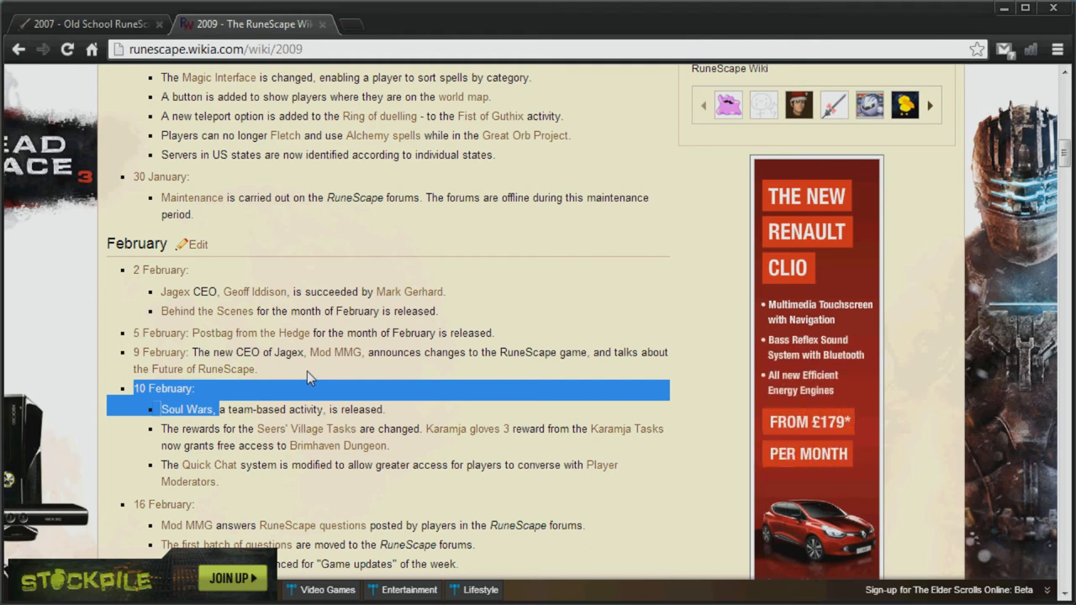
mouse_move(420, 410)
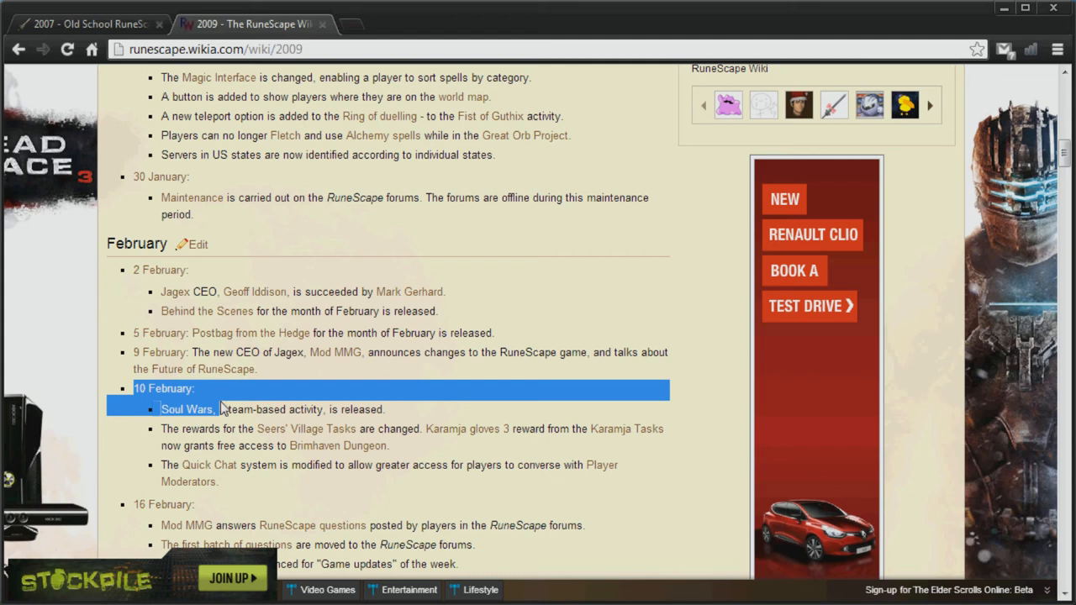
scroll("down", 3)
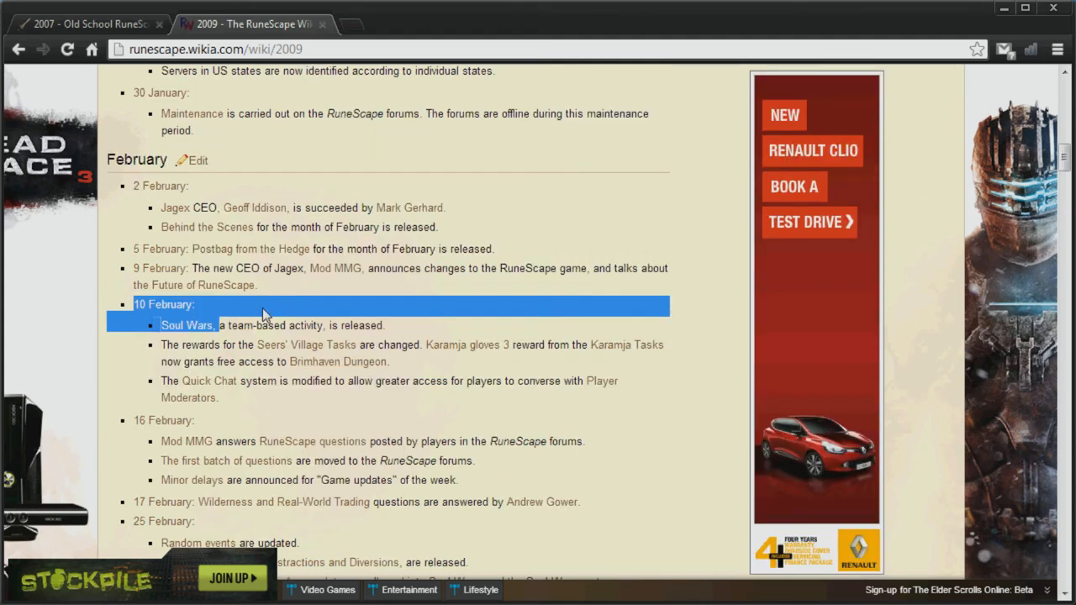
scroll("down", 3)
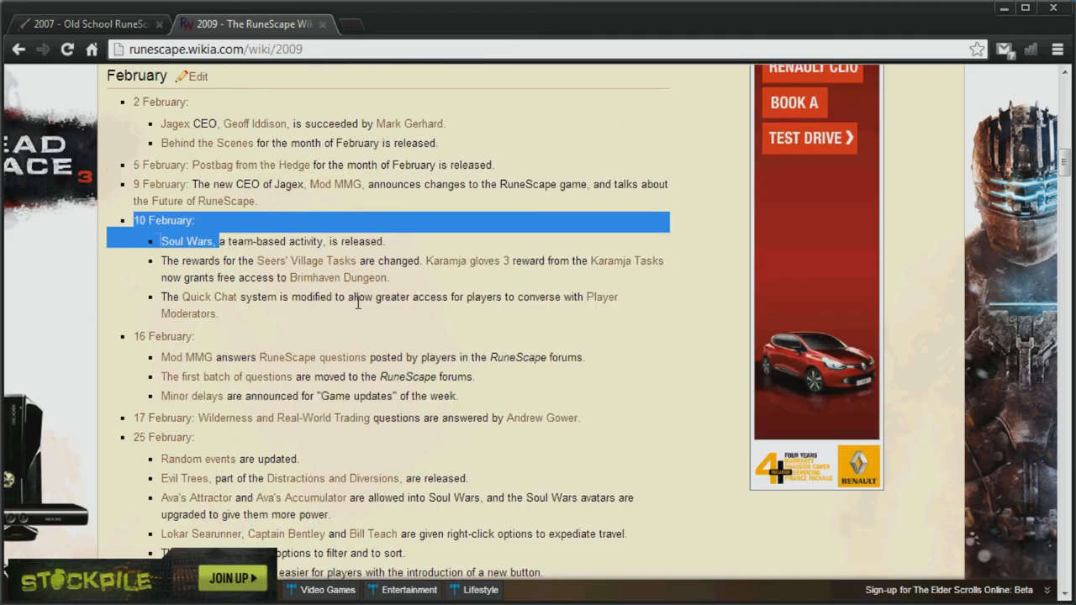
Step: Scroll the 2009 timeline through April and May into the June entries
scroll("down", 3)
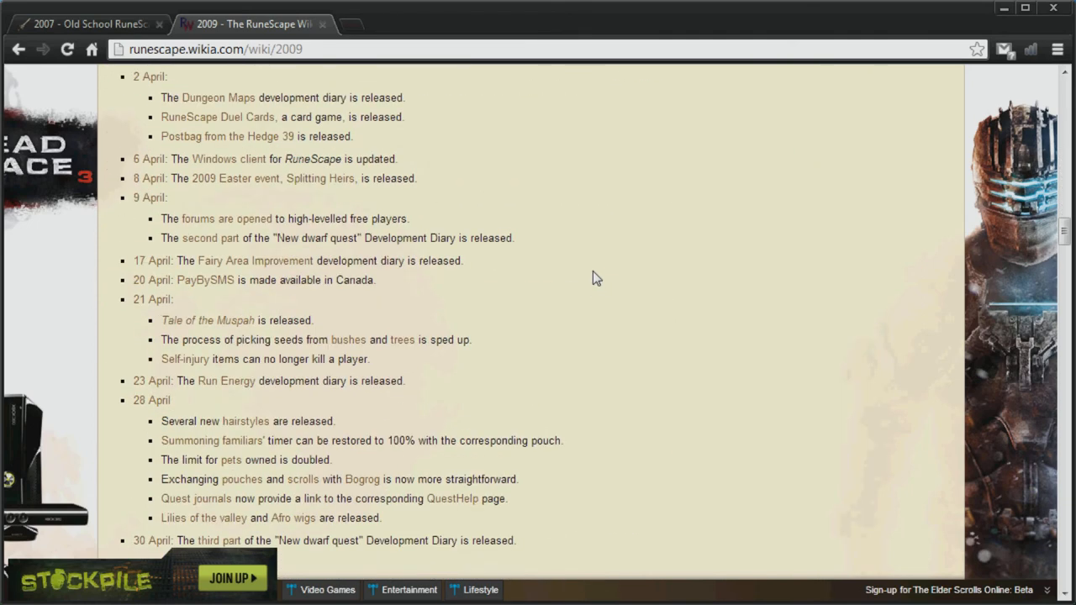
scroll("down", 3)
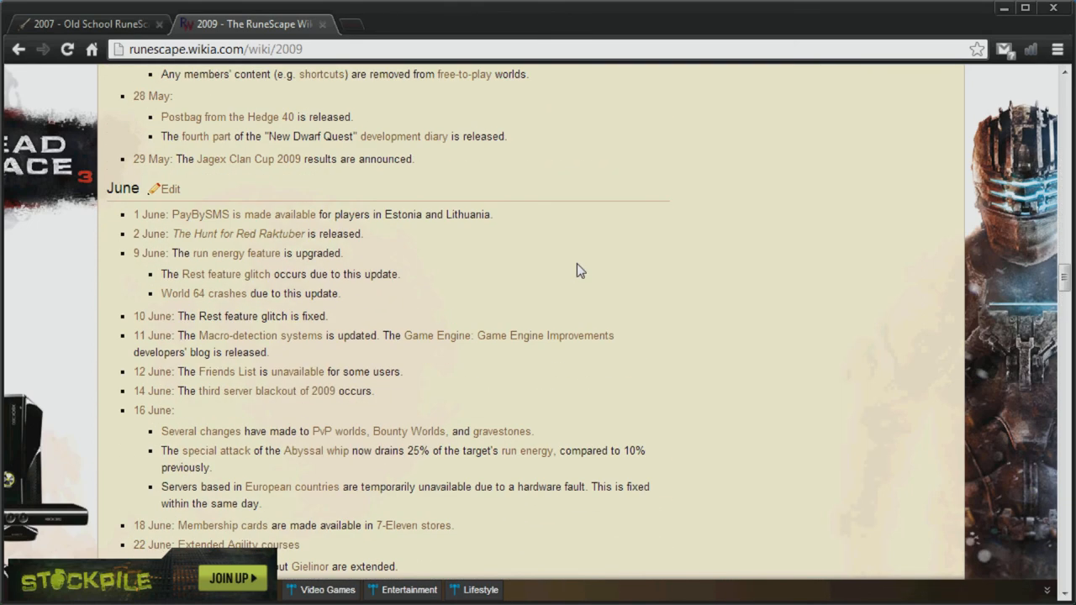
scroll("down", 3)
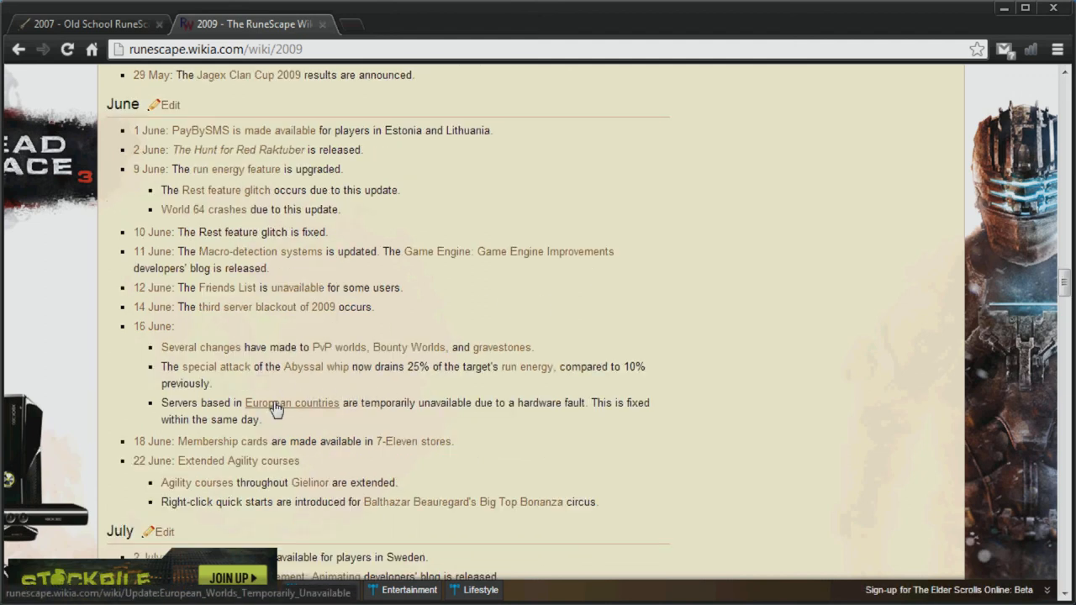
mouse_move(259, 424)
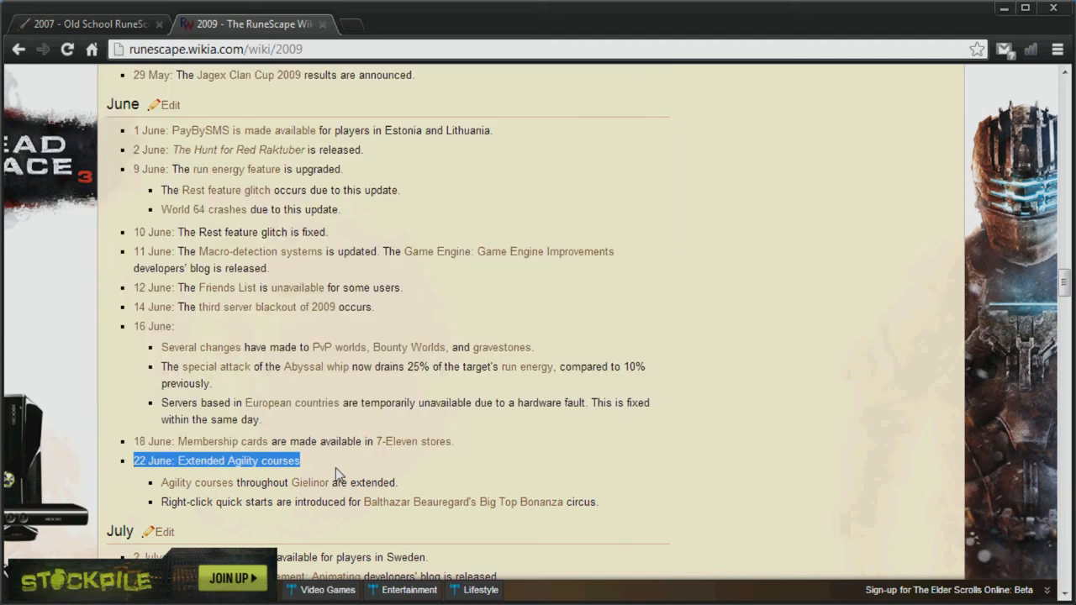
mouse_move(400, 470)
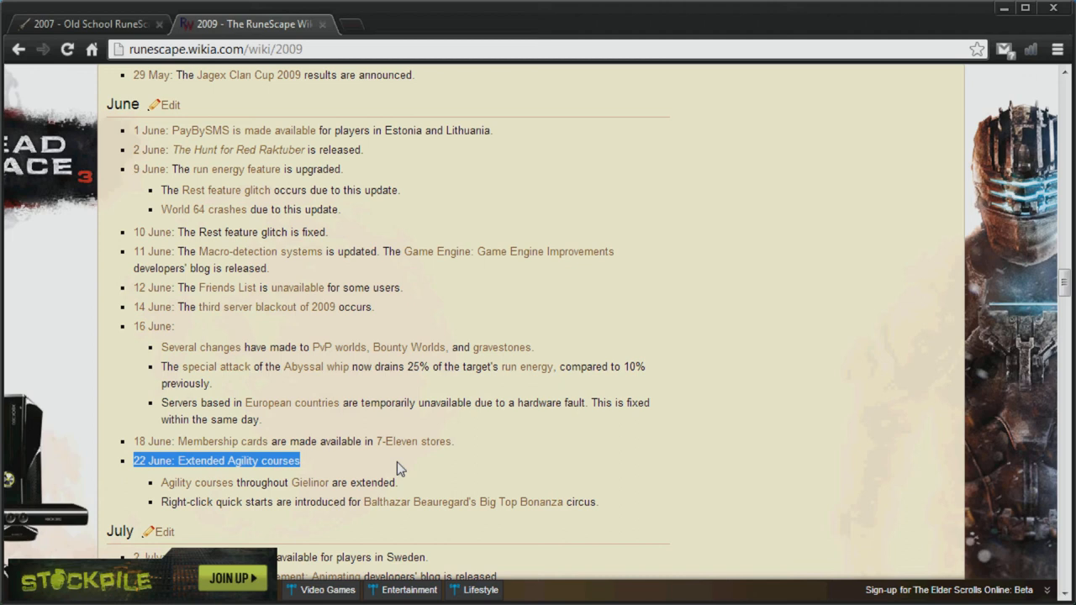
mouse_move(521, 336)
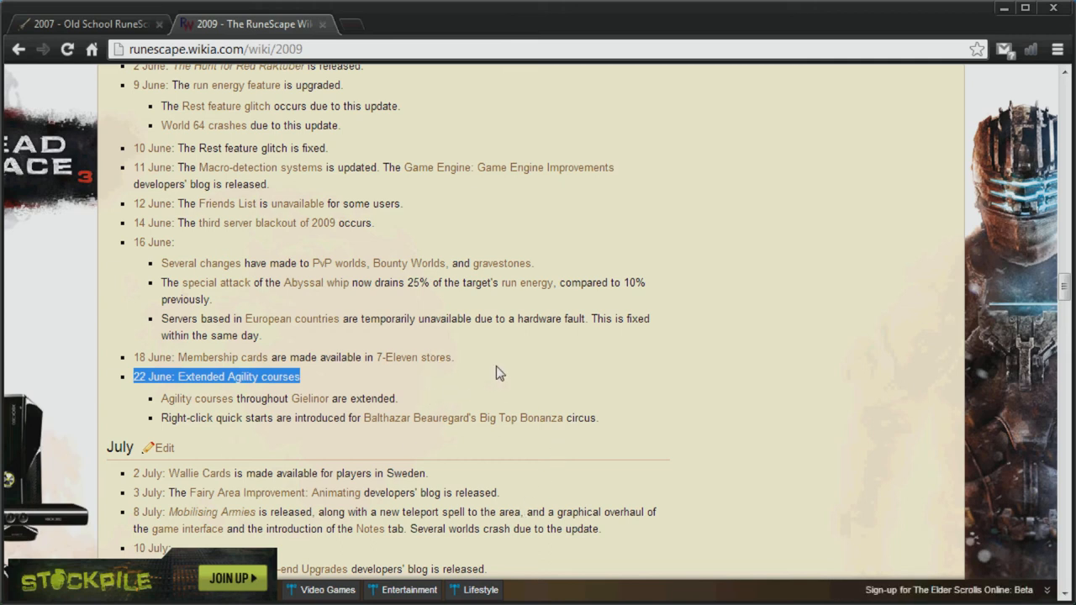
mouse_move(632, 345)
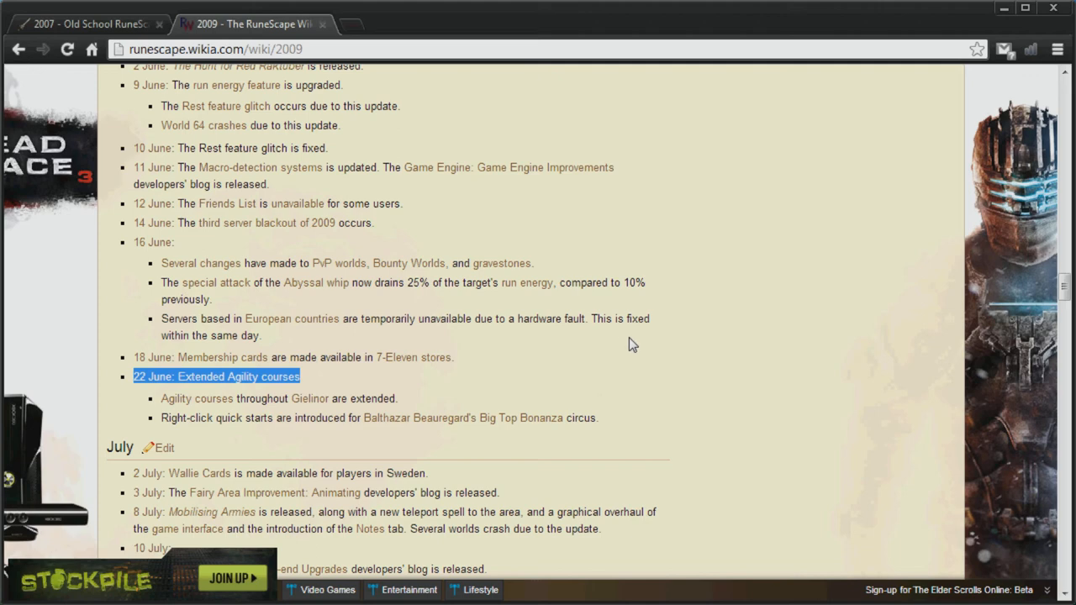
Step: Scroll down to the October entries and mark the 7 October New High-level Herblore Potions line
scroll("down", 3)
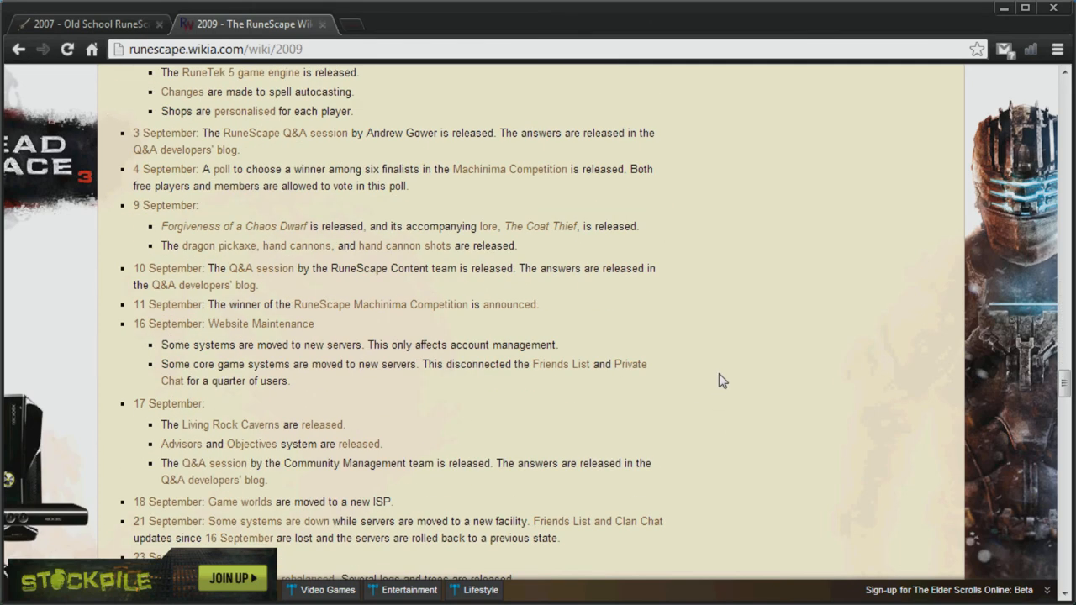
scroll("down", 3)
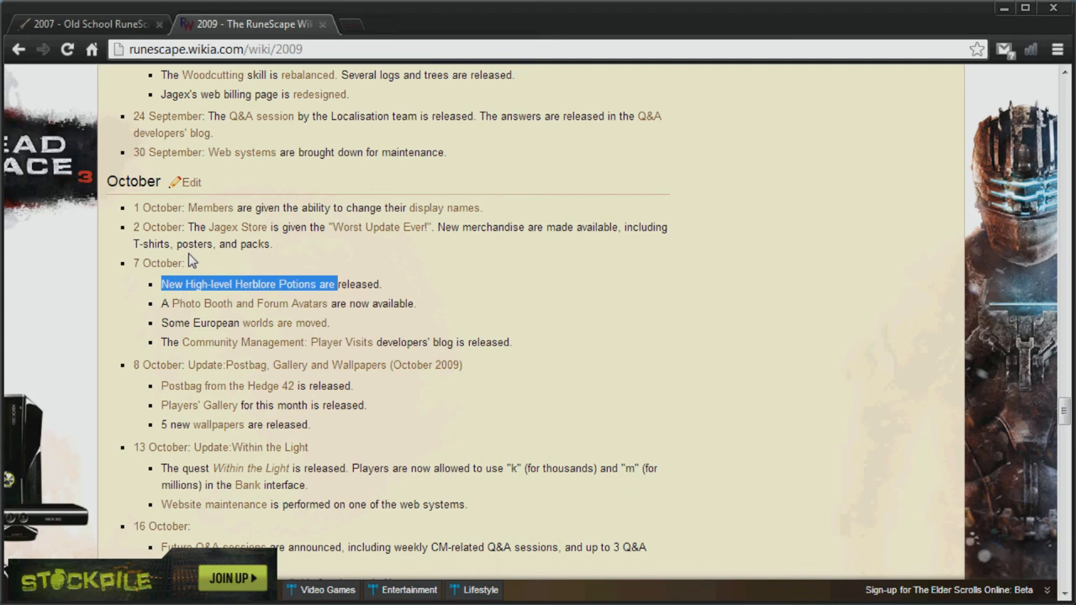
mouse_move(239, 227)
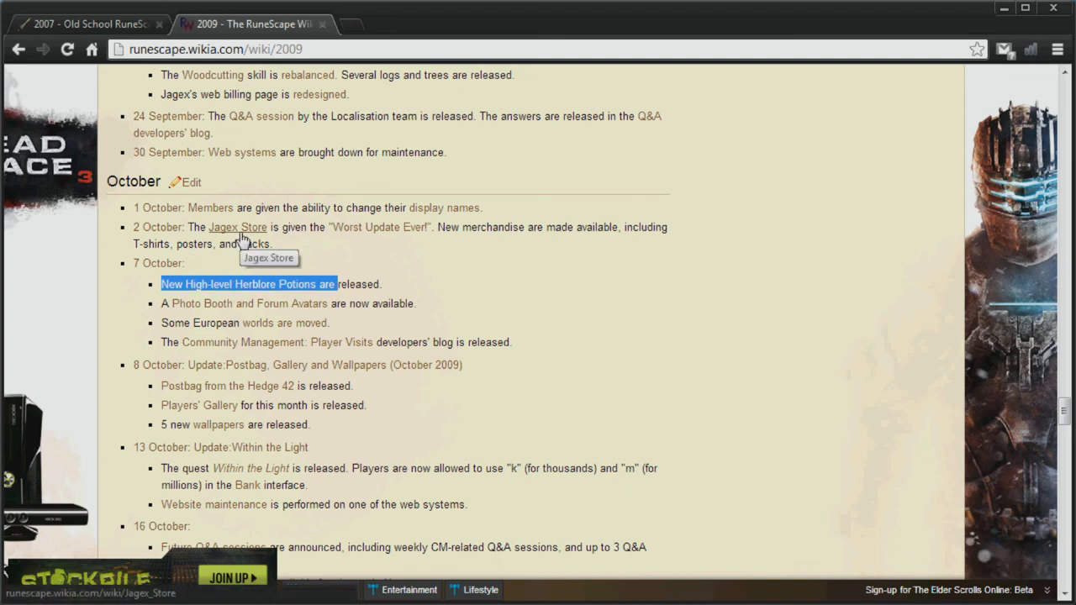
mouse_move(384, 284)
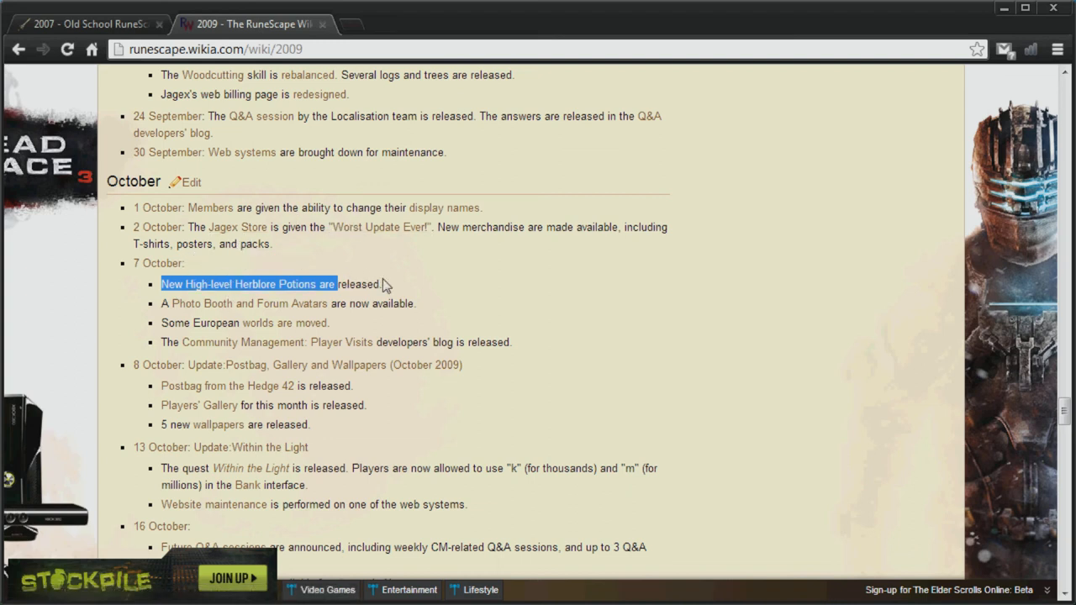
mouse_move(404, 252)
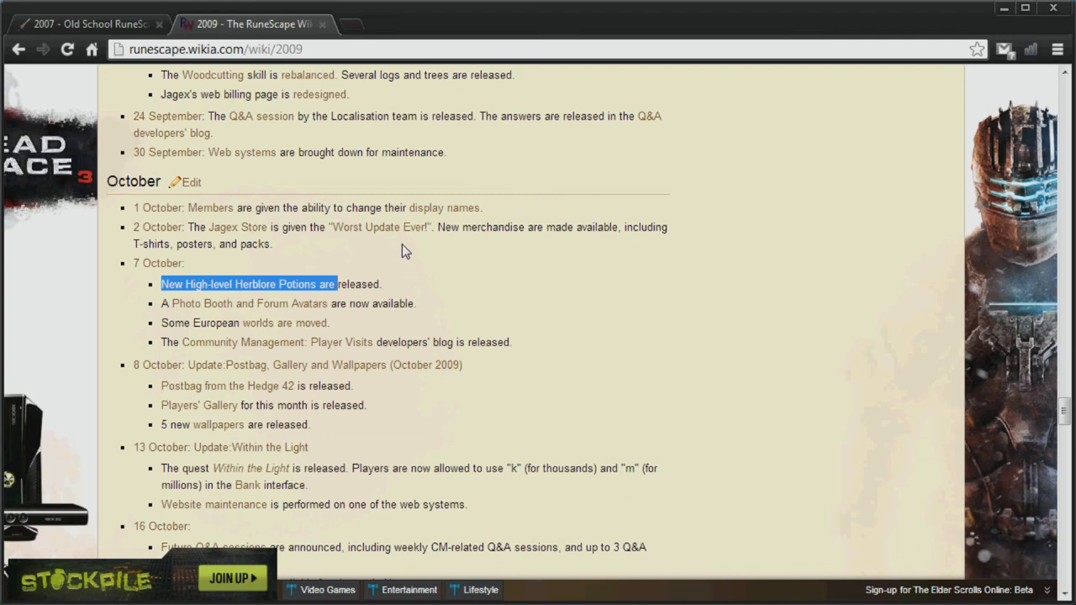
mouse_move(407, 270)
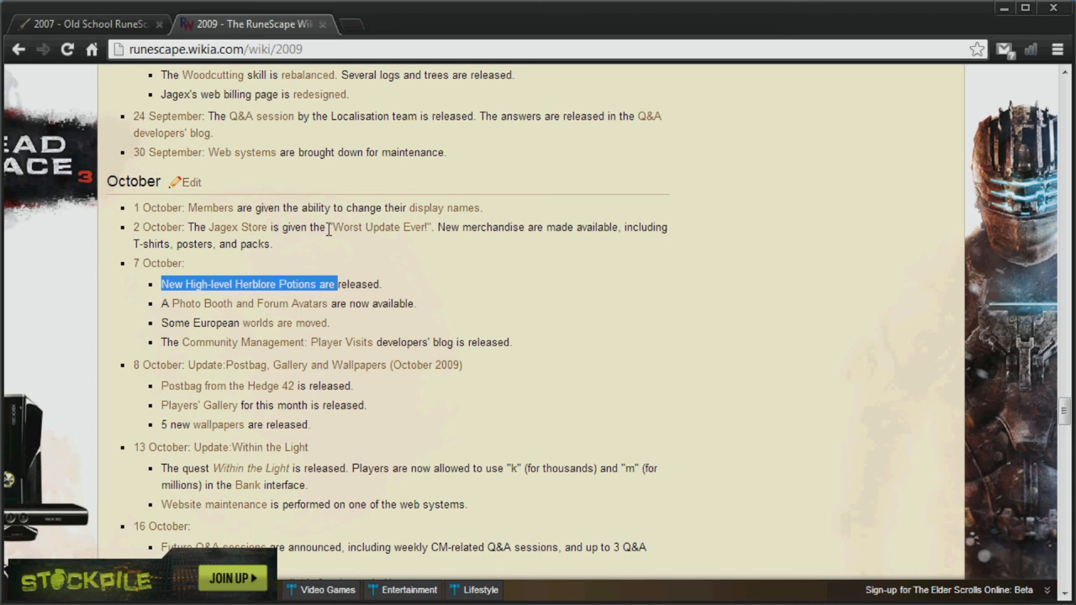
mouse_move(821, 476)
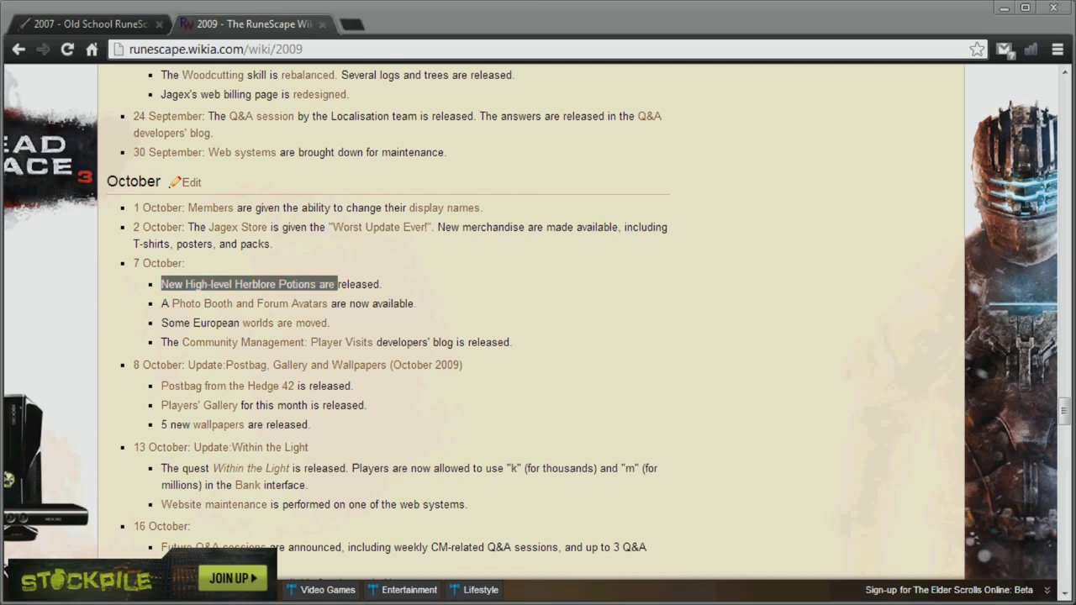
Step: Read through the December 2009 updates down to the RuneScape timeline navbox at the page bottom
scroll("down", 3)
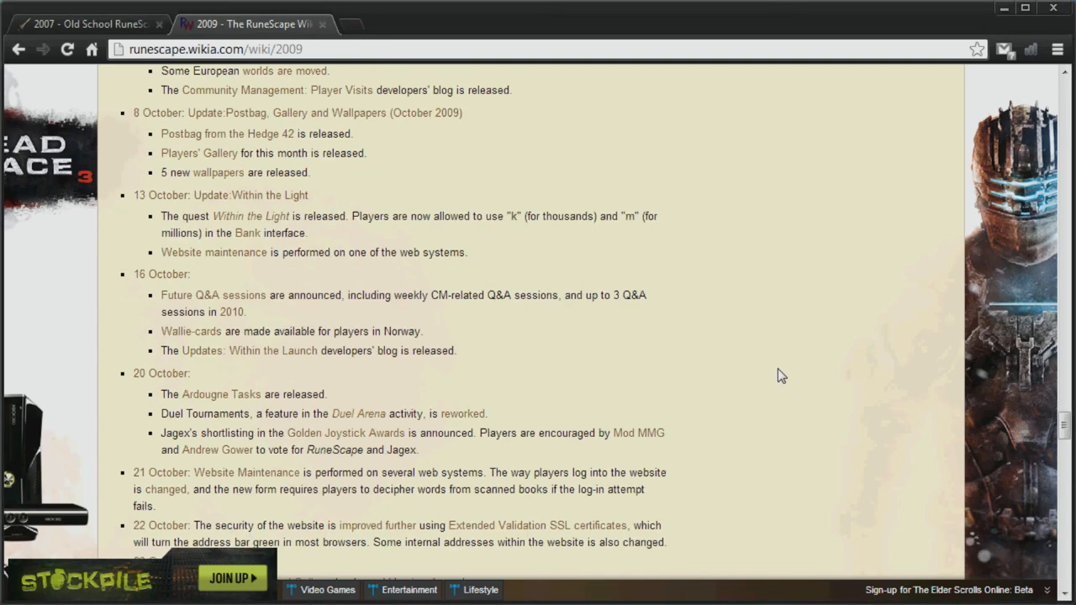
scroll("down", 3)
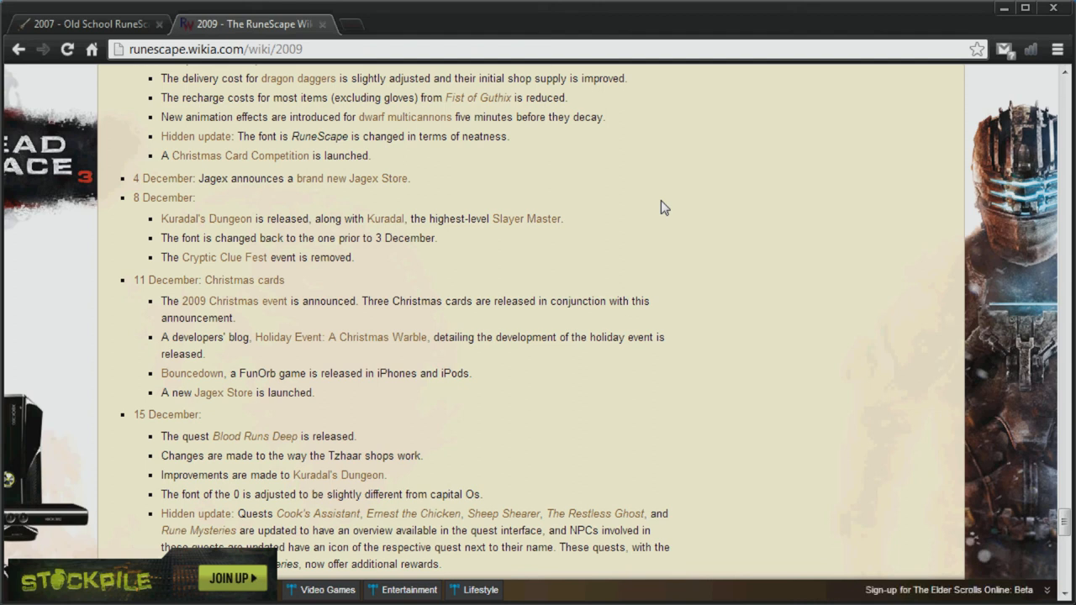
mouse_move(925, 343)
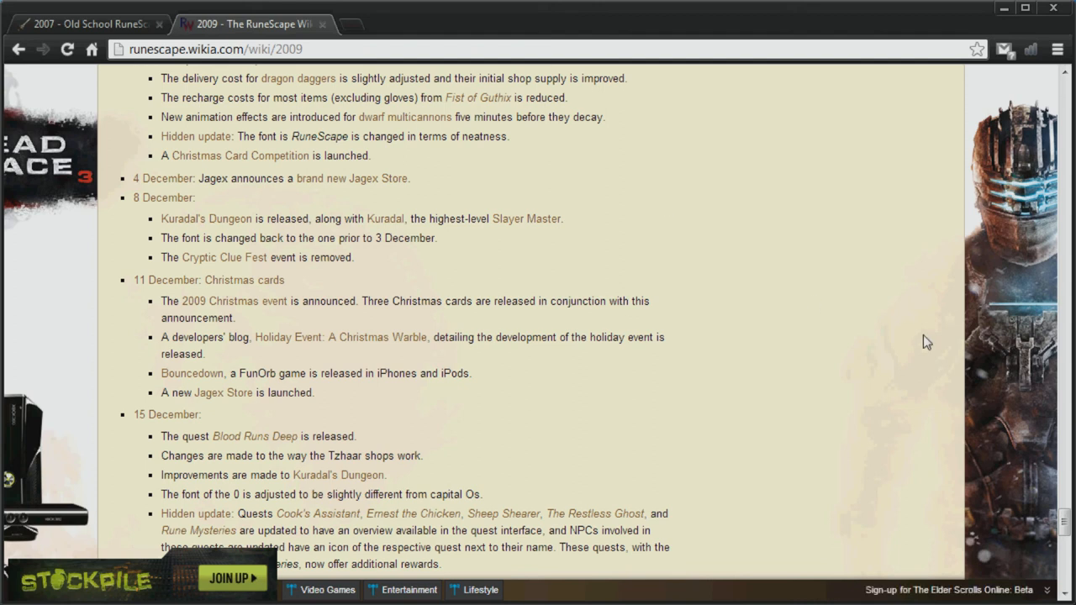
mouse_move(898, 380)
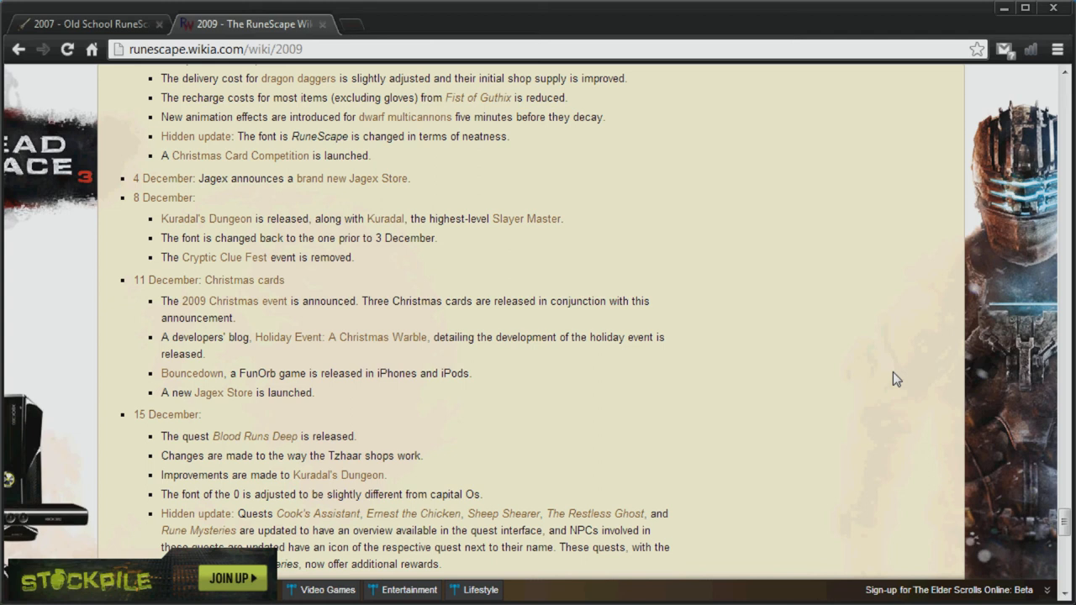
scroll("up", 3)
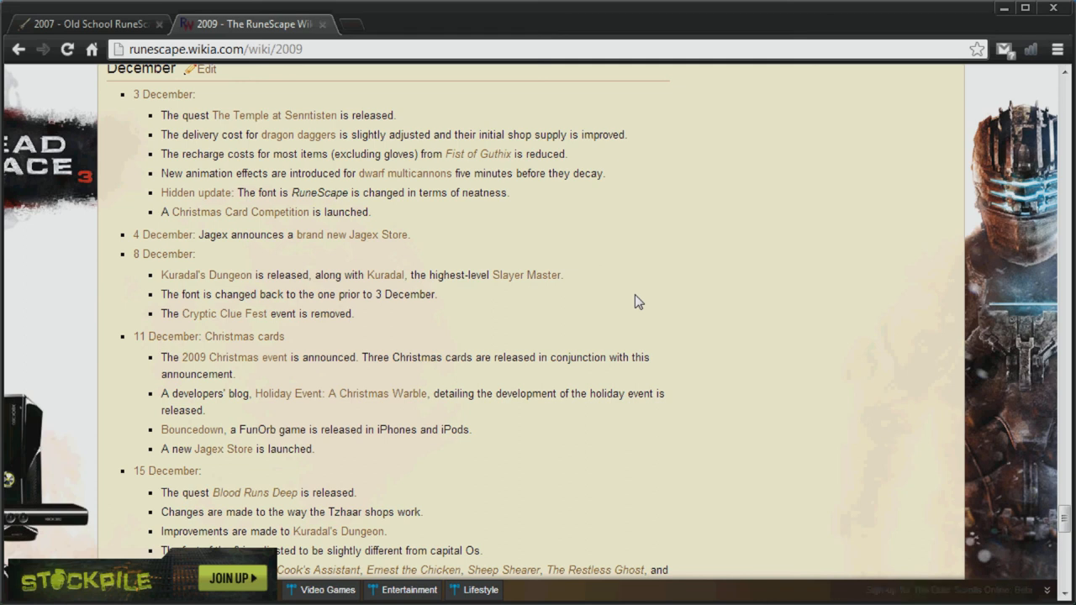
mouse_move(691, 212)
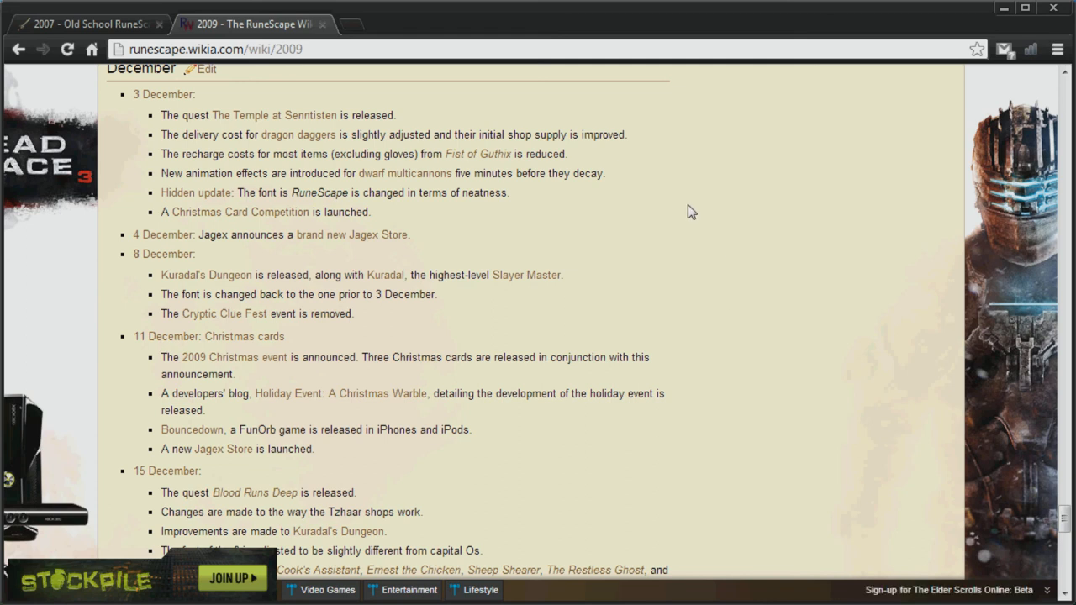
mouse_move(686, 212)
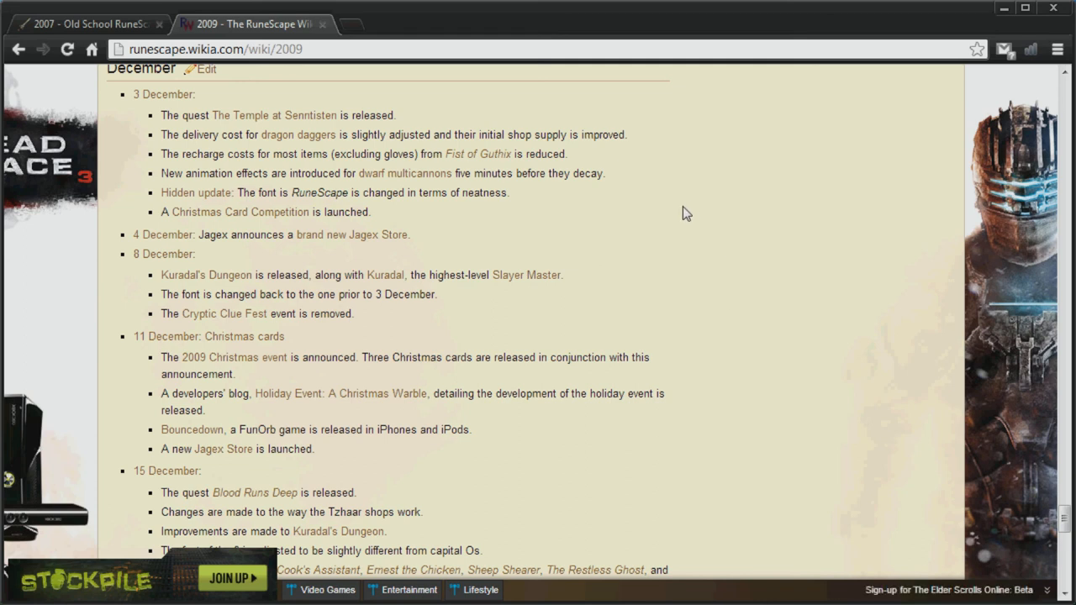
mouse_move(698, 320)
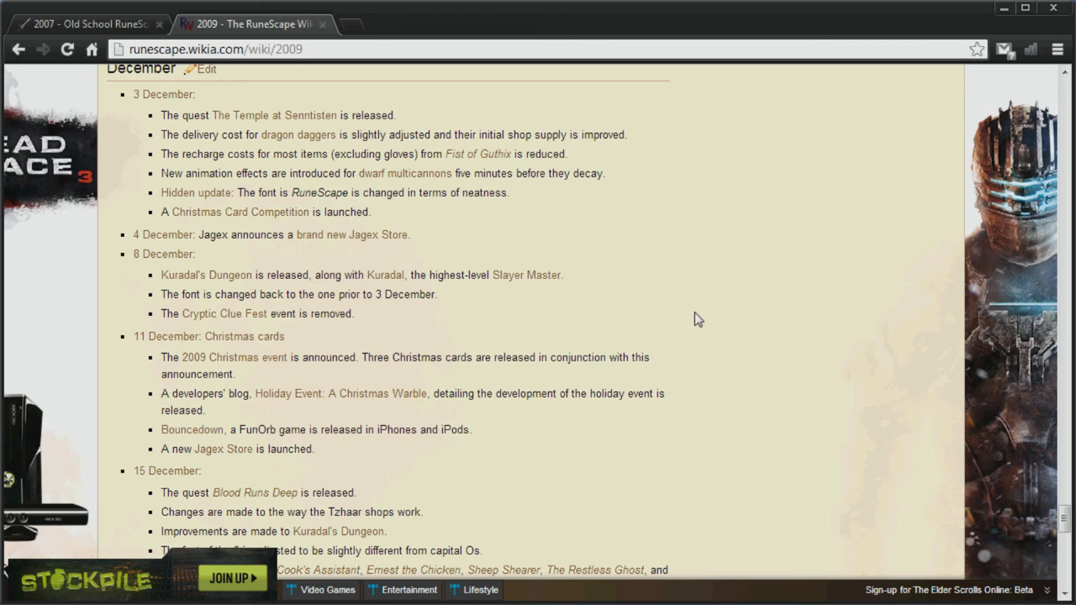
scroll("down", 3)
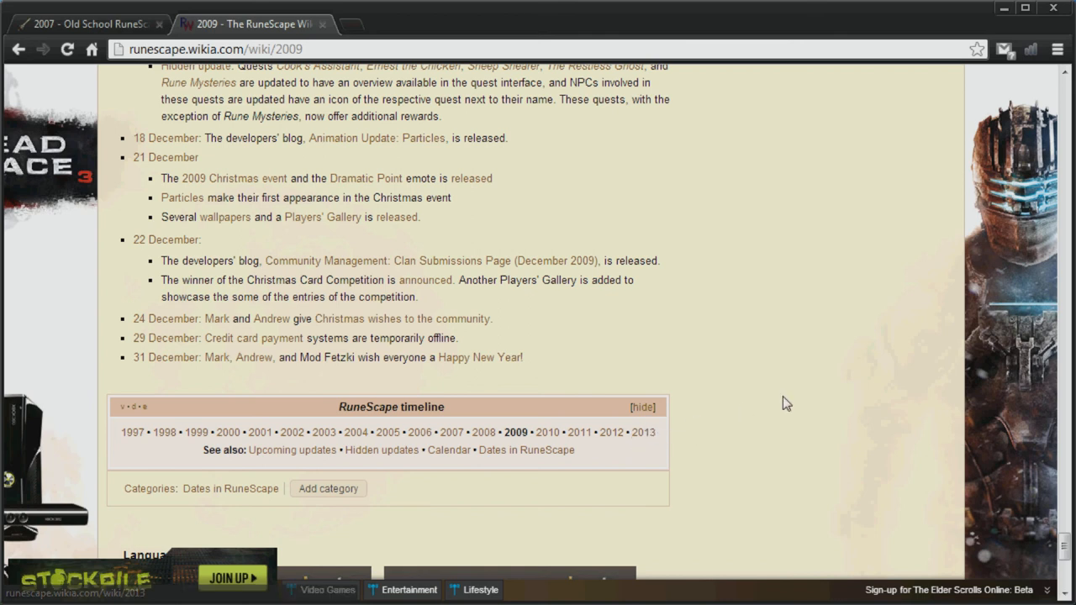
mouse_move(513, 452)
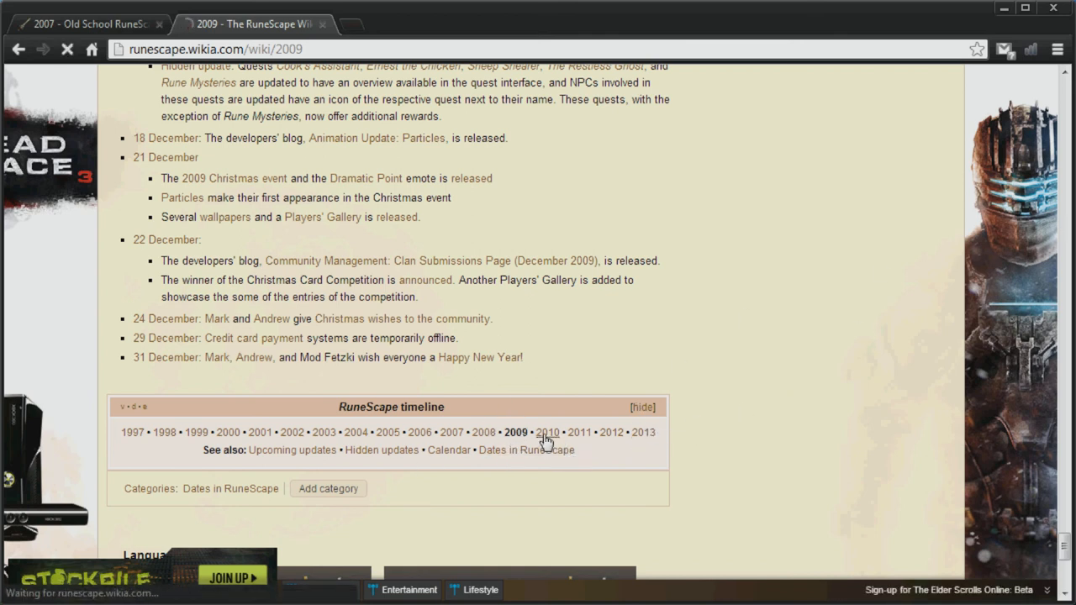
Step: Open the 2010 timeline from the navbox and skim its introduction and January 2010 entries
left_click(548, 433)
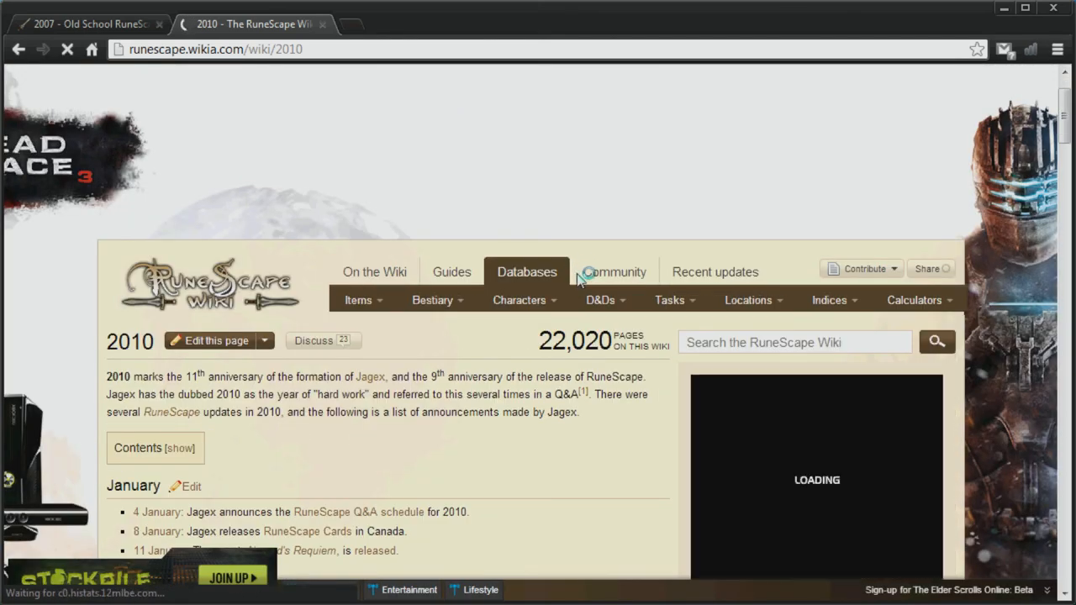
scroll("down", 3)
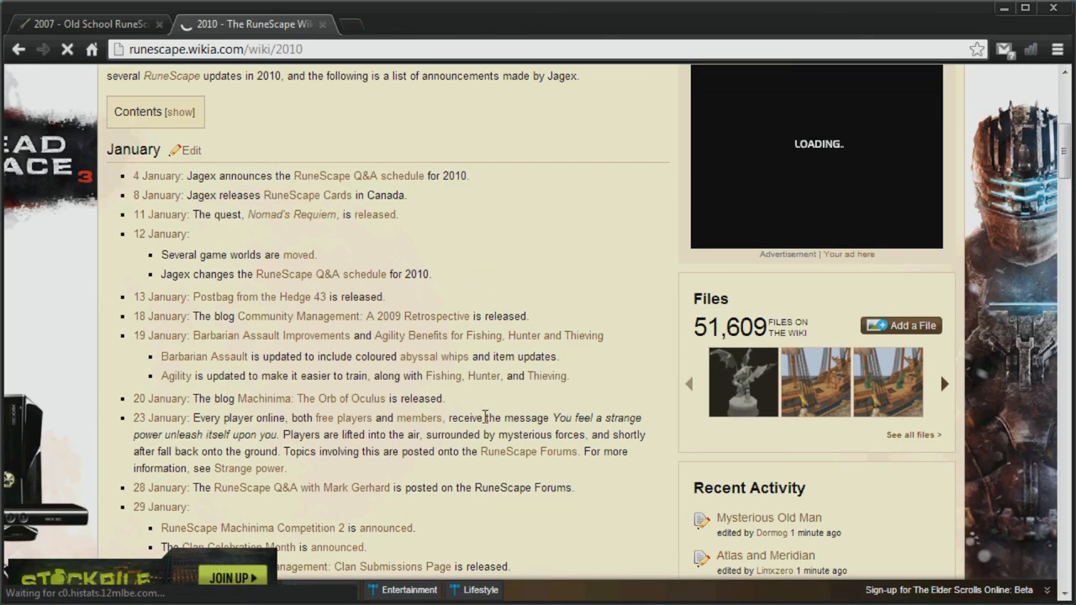
mouse_move(531, 263)
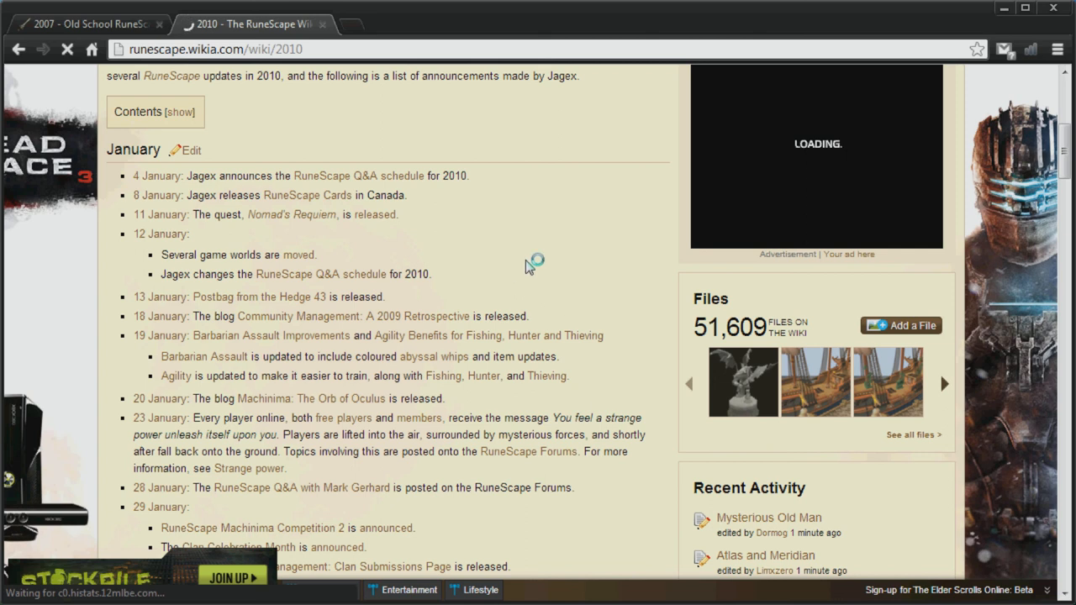
scroll("down", 3)
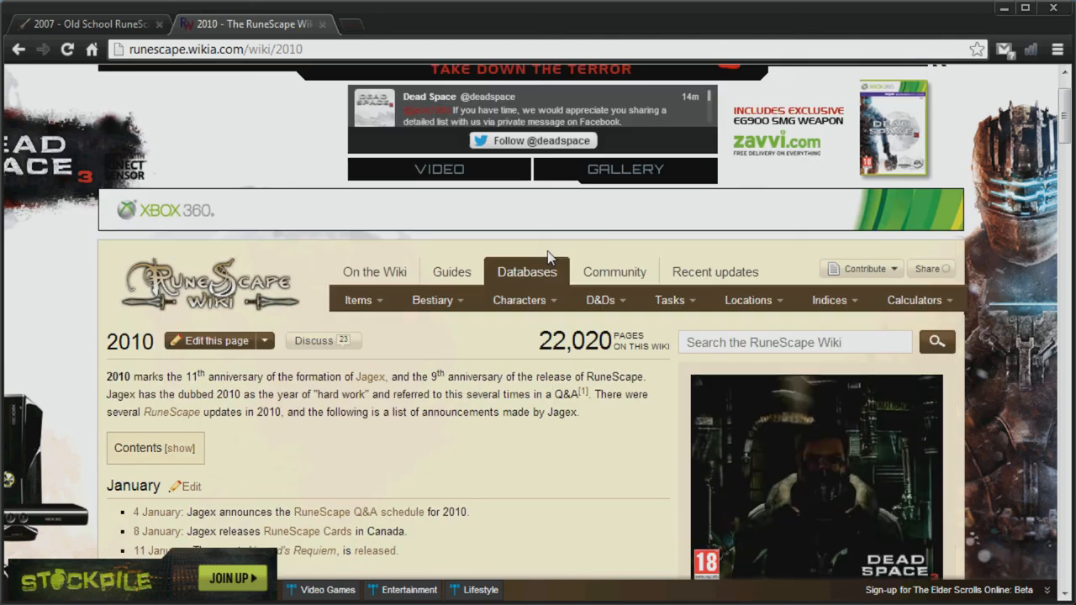
scroll("down", 3)
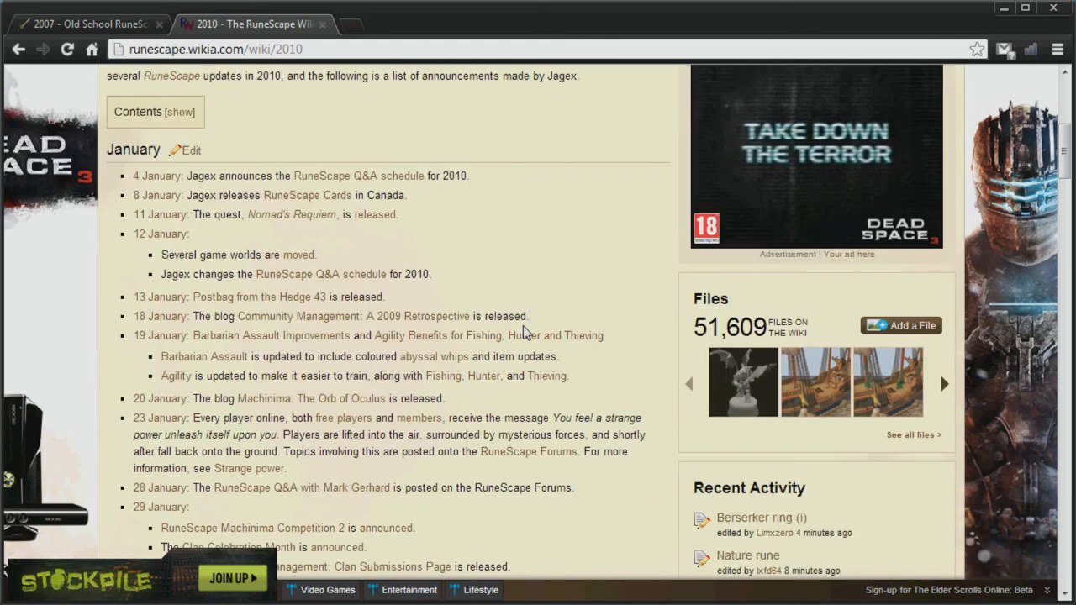
scroll("up", 3)
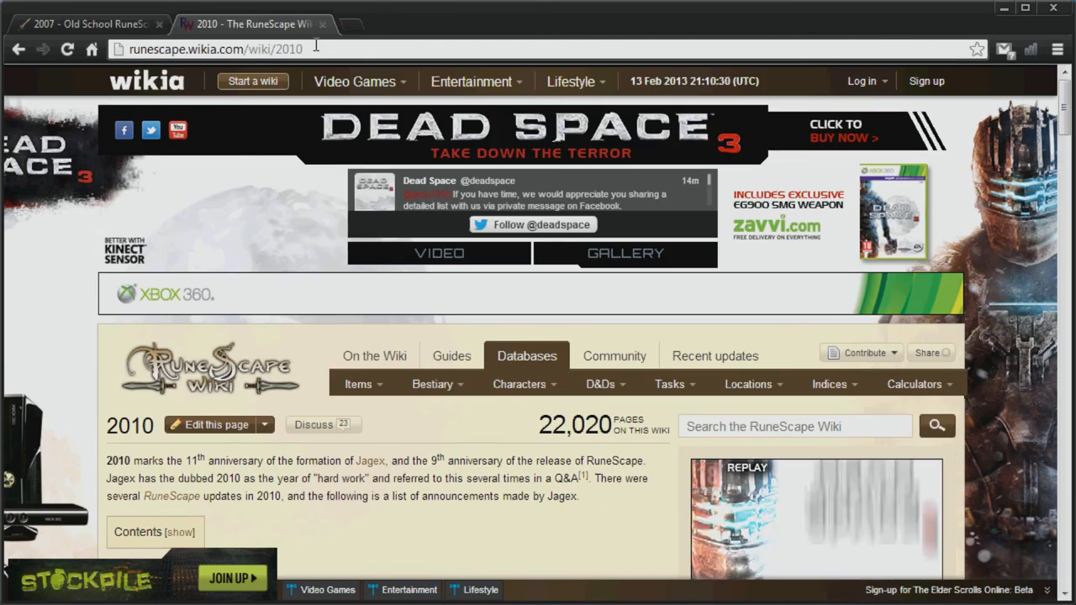
Step: Navigate to runescape.wikia.com/wiki/2005 and highlight the 26 January Slayer release entry
left_click(215, 49)
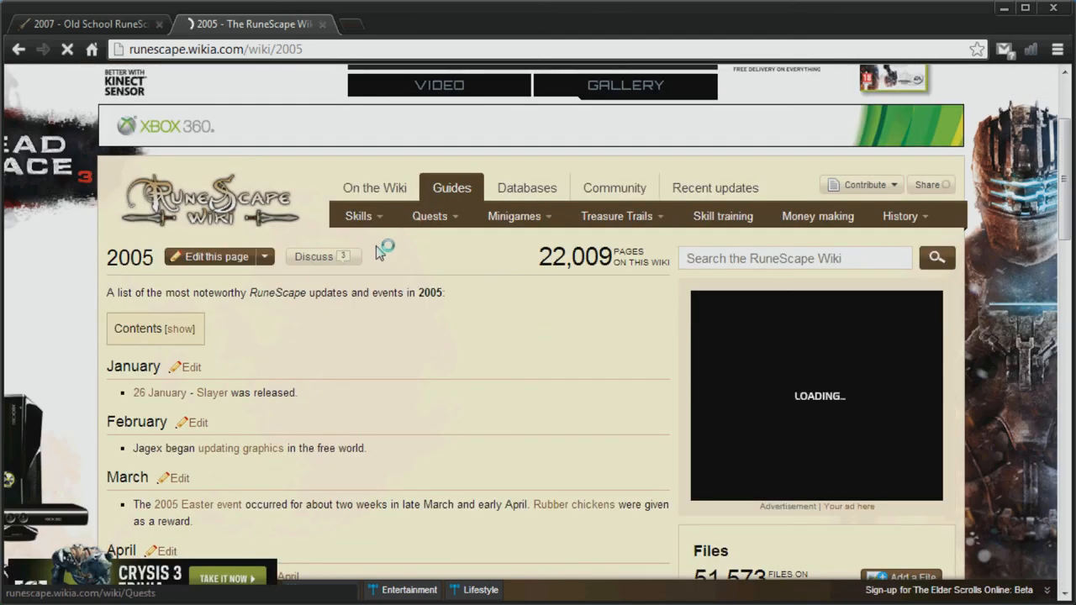
double_click(229, 394)
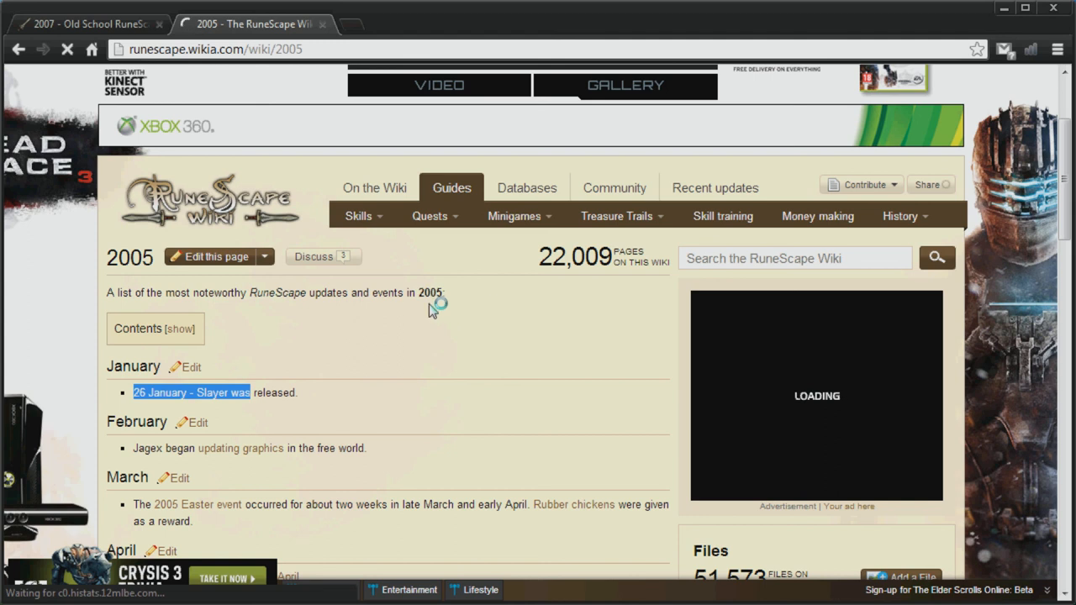
mouse_move(318, 405)
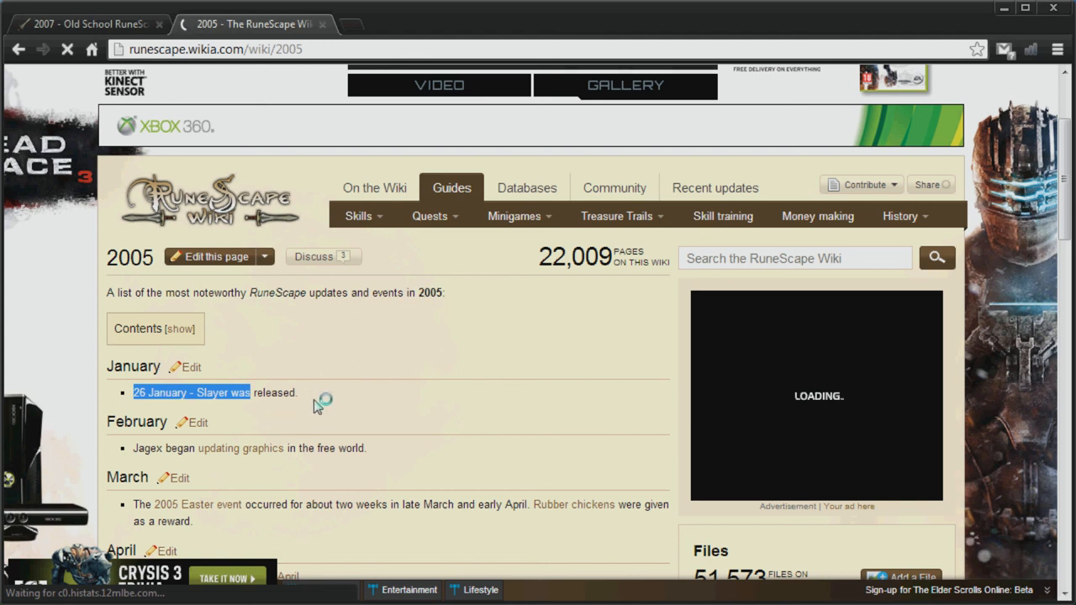